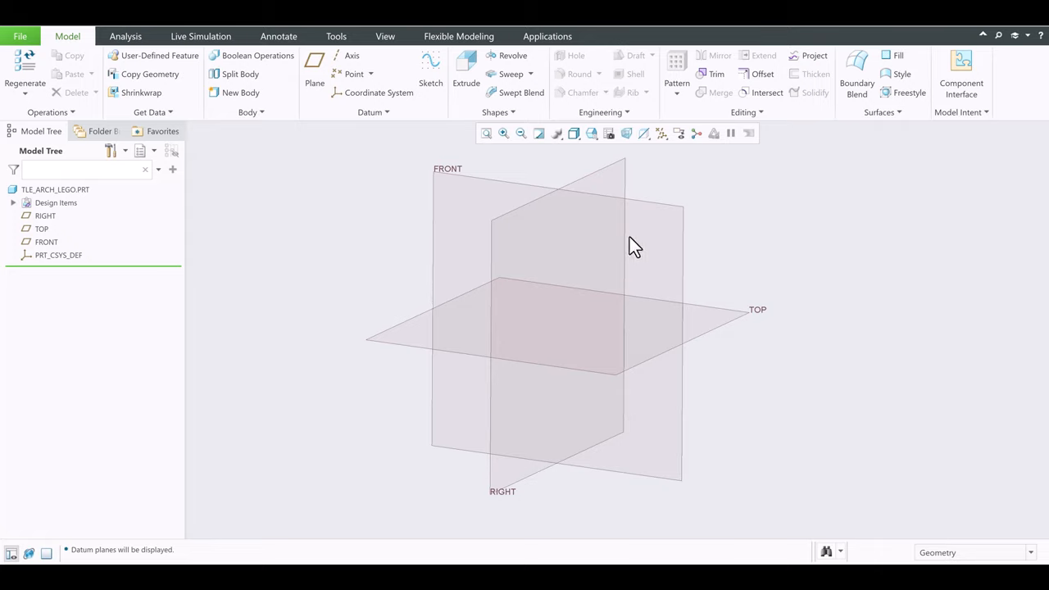
mouse_move(744, 247)
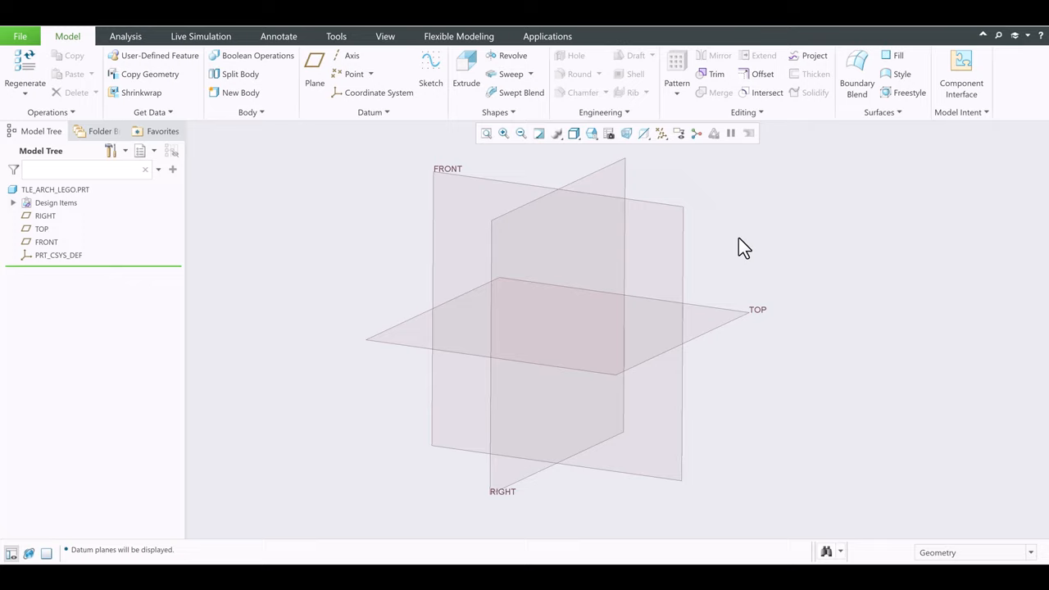
mouse_move(337, 236)
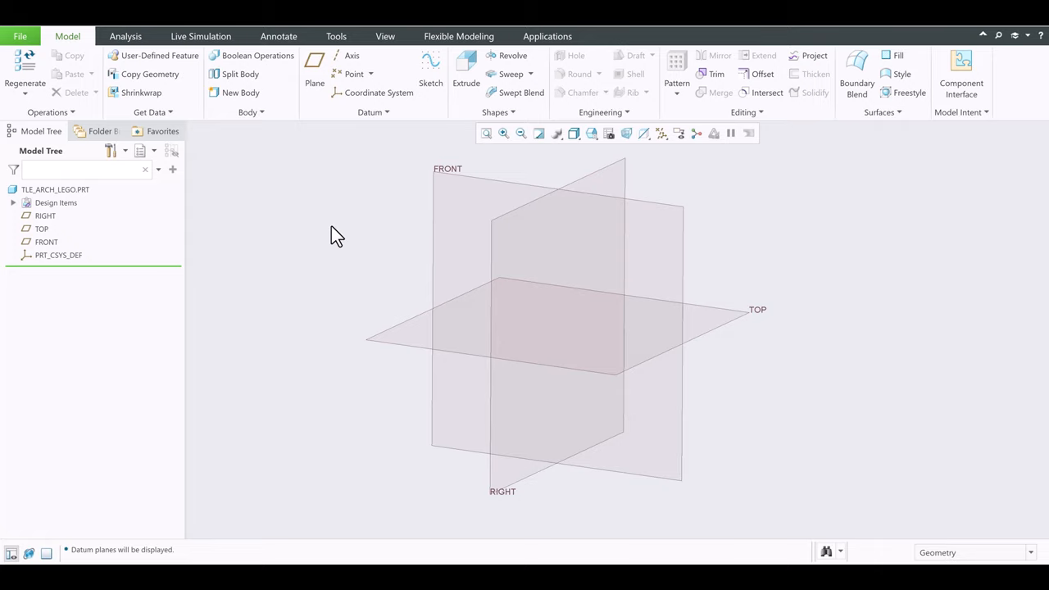
mouse_move(373, 219)
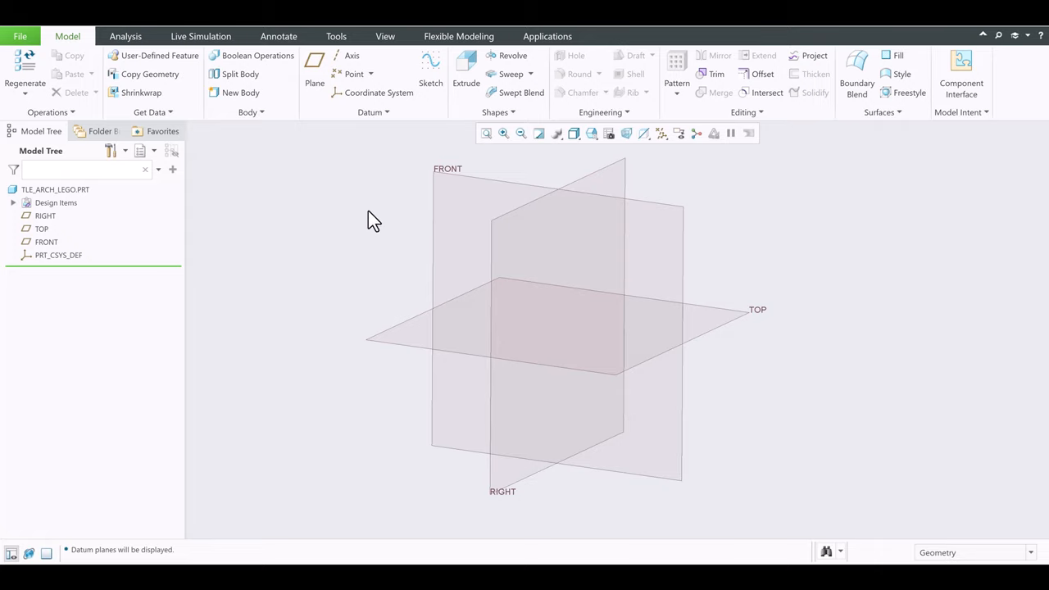
mouse_move(466, 74)
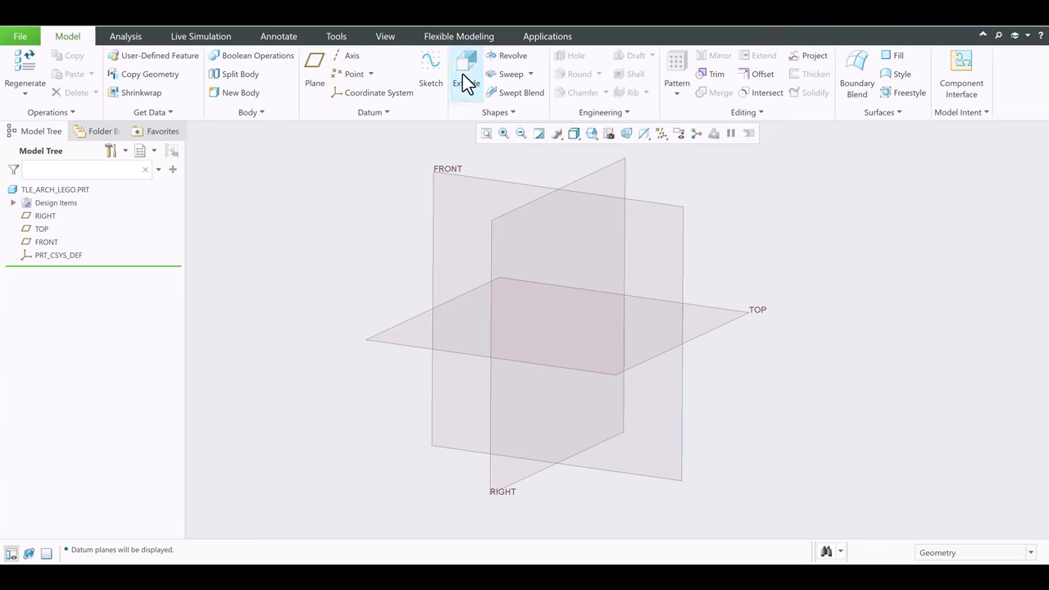
mouse_move(466, 82)
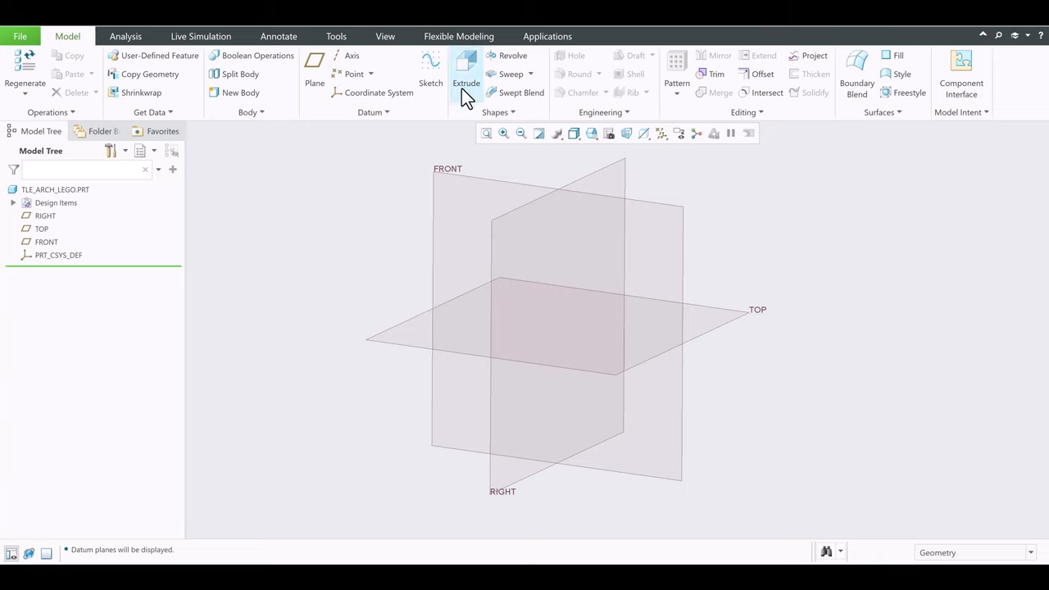
mouse_move(473, 74)
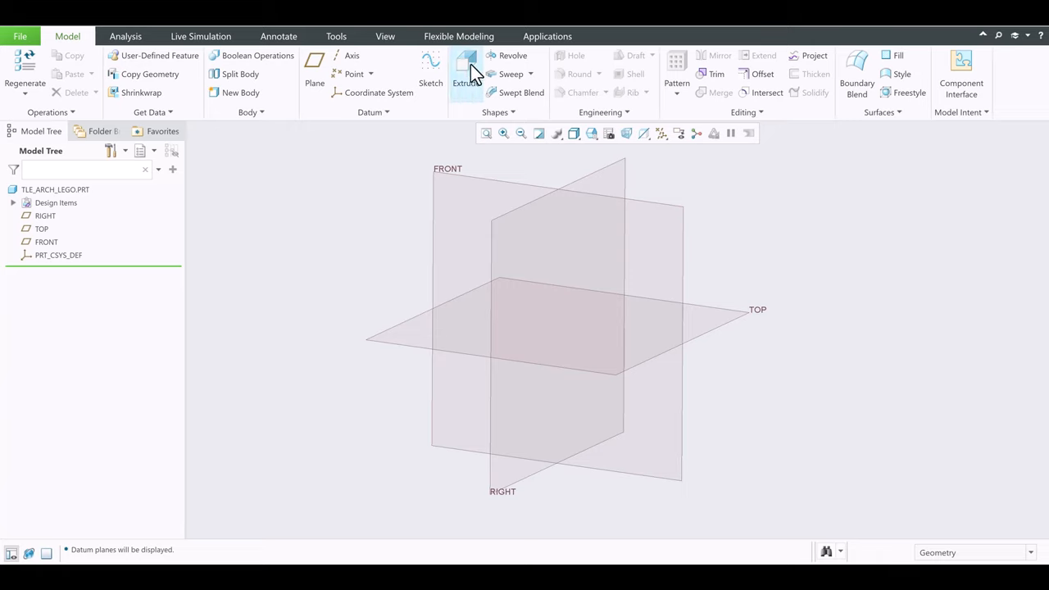
Step: Start an Extrude, sketch on the TOP datum plane and orient the sketch face-on
click(465, 74)
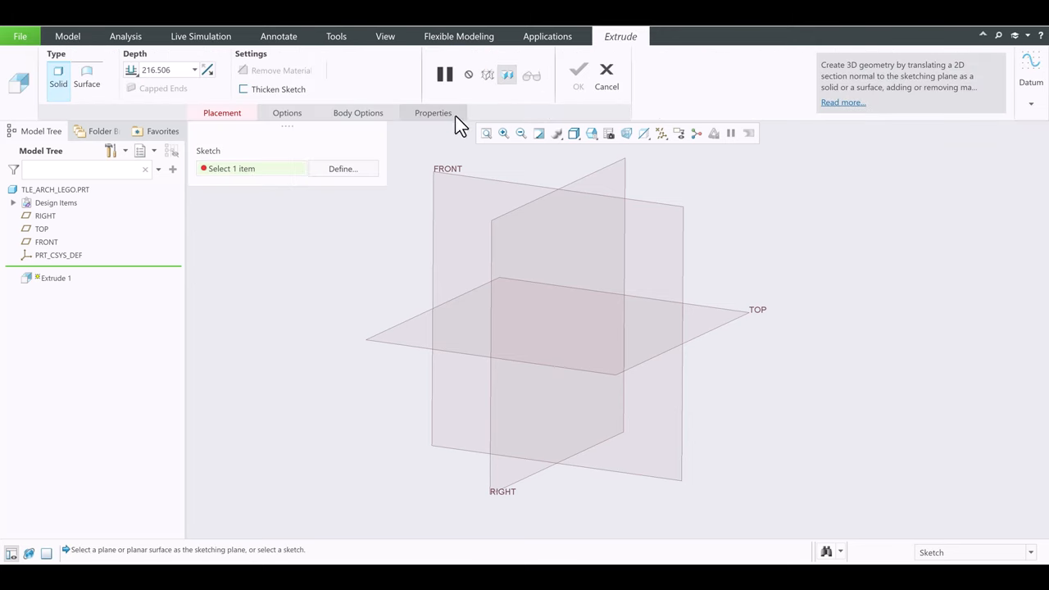
mouse_move(36, 151)
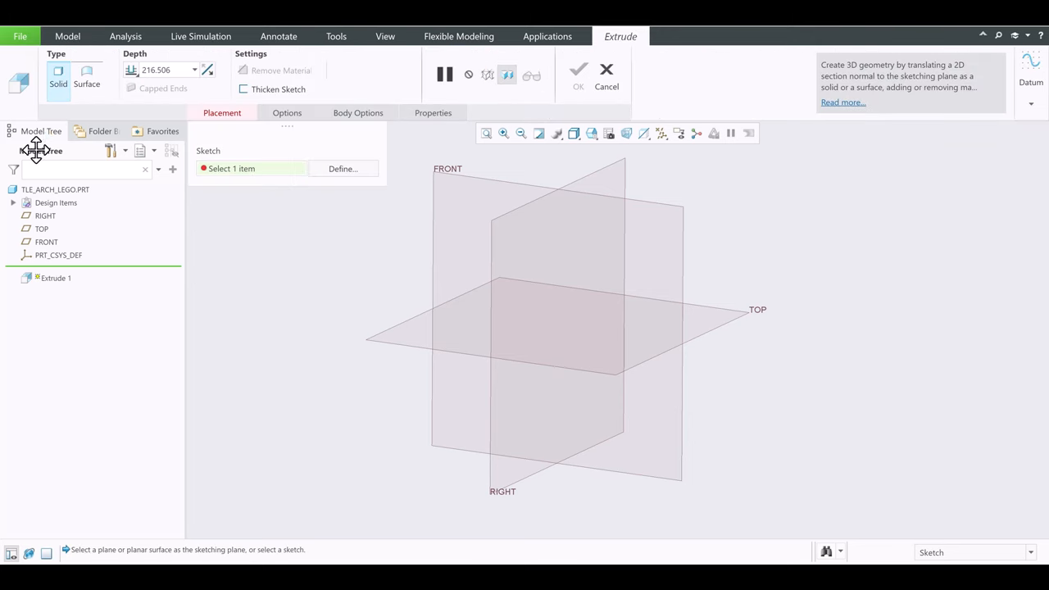
mouse_move(42, 240)
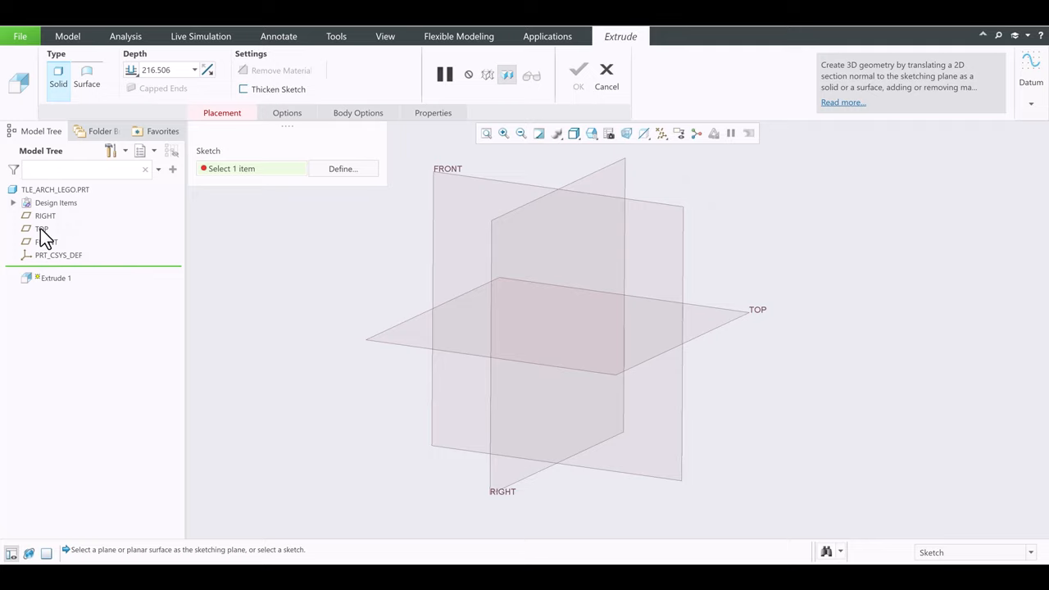
click(41, 230)
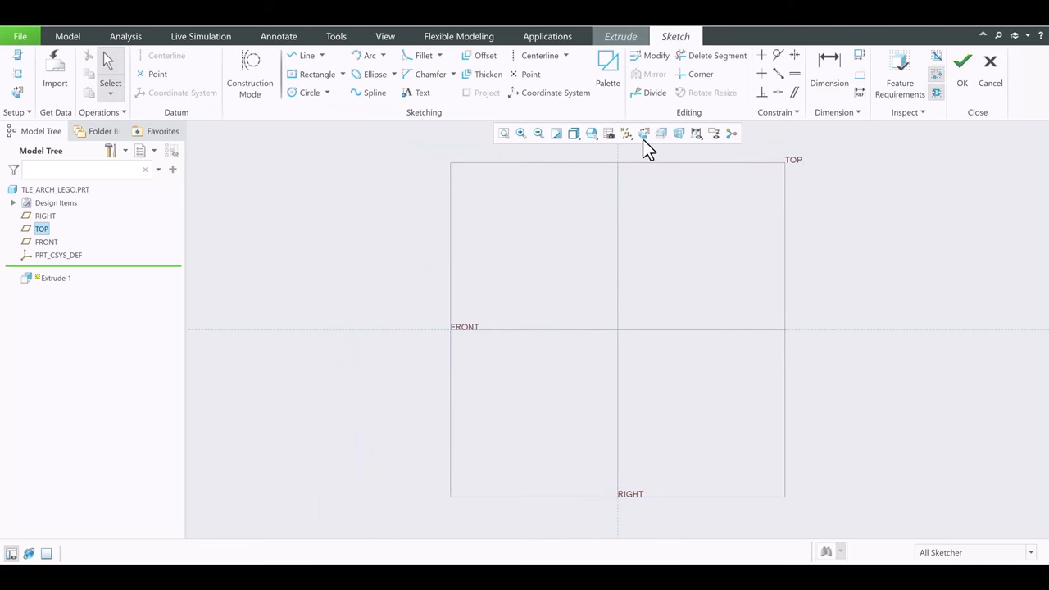
mouse_move(646, 132)
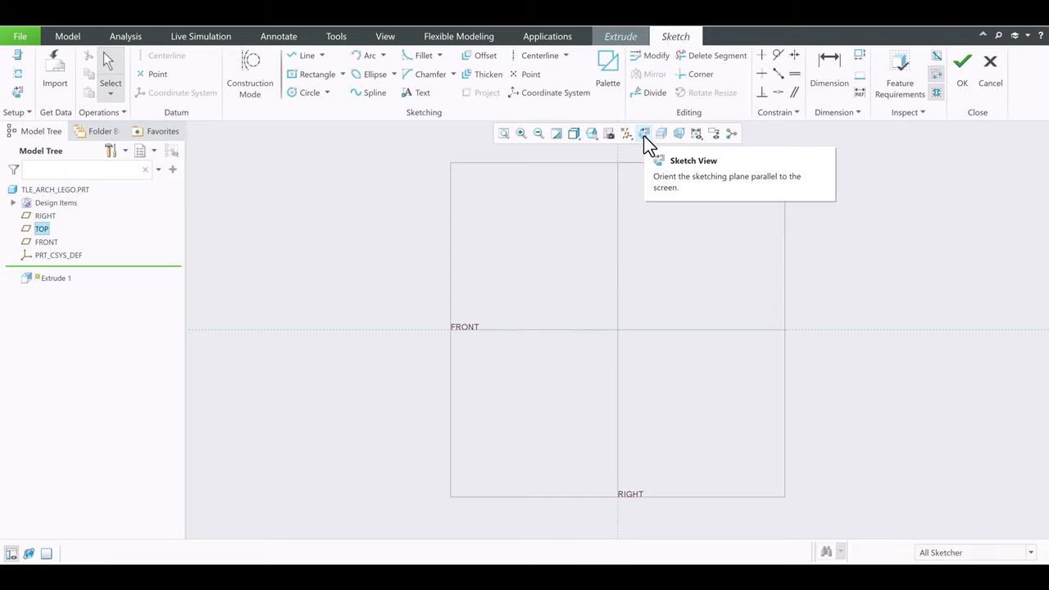
click(645, 132)
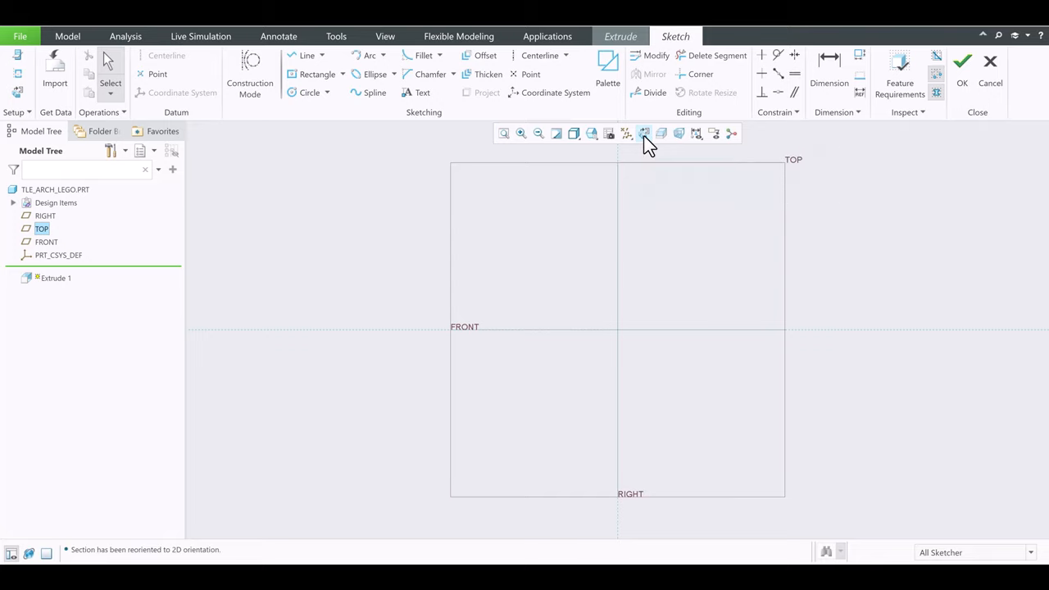
click(645, 132)
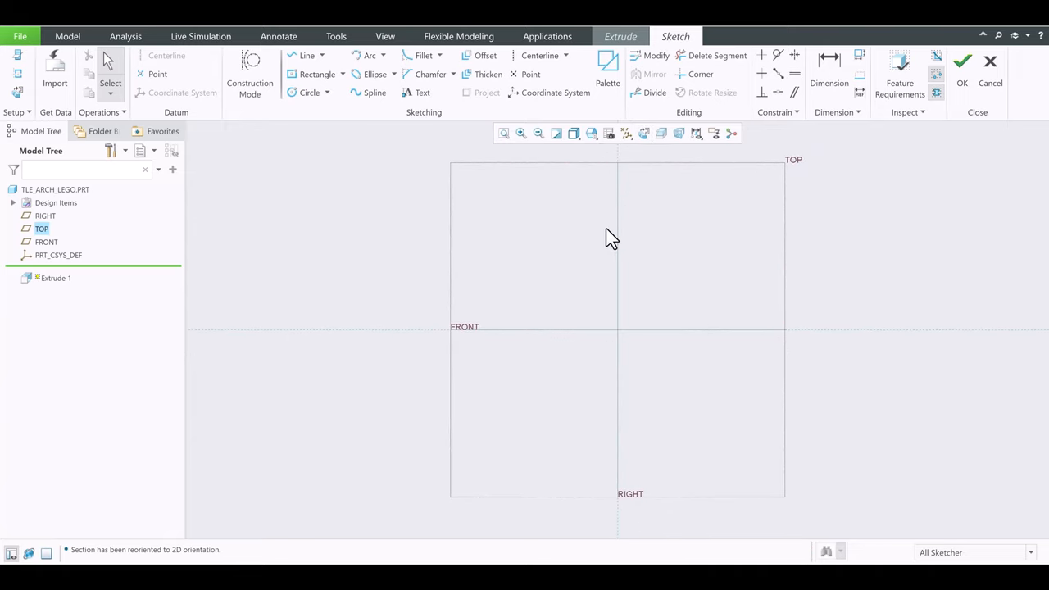
mouse_move(558, 269)
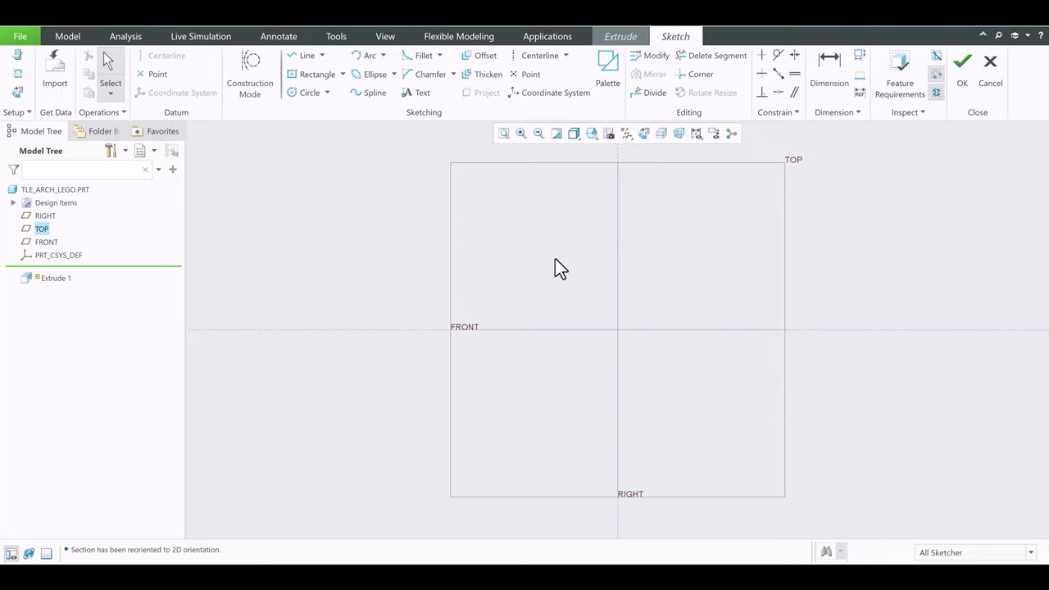
mouse_move(255, 97)
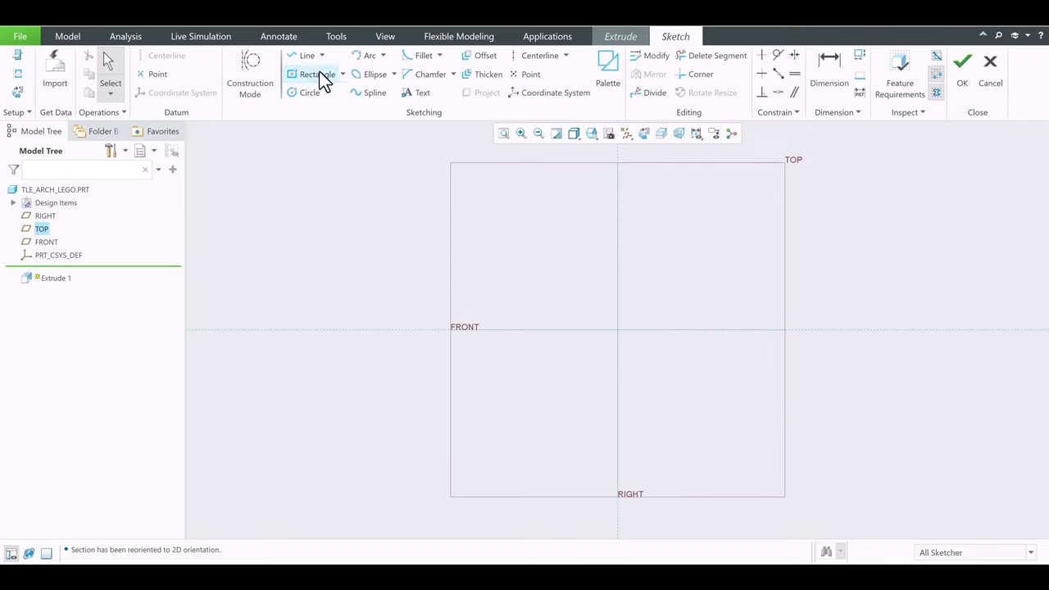
Step: Draw a Center Rectangle from the origin as the brick's base profile
click(343, 74)
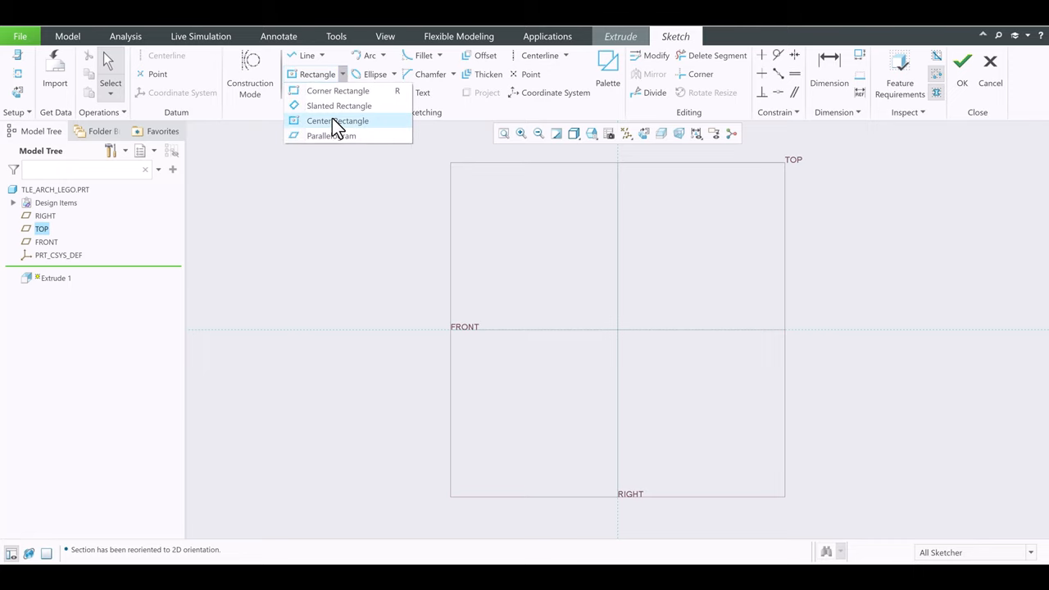
click(337, 121)
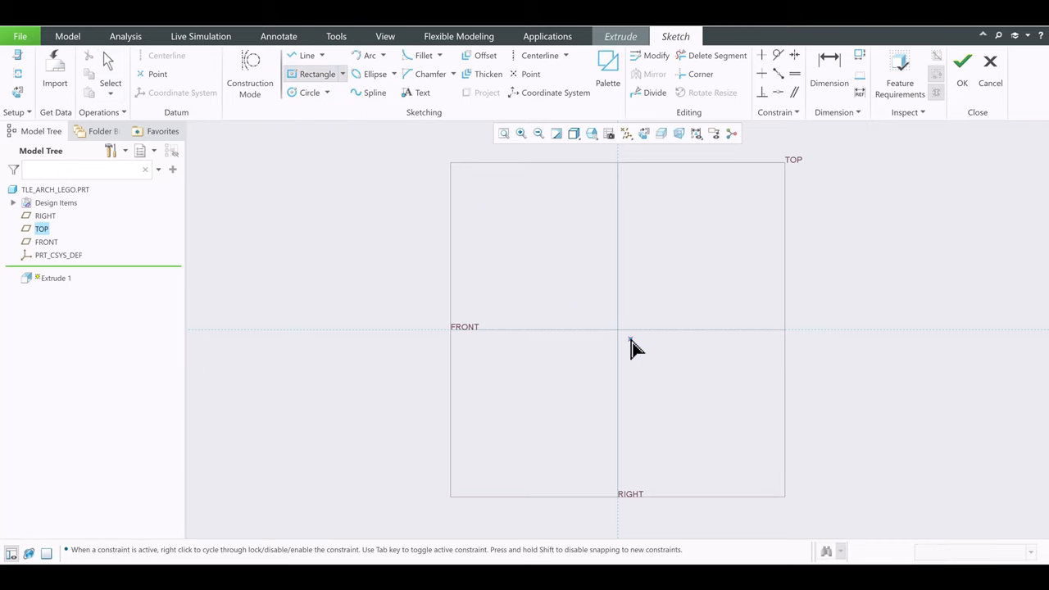
mouse_move(619, 331)
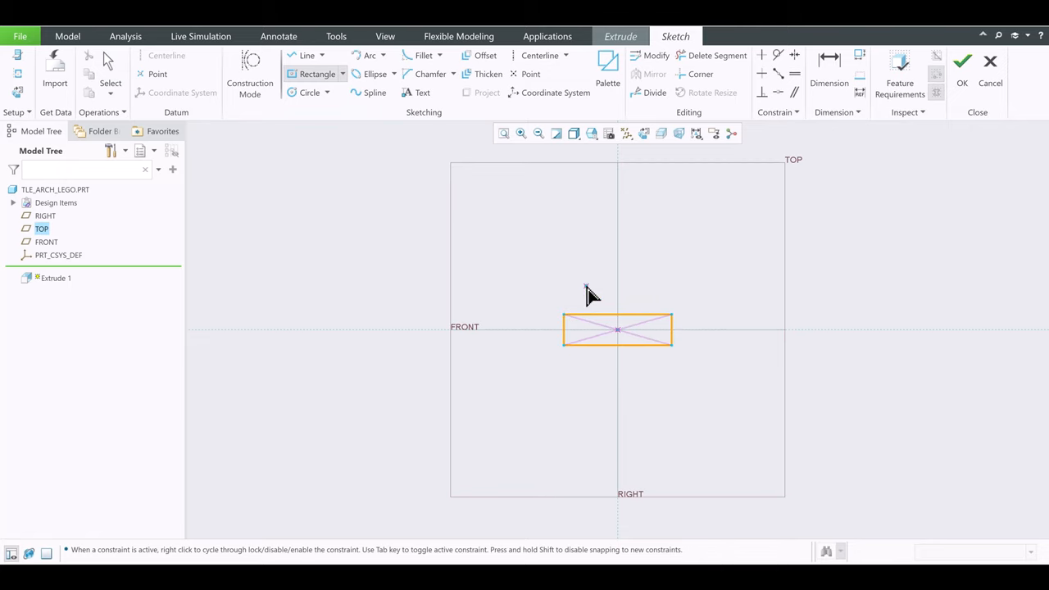
click(616, 328)
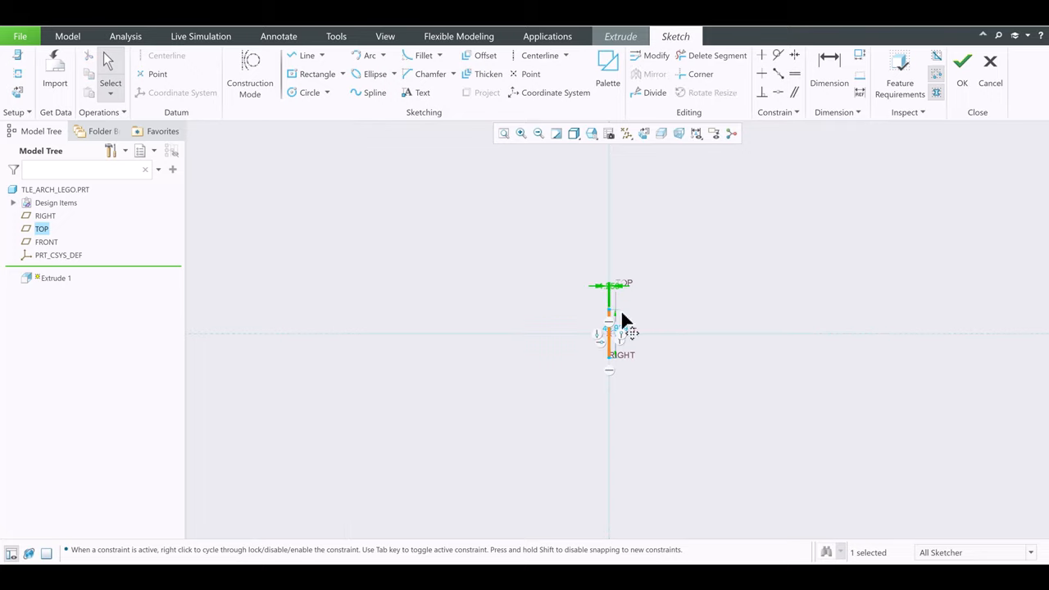
mouse_move(623, 336)
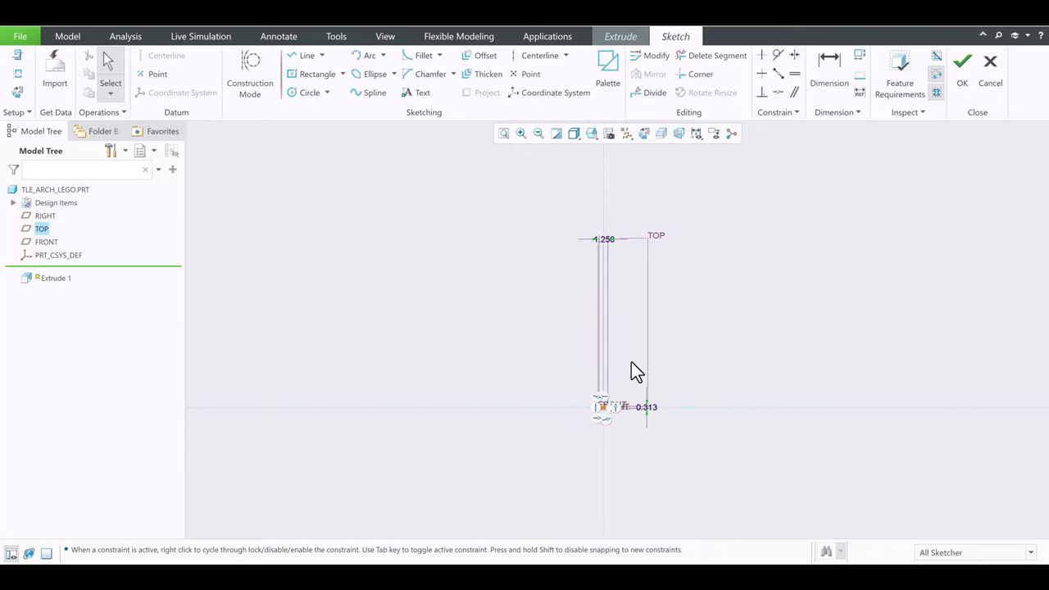
mouse_move(639, 302)
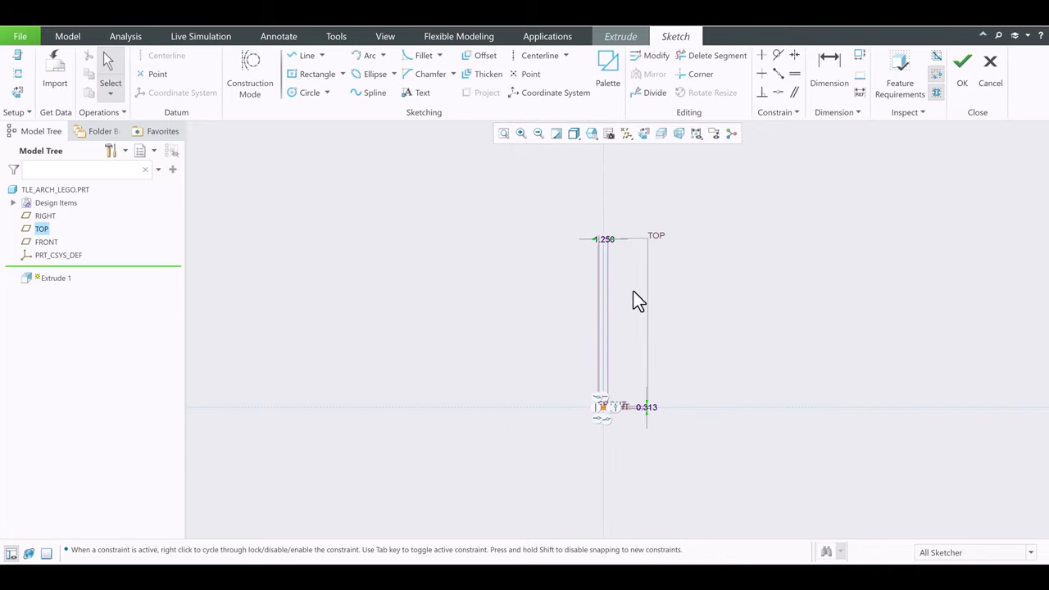
mouse_move(962, 62)
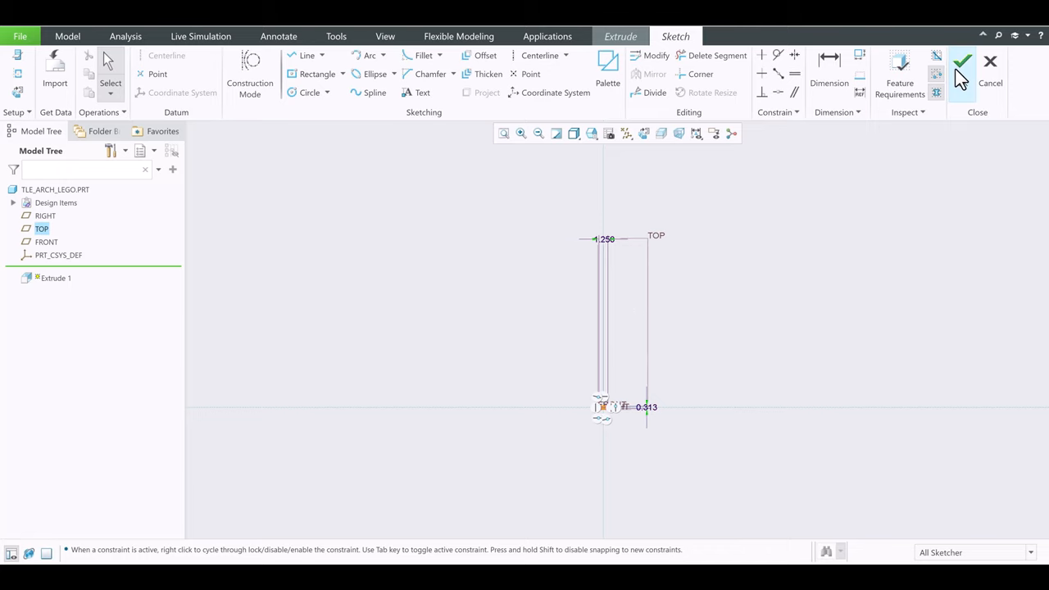
Step: Accept the rectangle sketch and extrude it 0.375 deep as Extrude 1
click(962, 63)
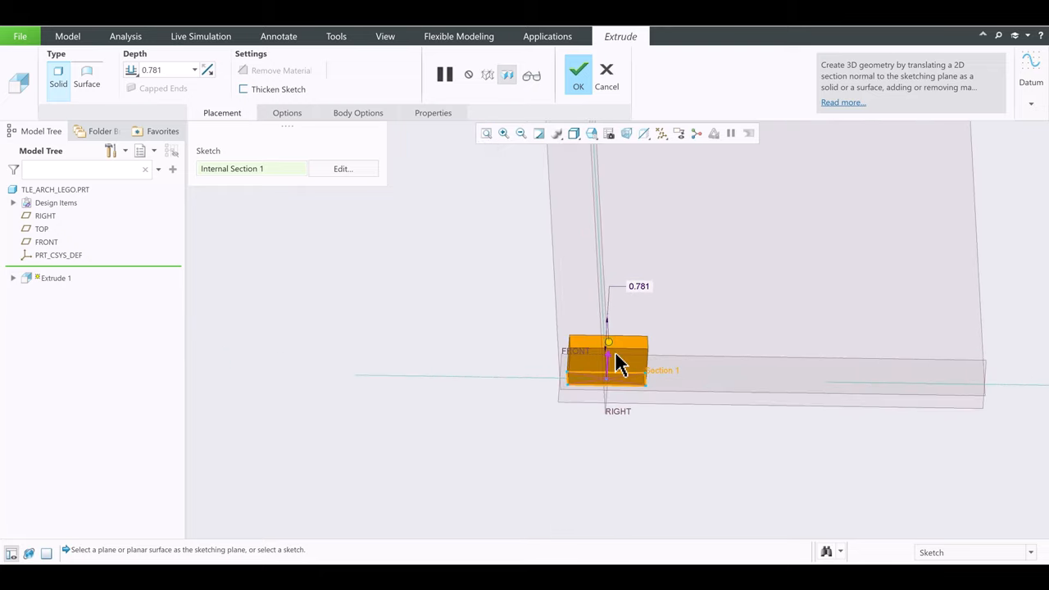
drag(619, 360, 636, 320)
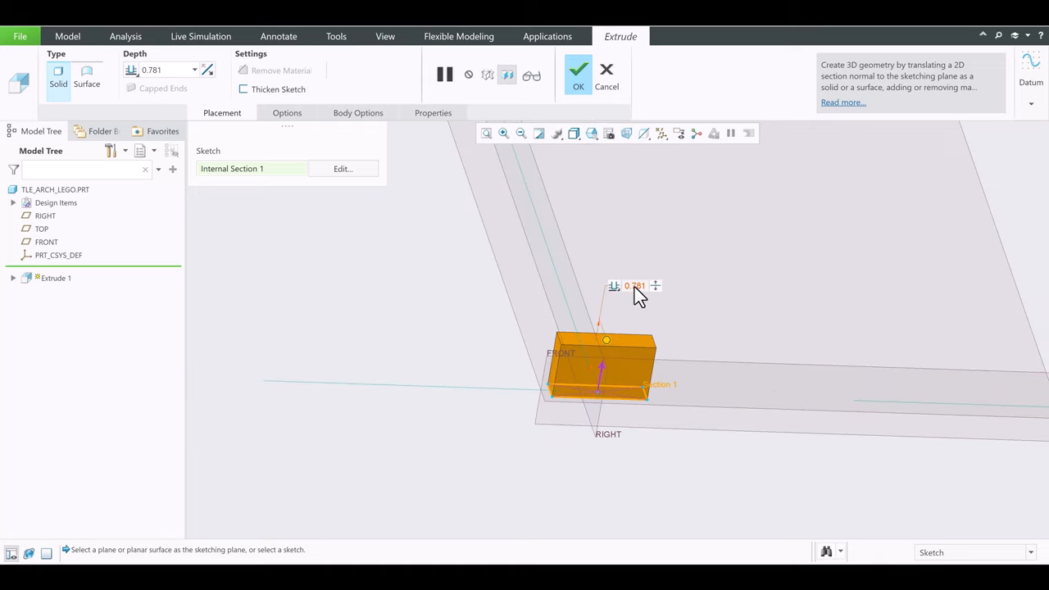
click(636, 285)
text(0.375)
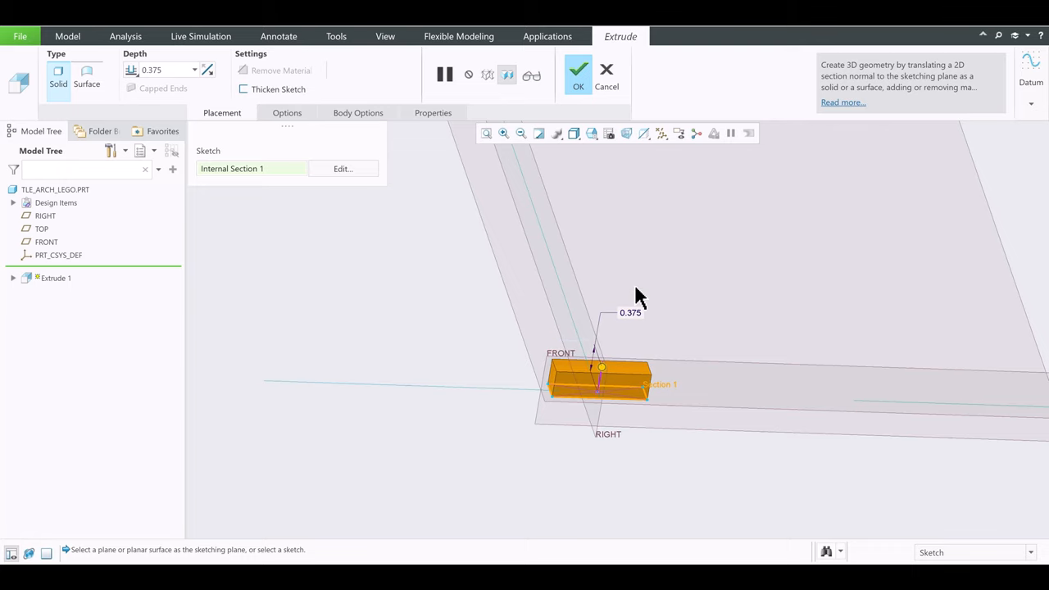
click(577, 69)
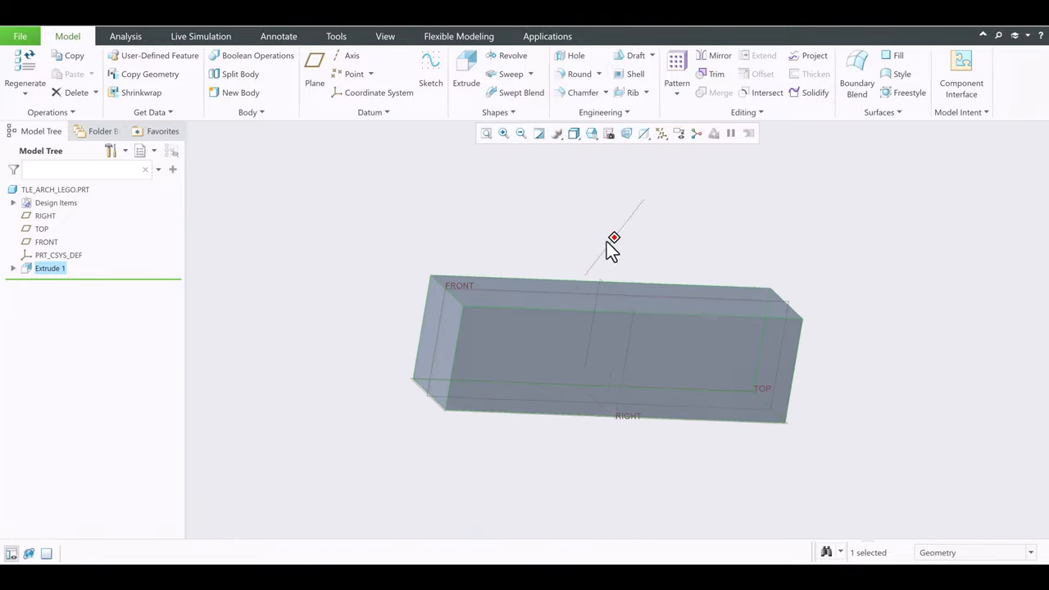
Step: Orbit the model to view the finished base block
drag(613, 238, 570, 259)
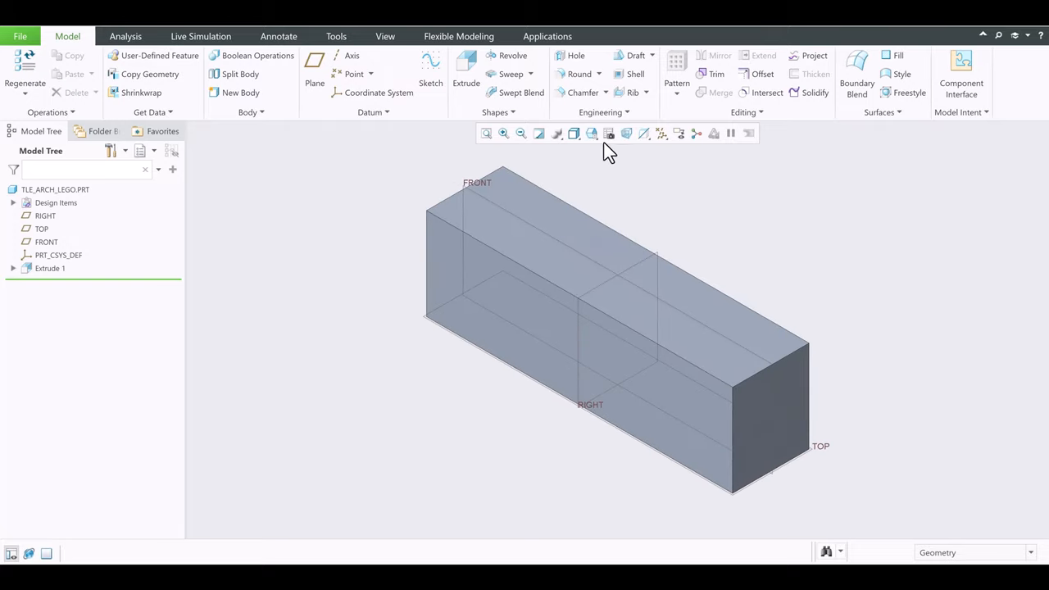
mouse_move(687, 221)
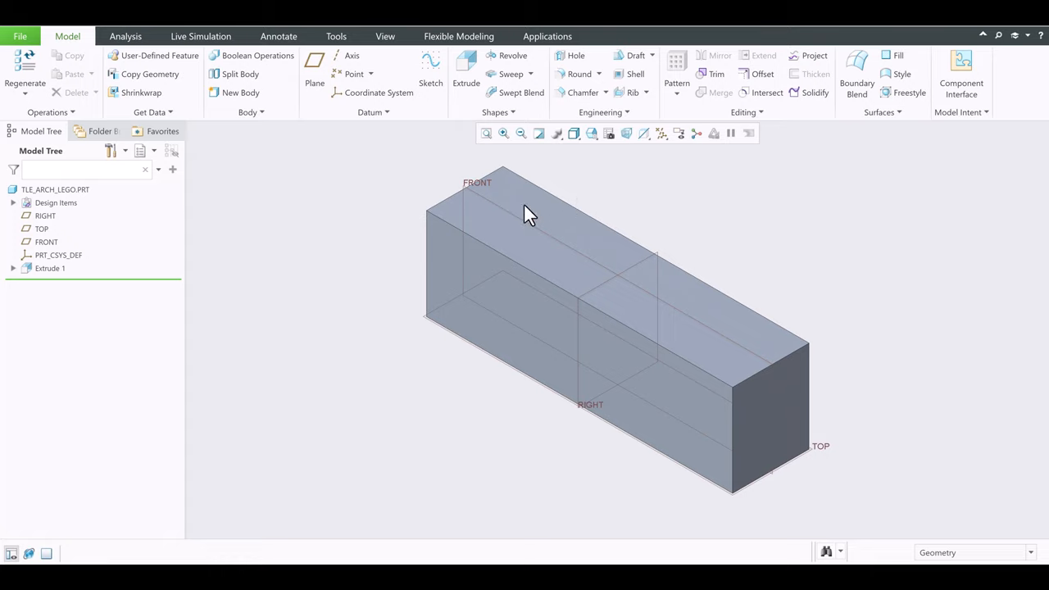
mouse_move(516, 210)
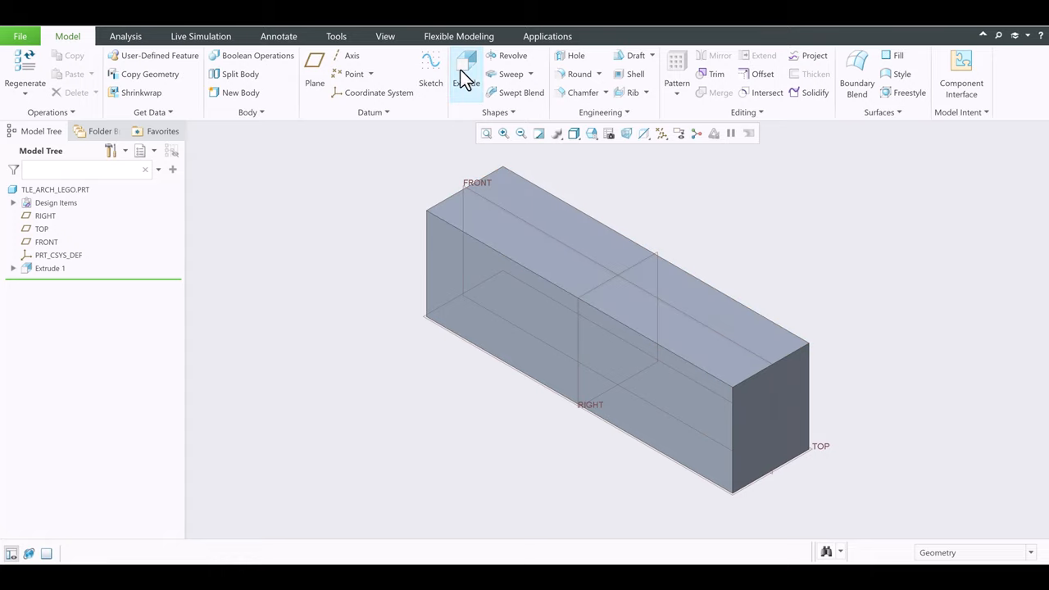
Step: Start a second Extrude and sketch a 0.190 circle near the block's left end
click(466, 74)
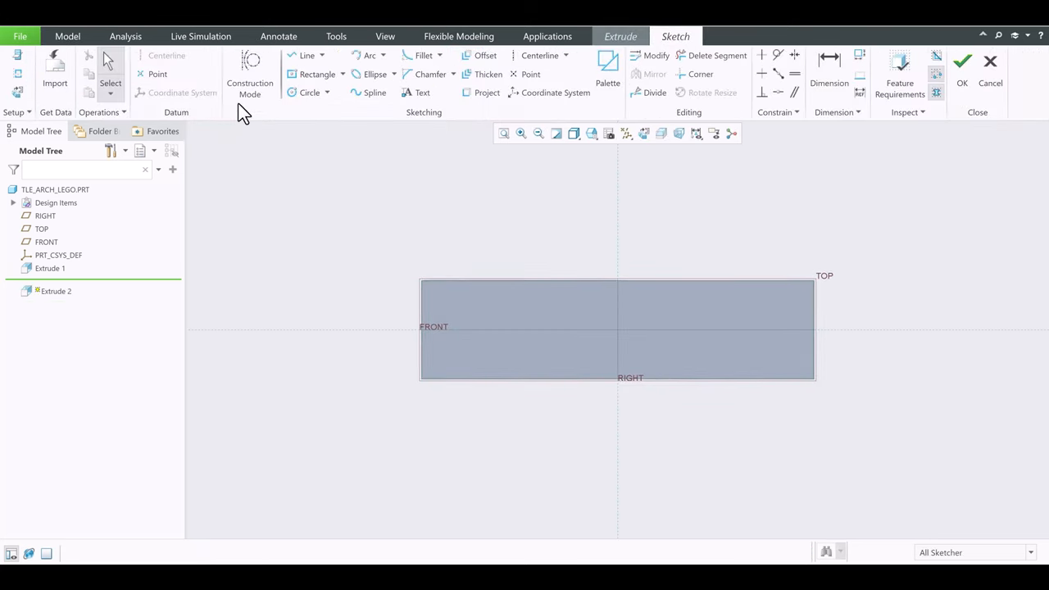
click(308, 91)
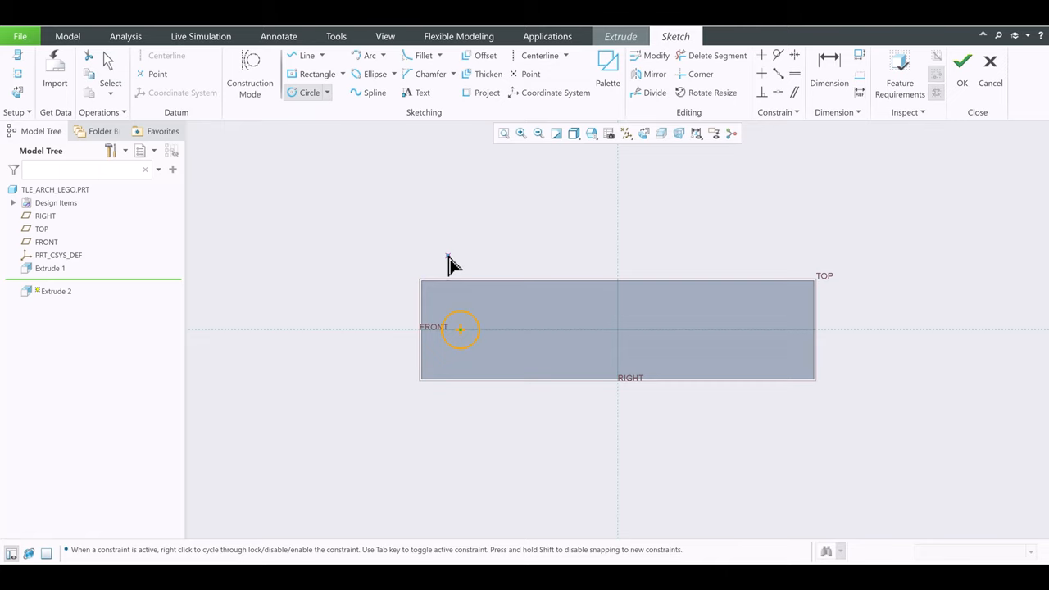
click(461, 330)
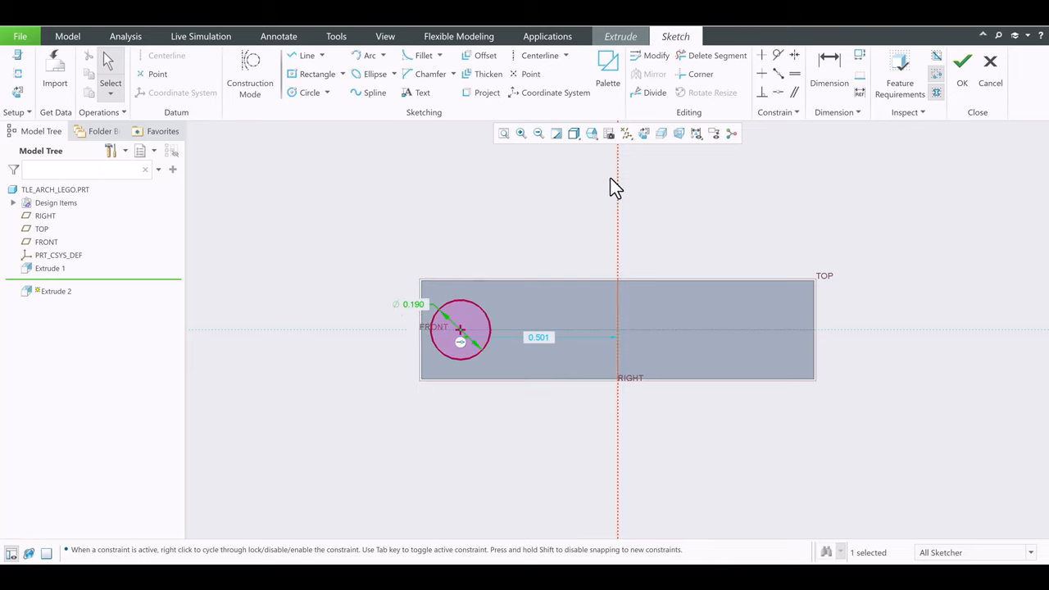
click(537, 337)
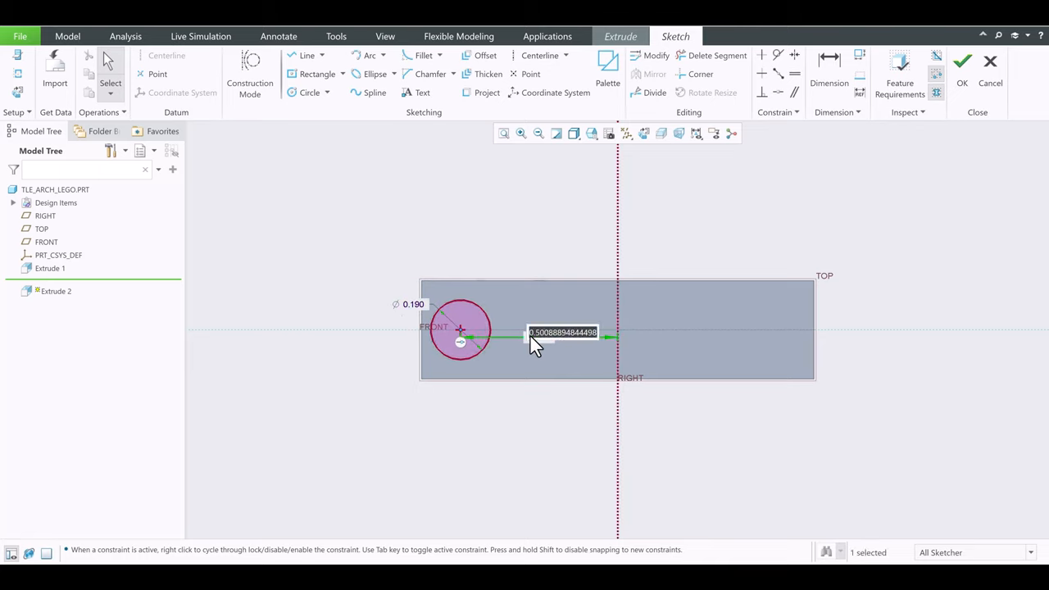
mouse_move(784, 133)
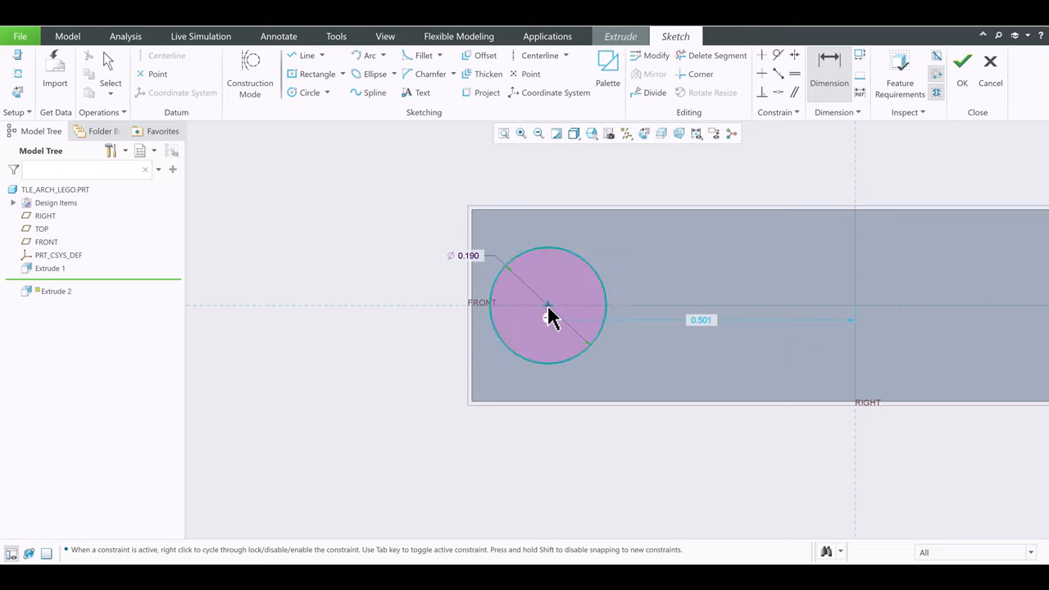
mouse_move(446, 315)
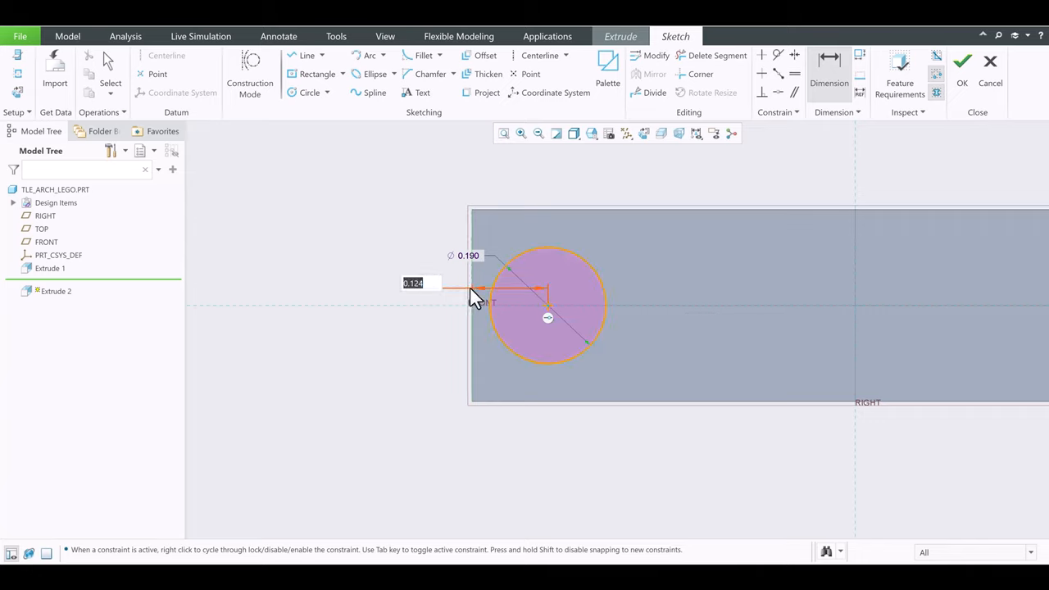
Step: Dimension the circle centre 5/32 (0.156) from the block's left edge
text(5/)
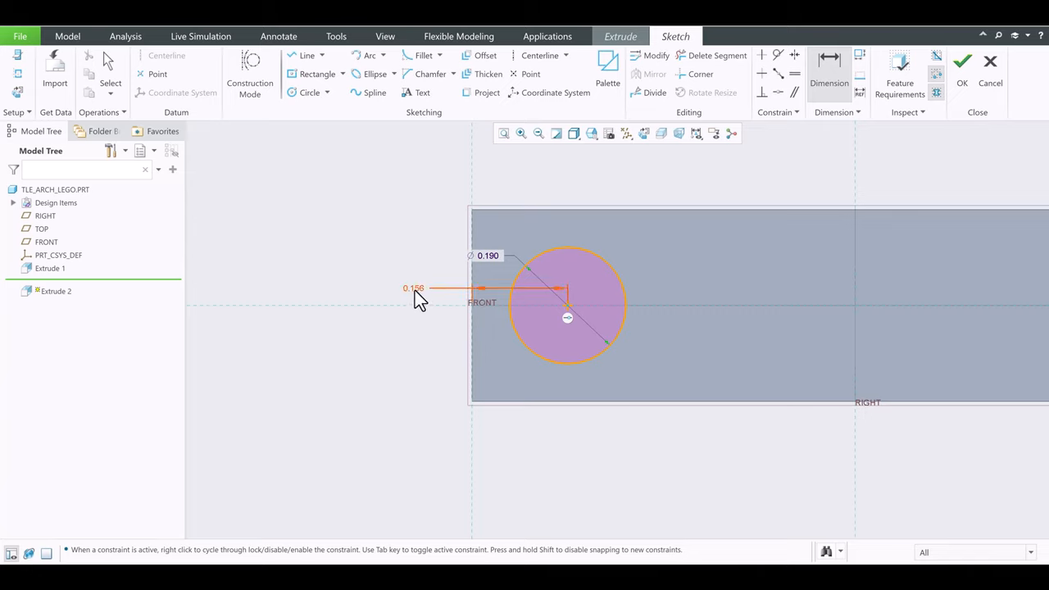
double_click(413, 289)
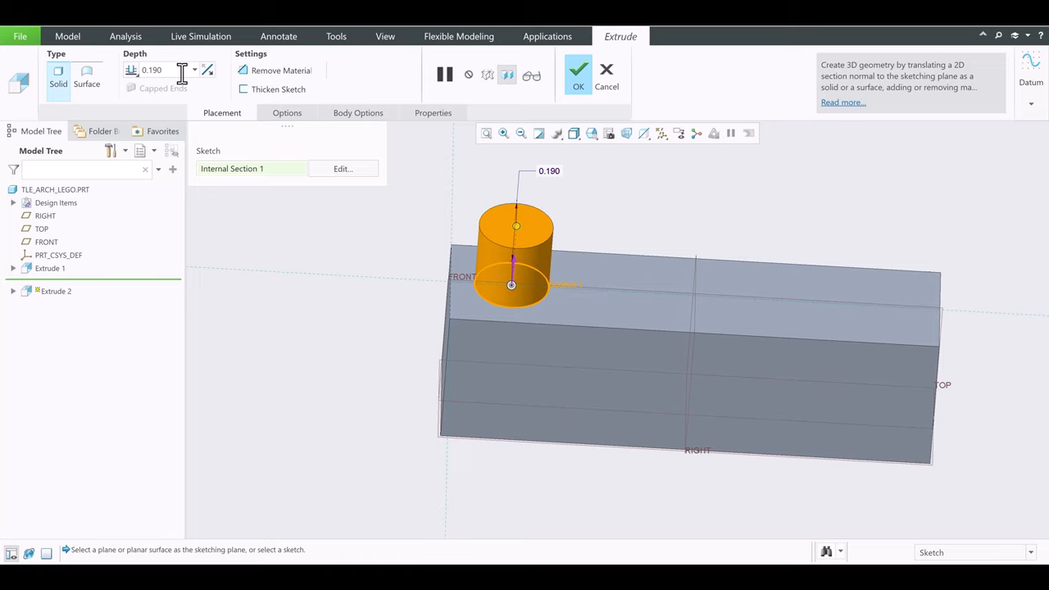
Step: Set the stud's extrusion depth to 0.078
triple_click(151, 69)
text(0.078)
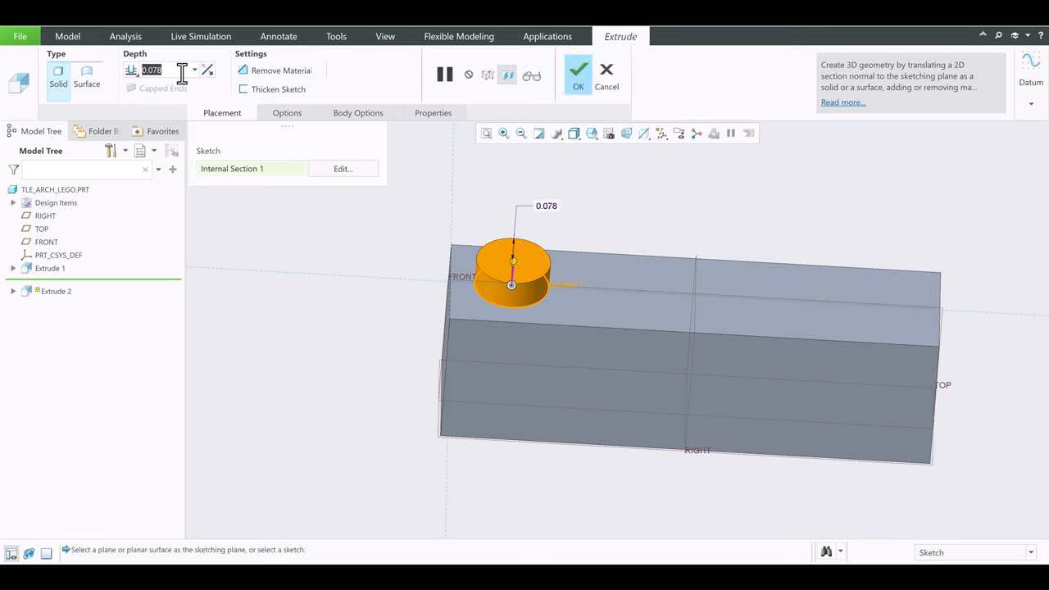
Step: Confirm Extrude 2, the short cylindrical stud, and deselect it
click(577, 68)
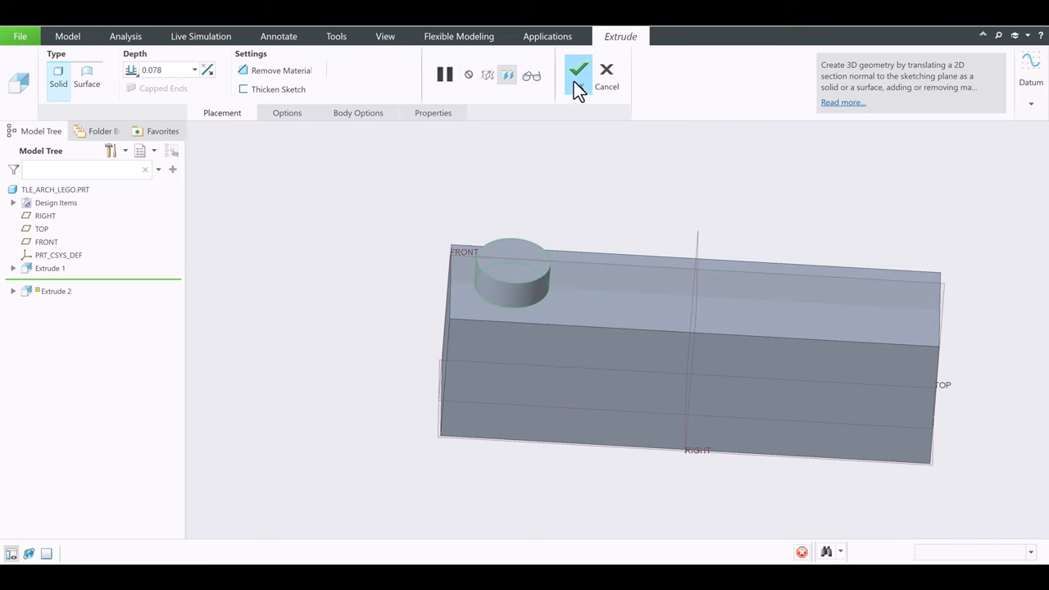
click(578, 69)
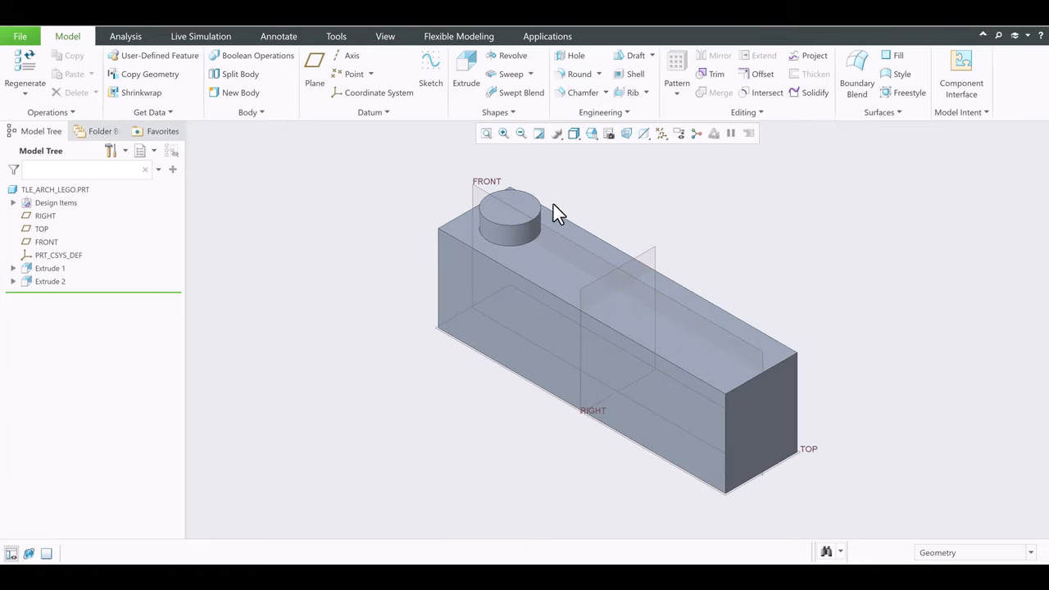
click(528, 227)
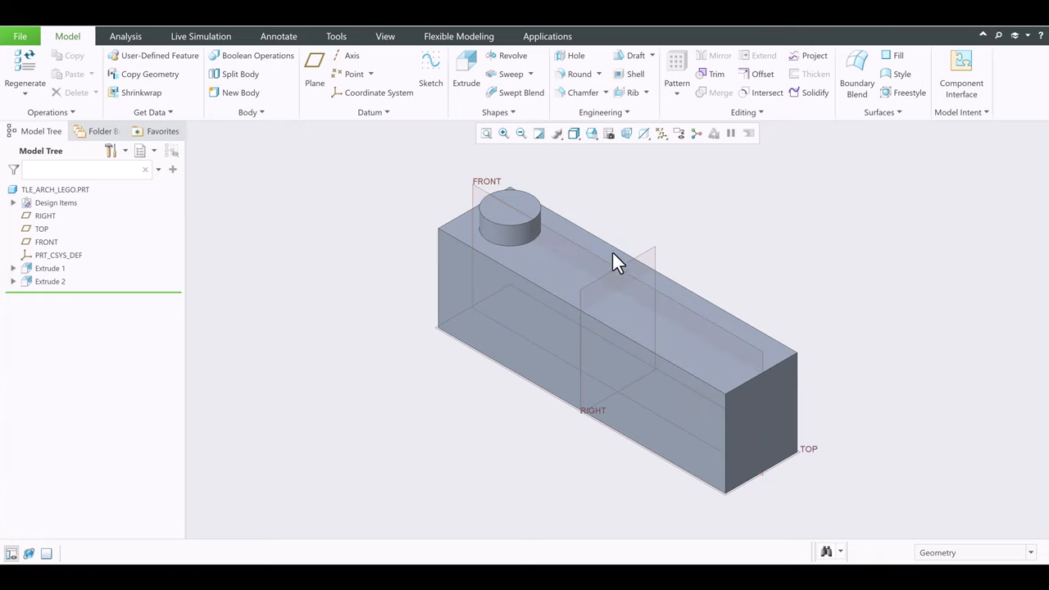
mouse_move(598, 187)
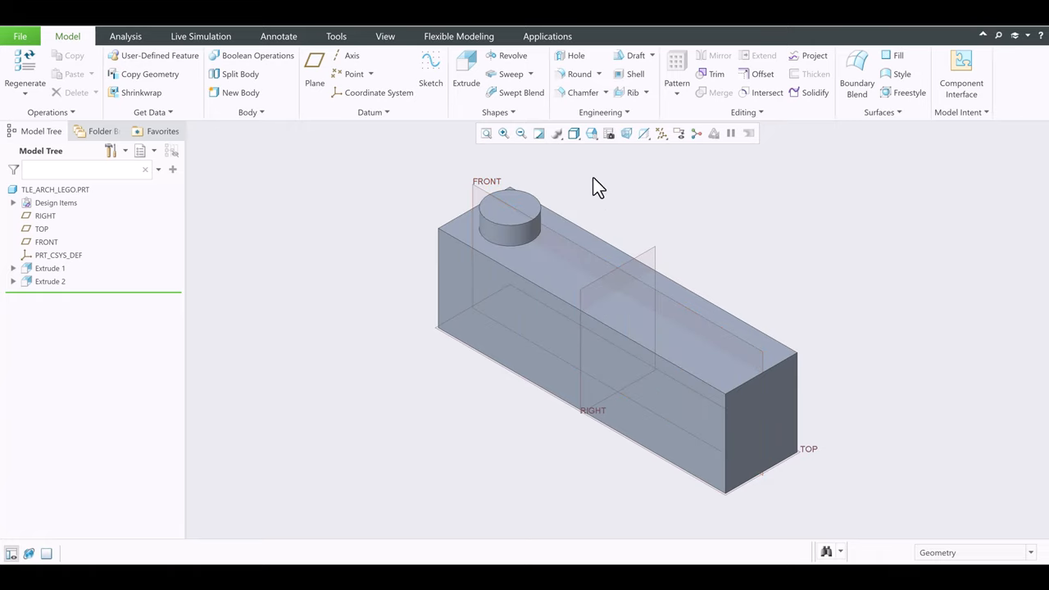
mouse_move(157, 213)
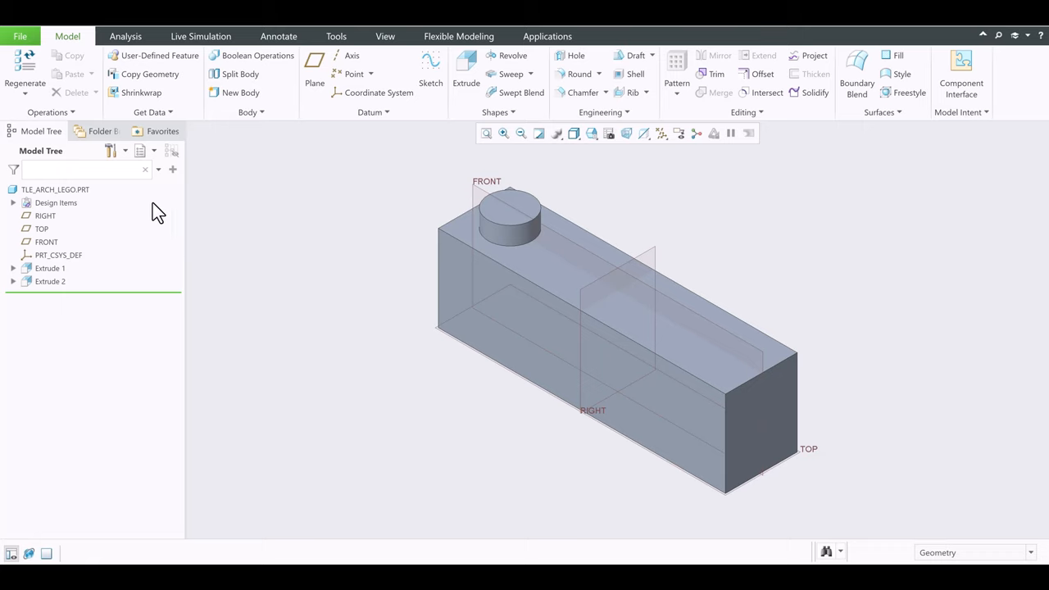
Step: Rename Extrude 1 to BRICK and Extrude 2 to STUD in the Model Tree
click(49, 268)
text(stud)
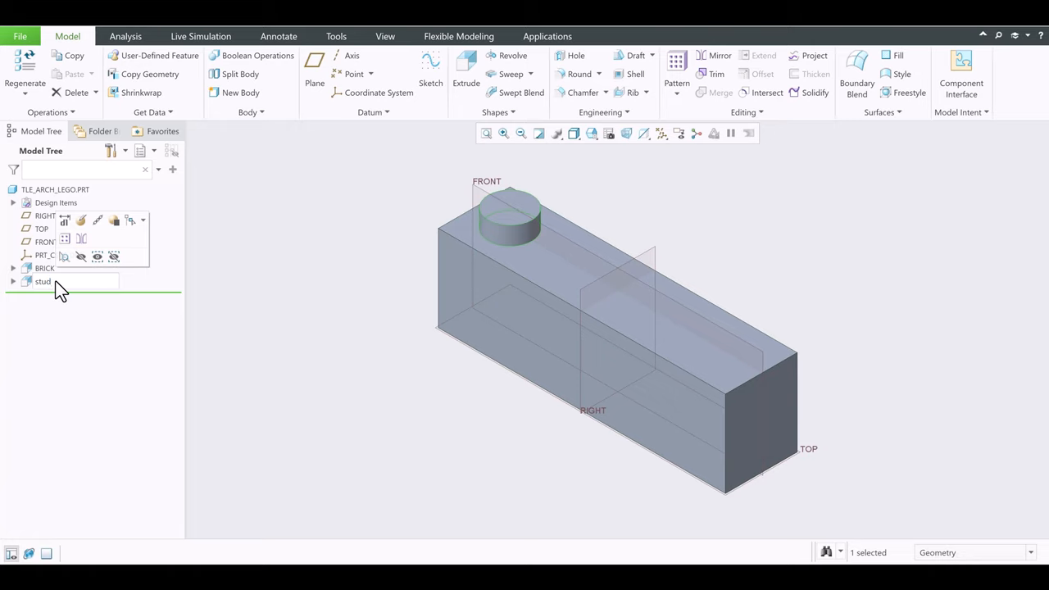
double_click(43, 282)
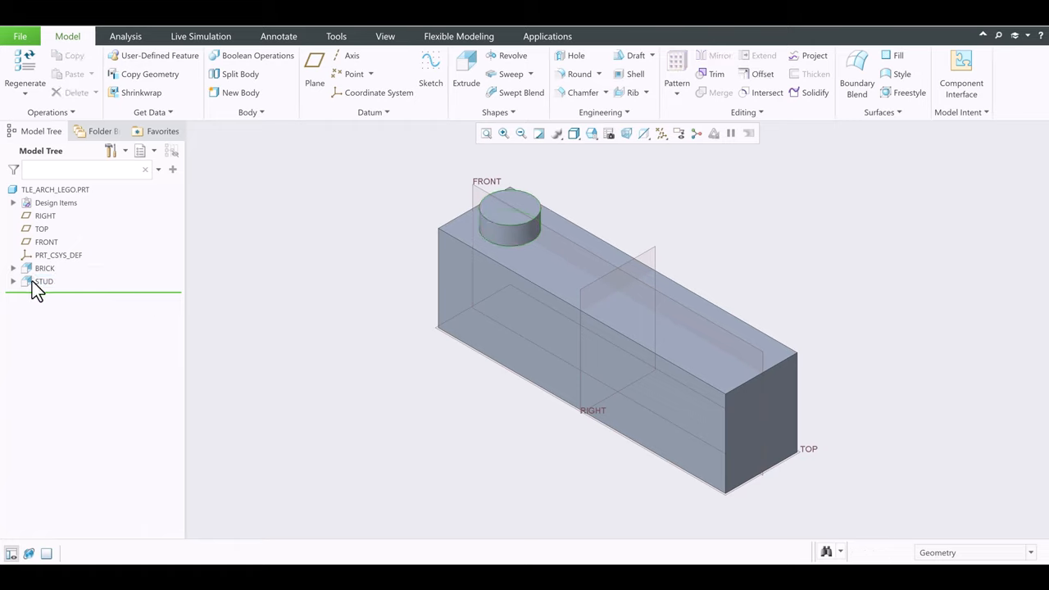
click(42, 282)
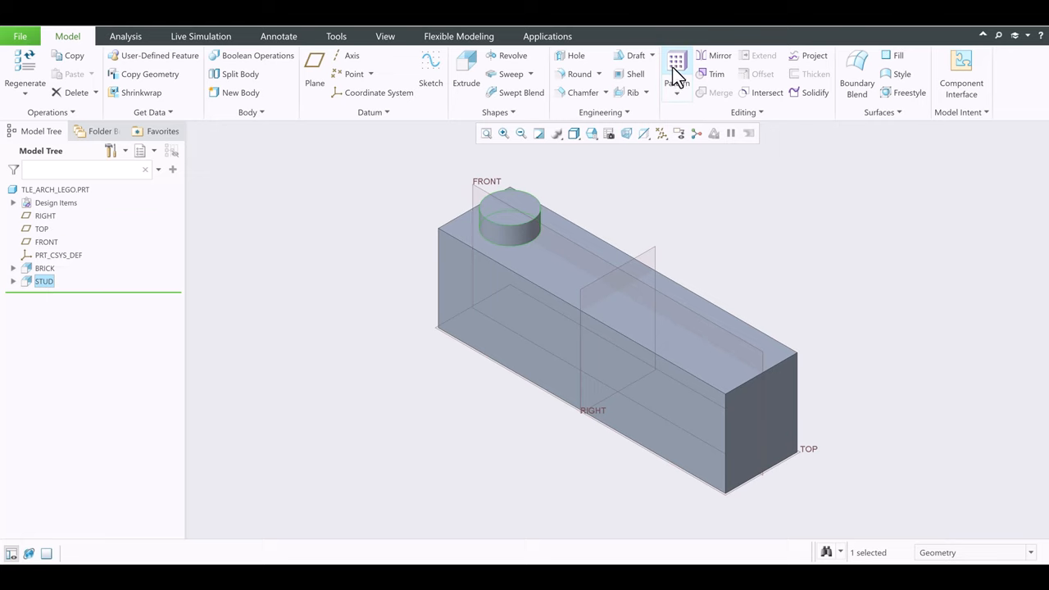
Step: Direction-pattern STUD along the long top edge: 4 members spaced 5/16 (0.313)
click(675, 65)
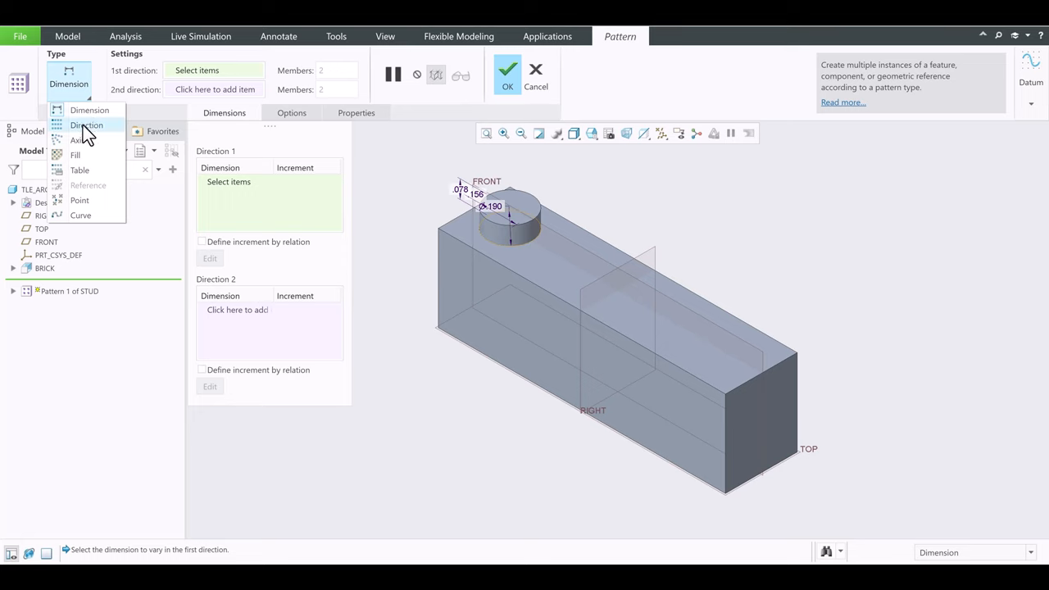
click(87, 125)
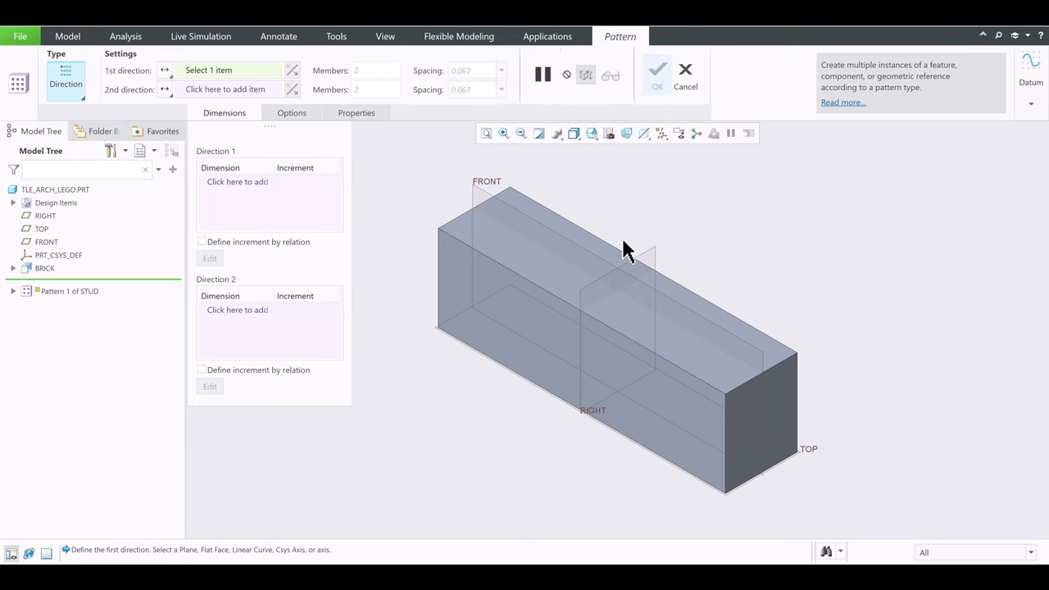
mouse_move(615, 236)
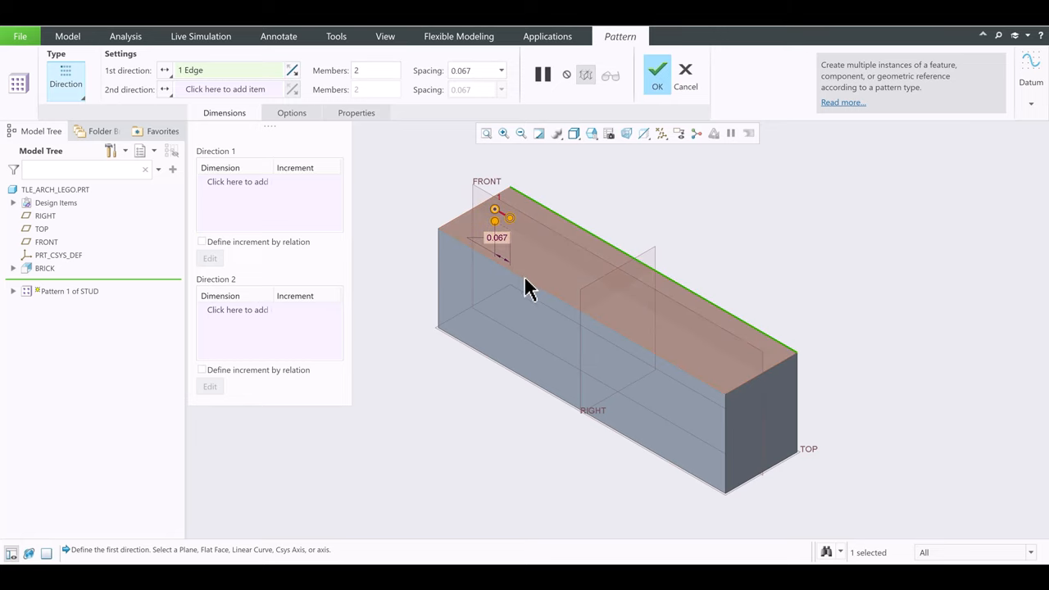
click(642, 249)
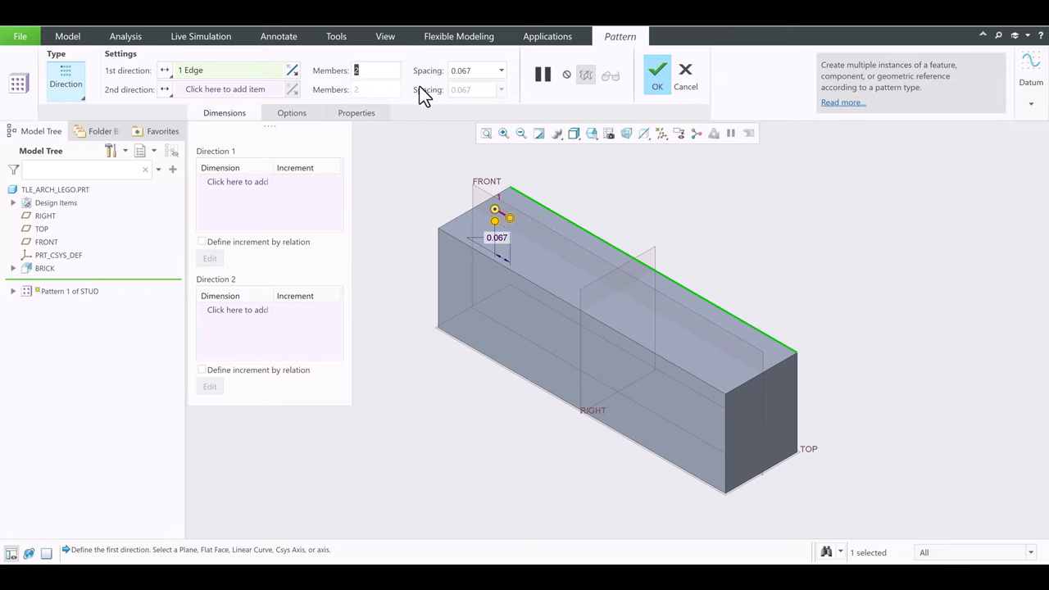
mouse_move(456, 111)
text(5)
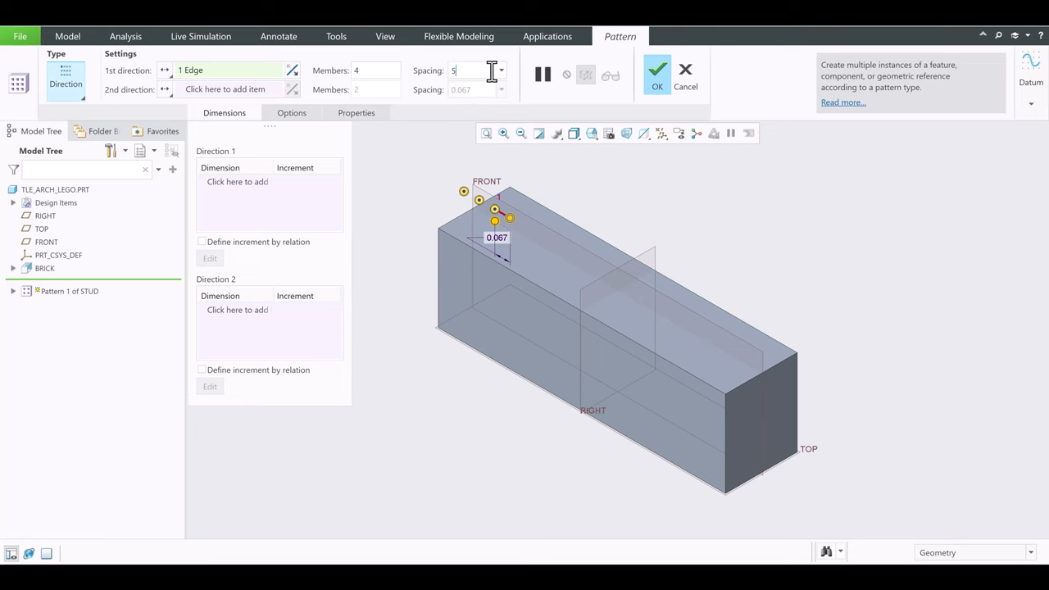
text(/16)
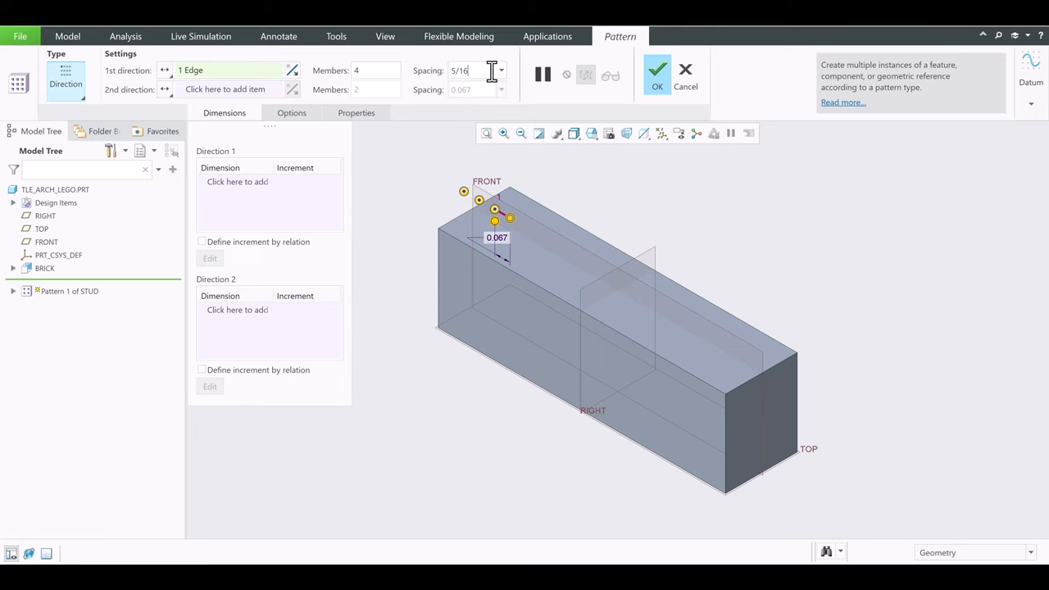
key(Return)
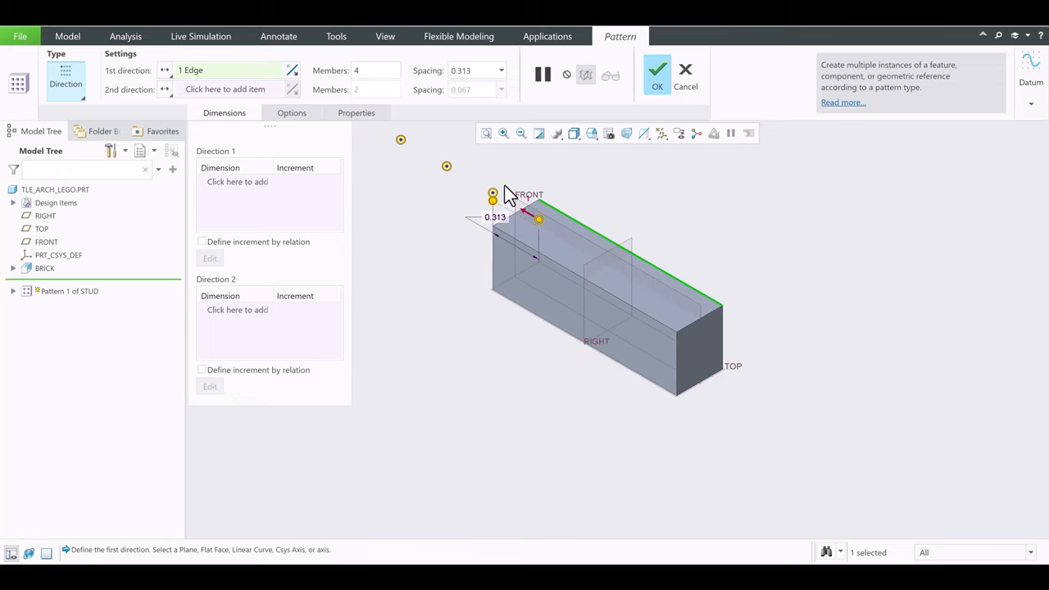
click(292, 70)
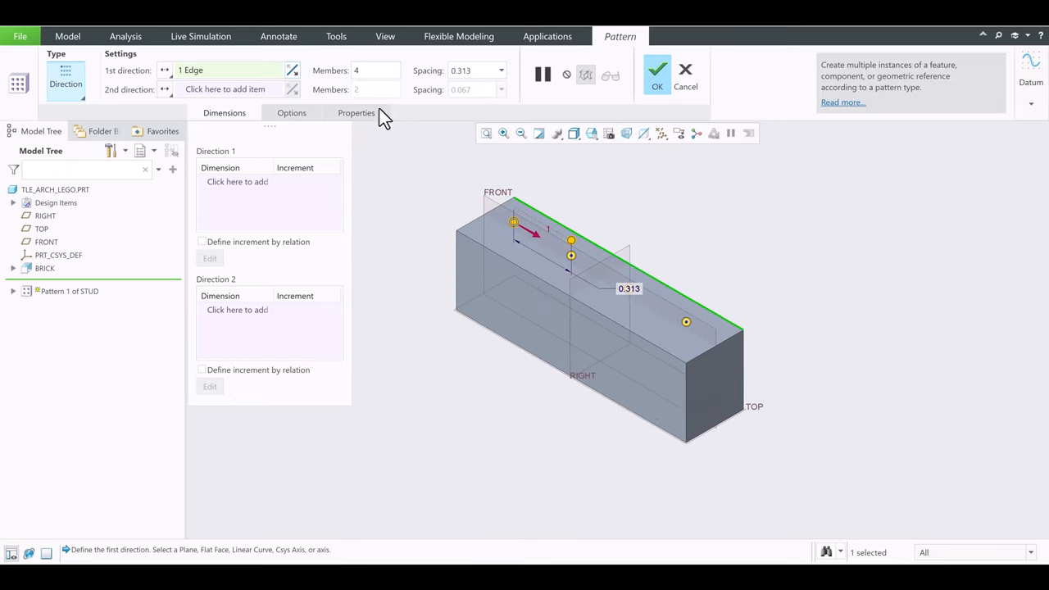
click(656, 72)
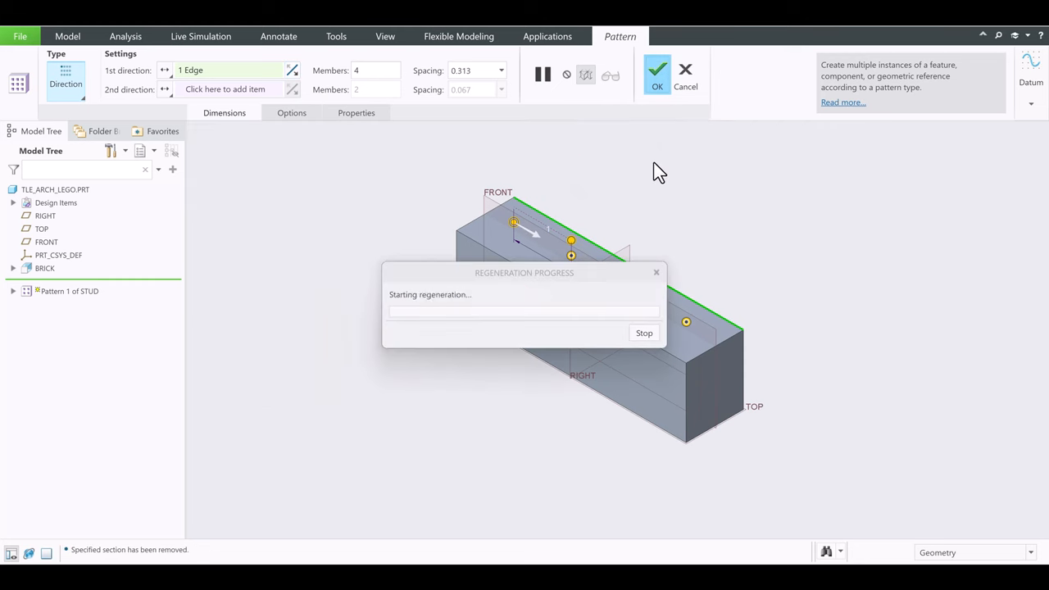
click(655, 72)
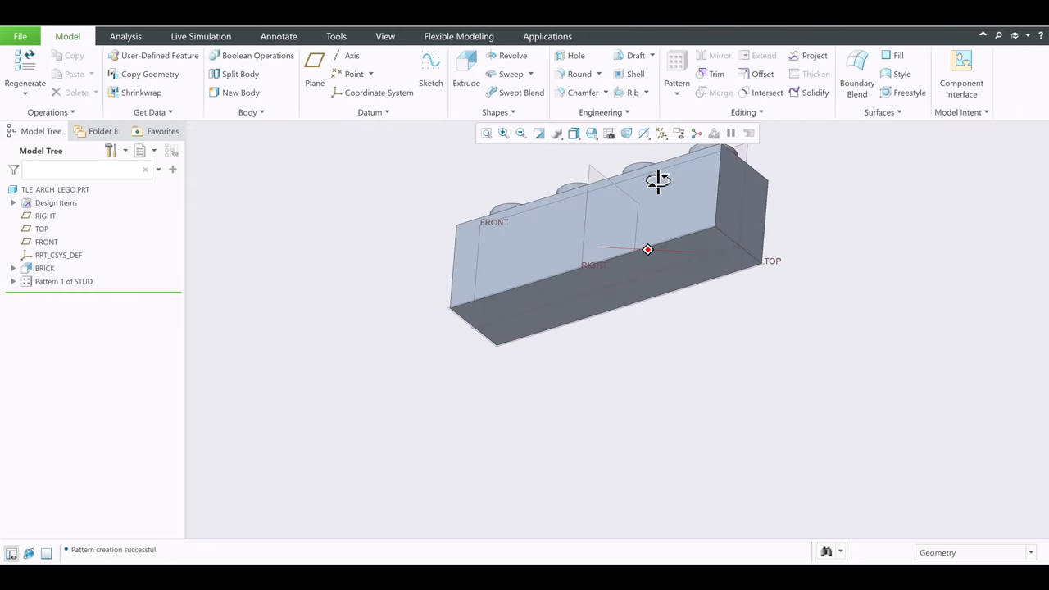
Step: Set the Shell 1 wall thickness to 0.058 with the bottom face removed and confirm
drag(659, 181, 623, 226)
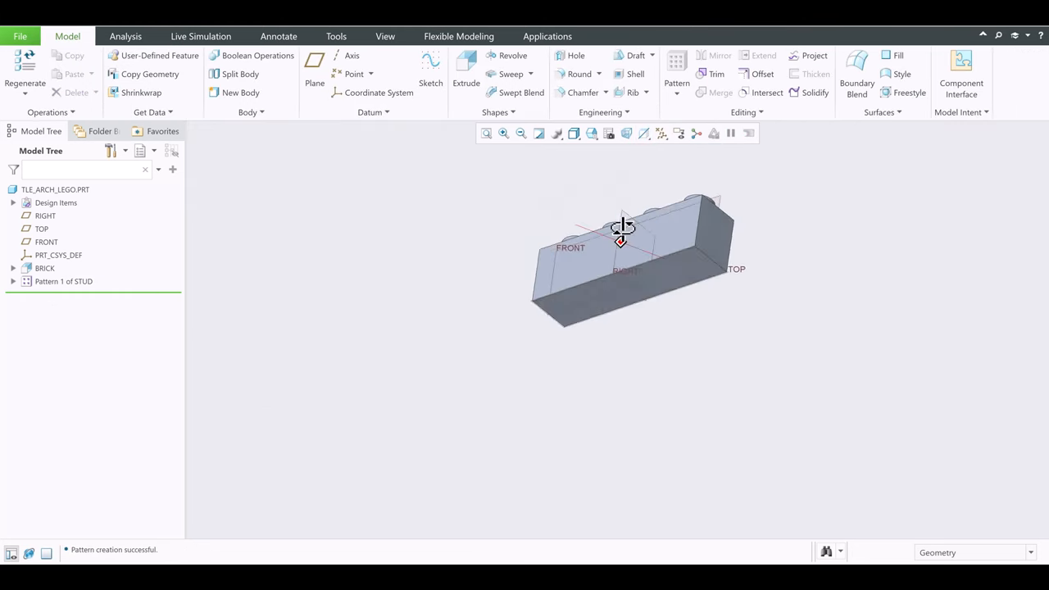
click(636, 74)
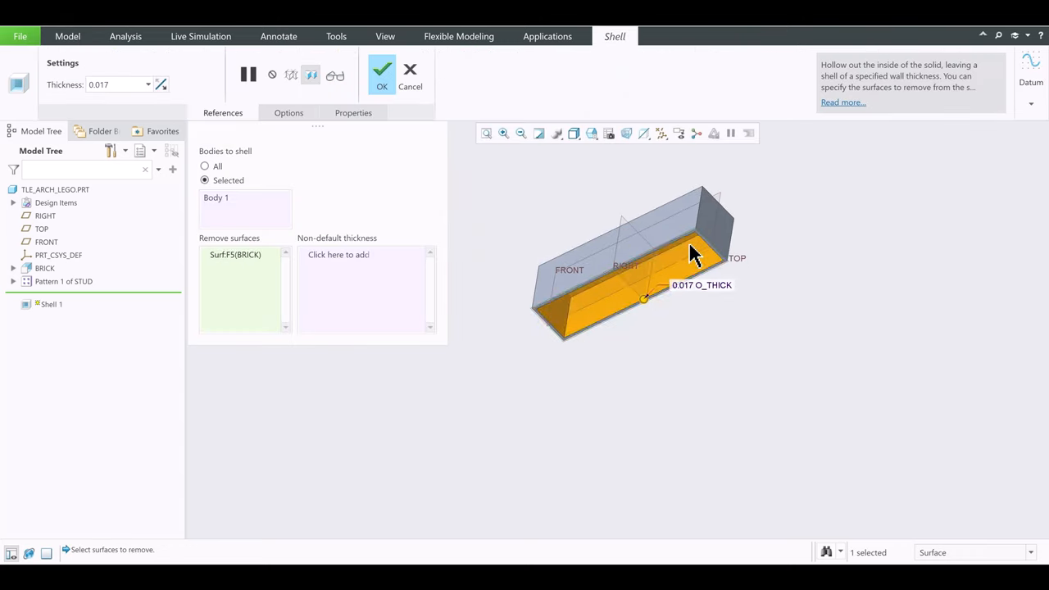
drag(691, 254, 685, 331)
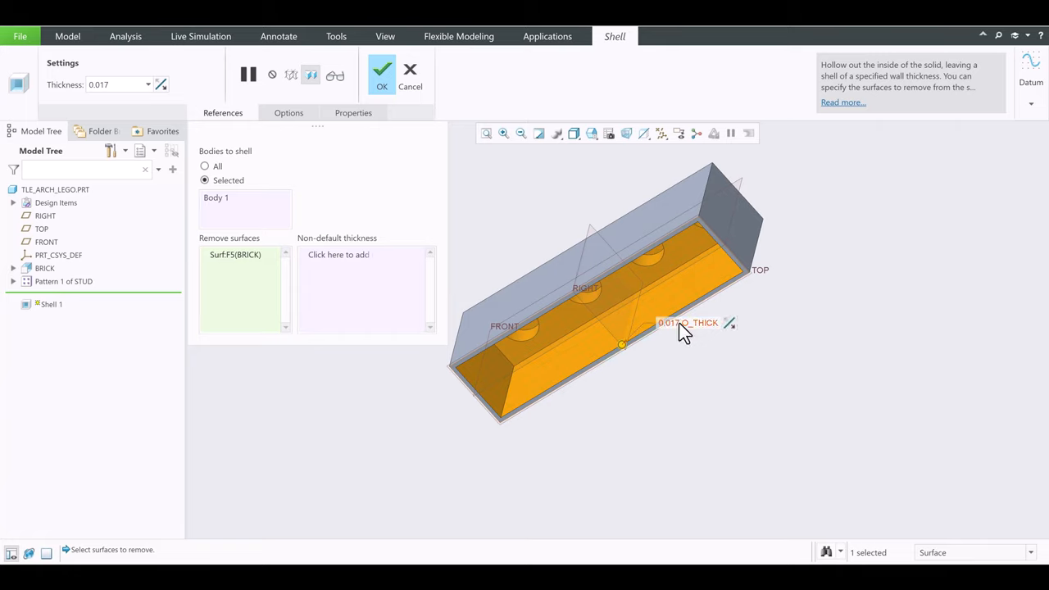
double_click(672, 321)
text(0.058)
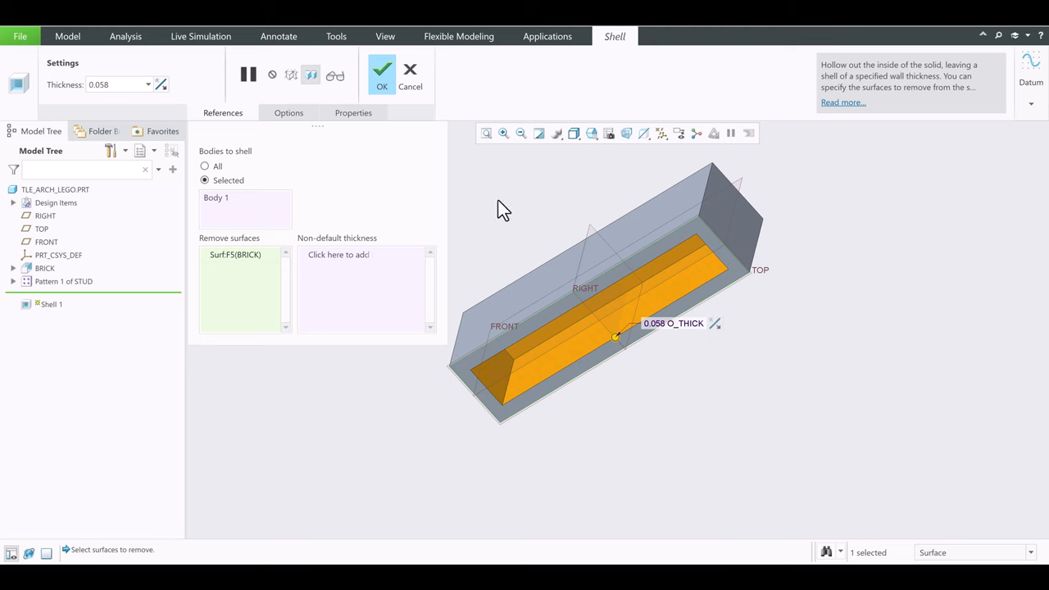
click(381, 68)
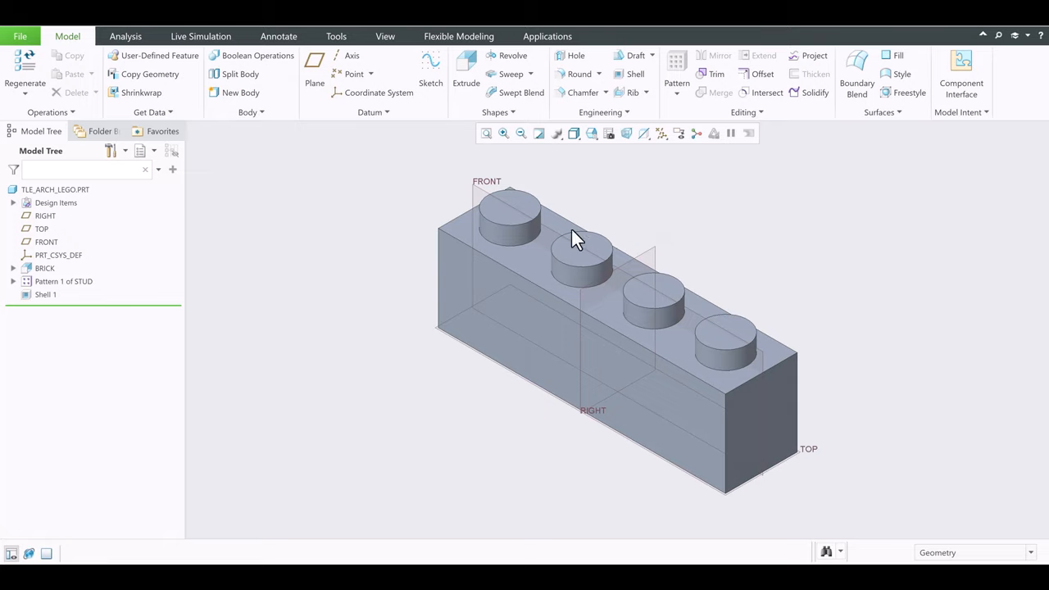
mouse_move(236, 329)
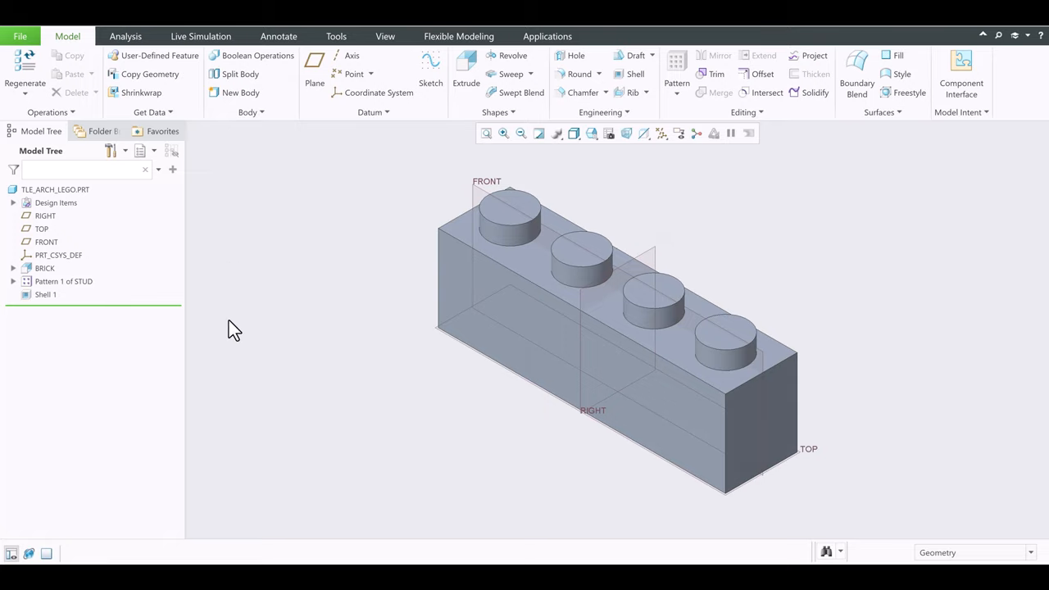
mouse_move(704, 260)
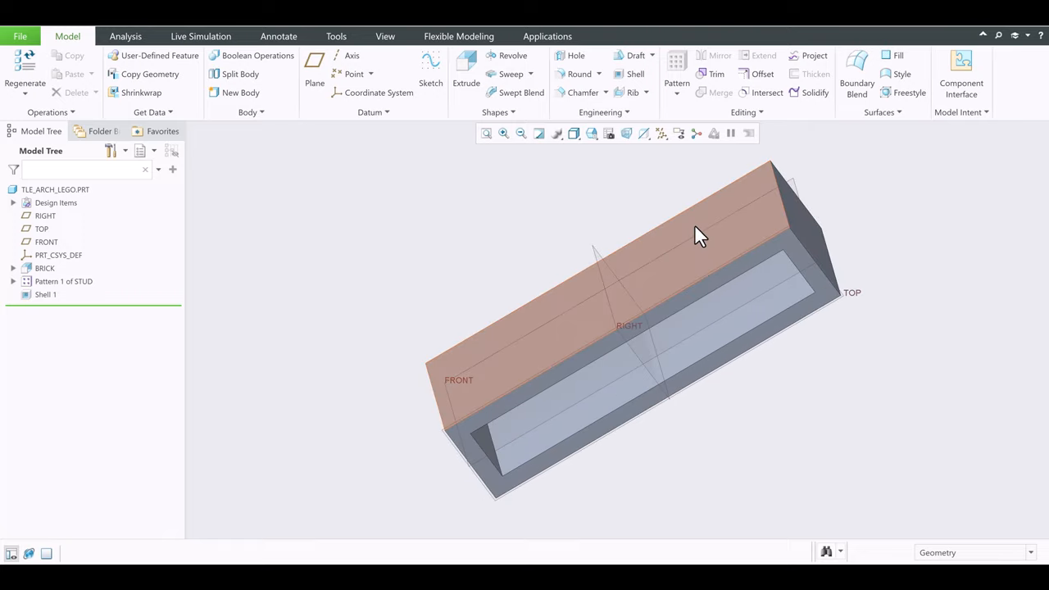
drag(697, 237, 767, 243)
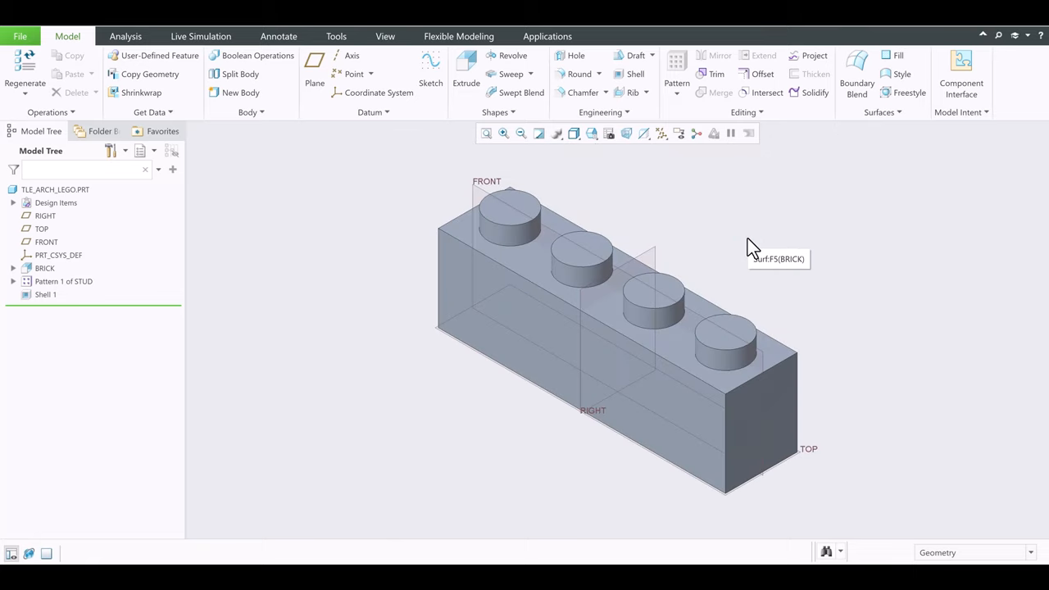
mouse_move(685, 229)
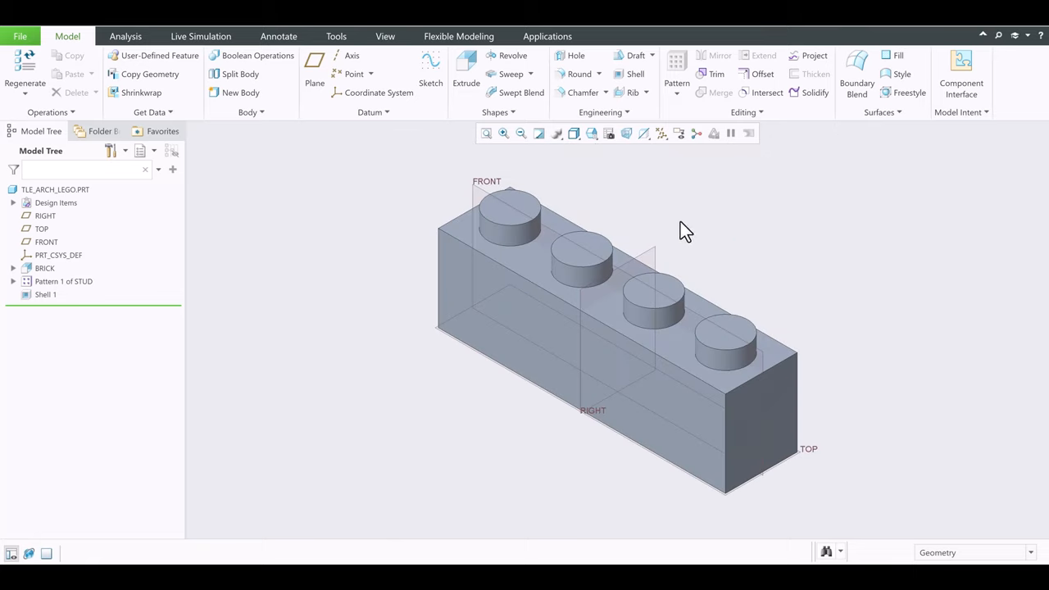
mouse_move(662, 226)
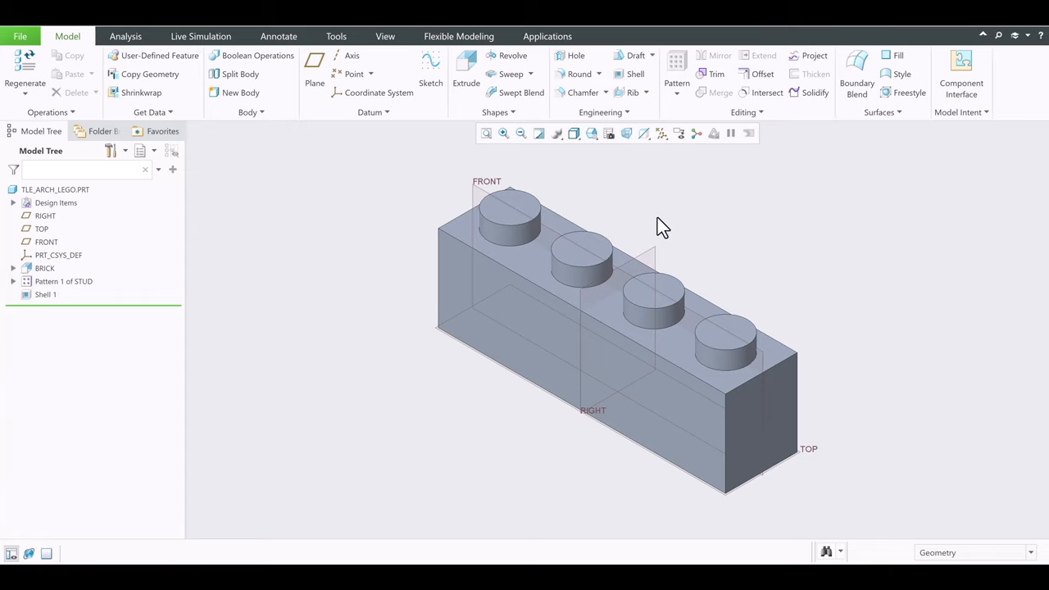
drag(662, 226, 616, 211)
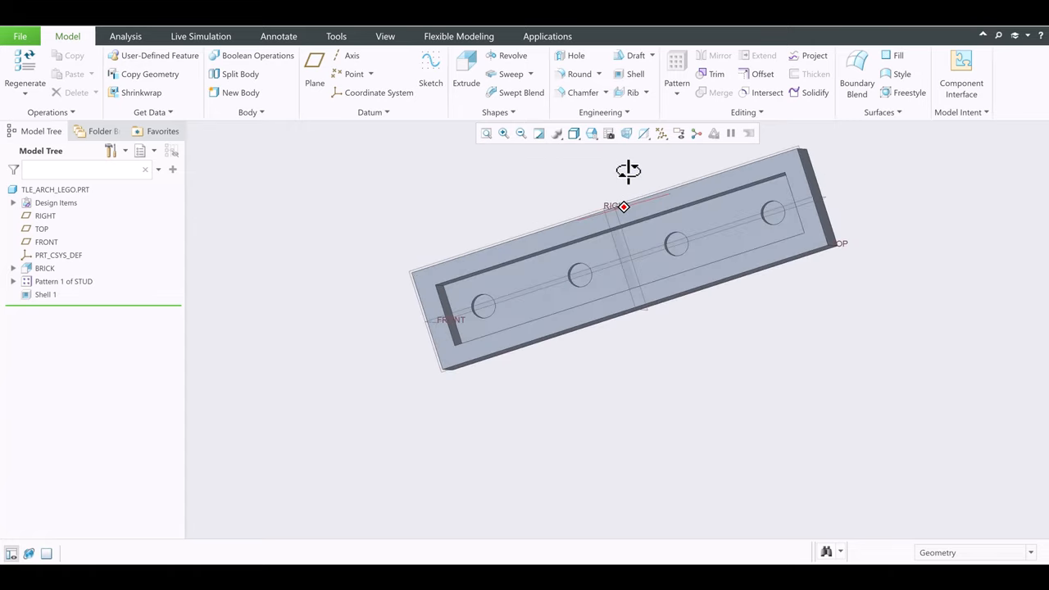
drag(630, 171, 633, 272)
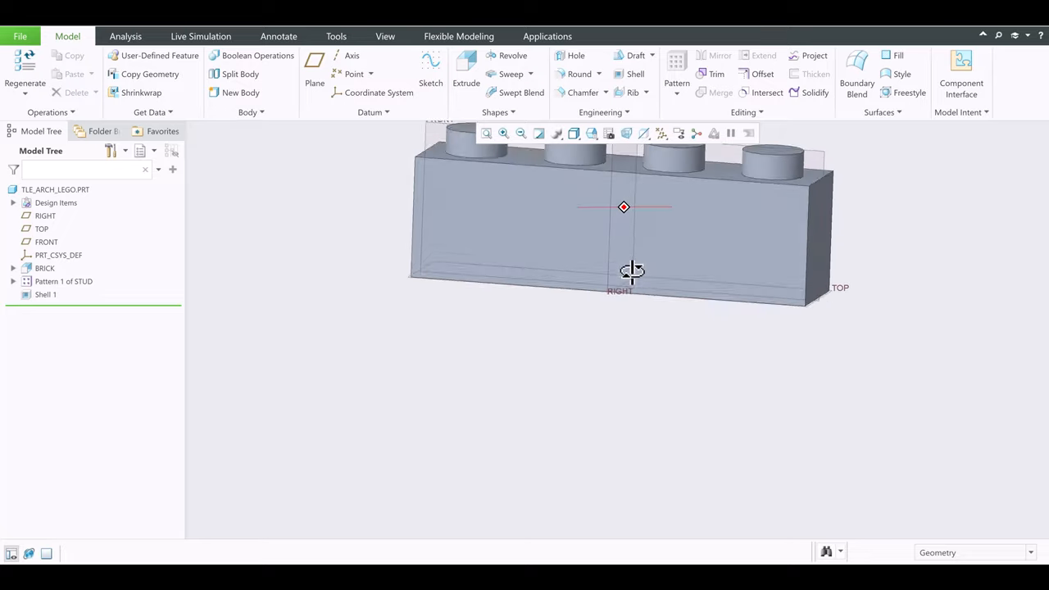
drag(623, 271, 631, 287)
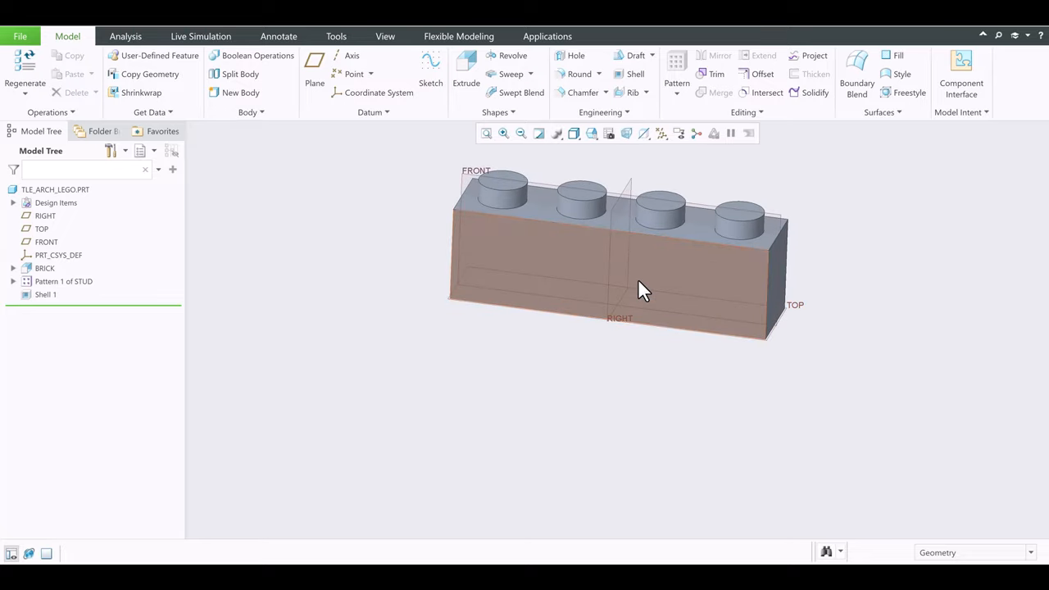
Step: Start an Extrude on the front face and place a Center-and-Point circle below the brick
click(465, 72)
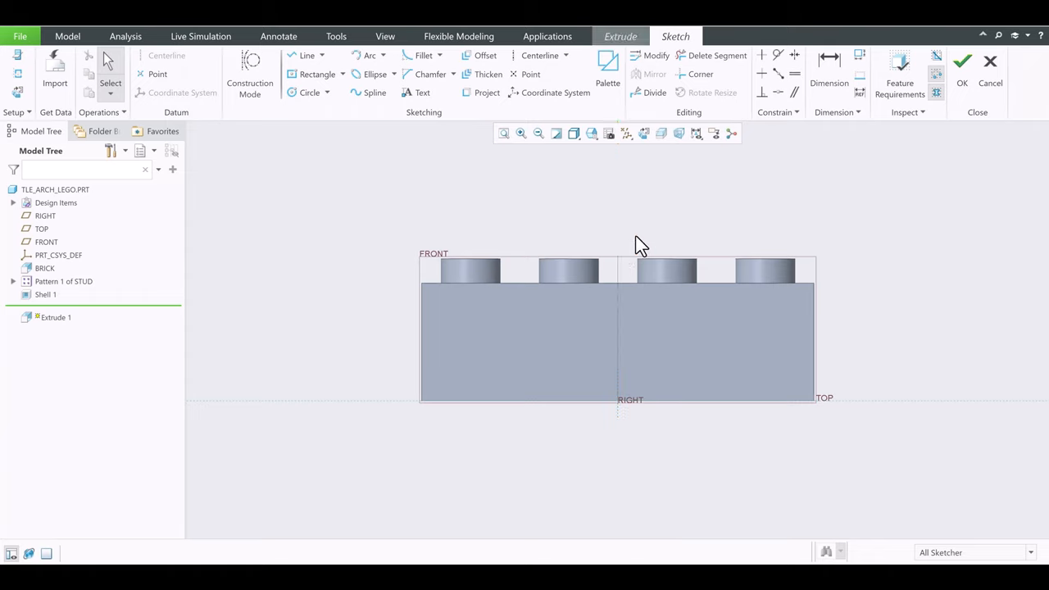
mouse_move(557, 238)
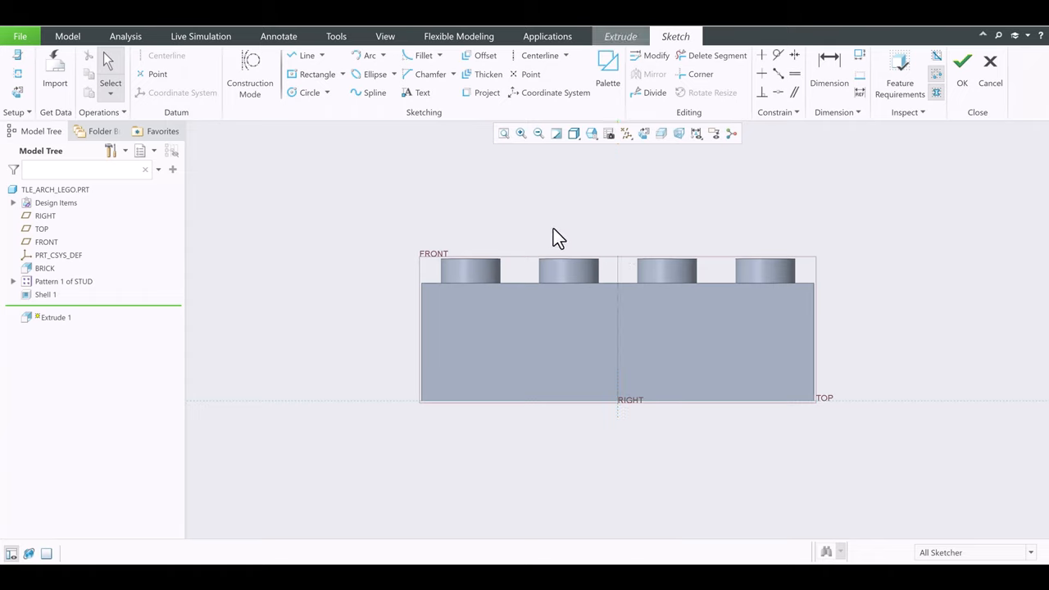
mouse_move(560, 231)
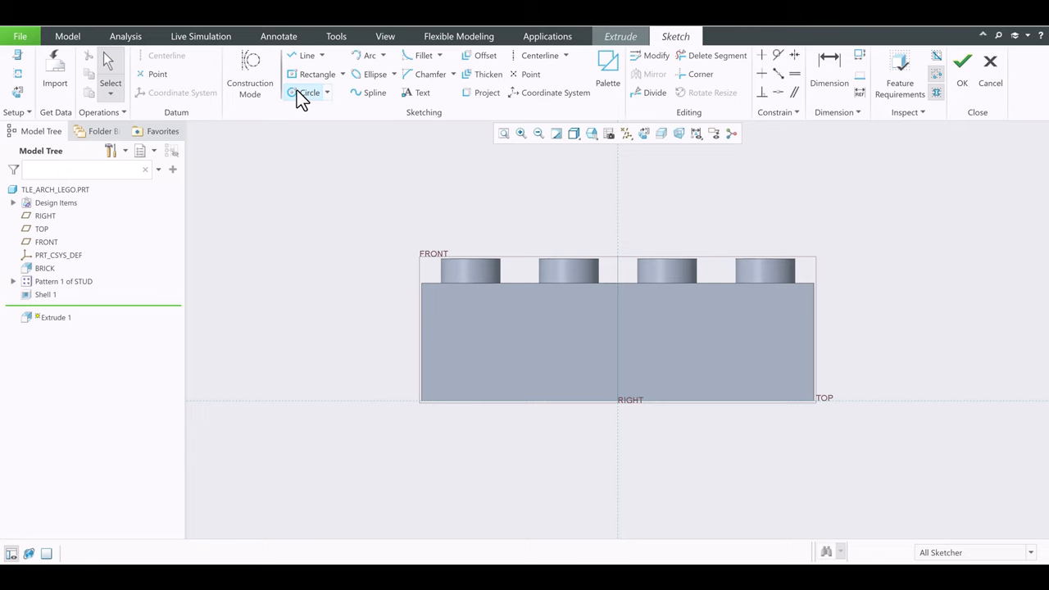
click(308, 91)
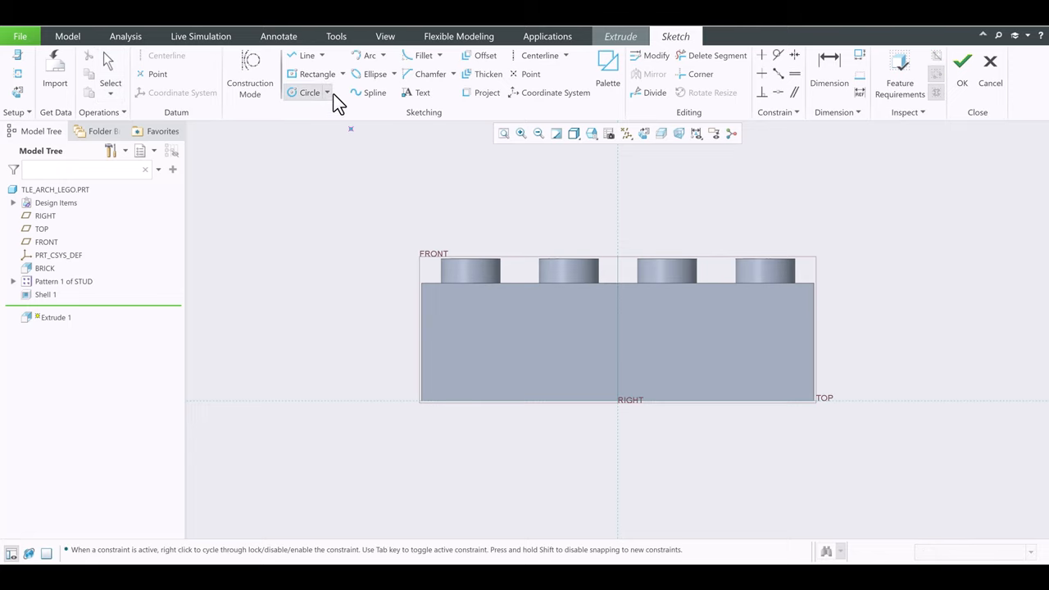
click(328, 92)
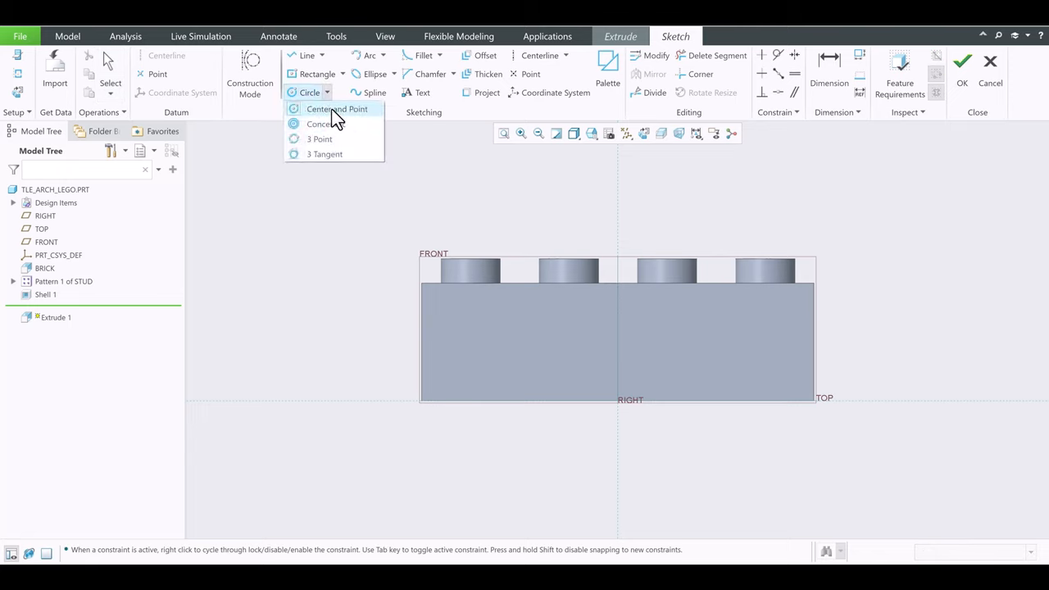
mouse_move(336, 108)
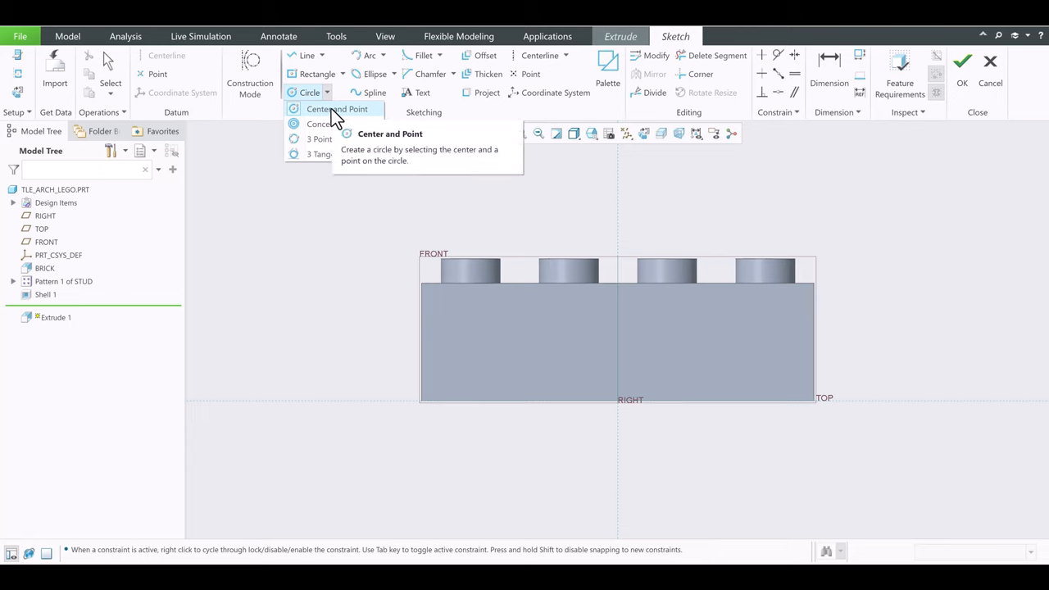
mouse_move(626, 442)
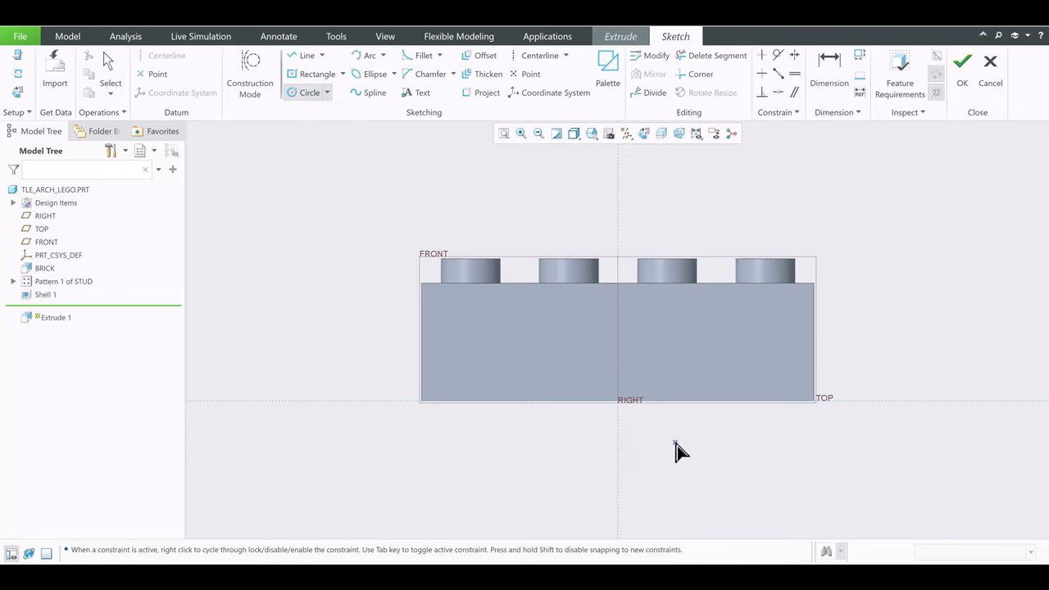
click(618, 419)
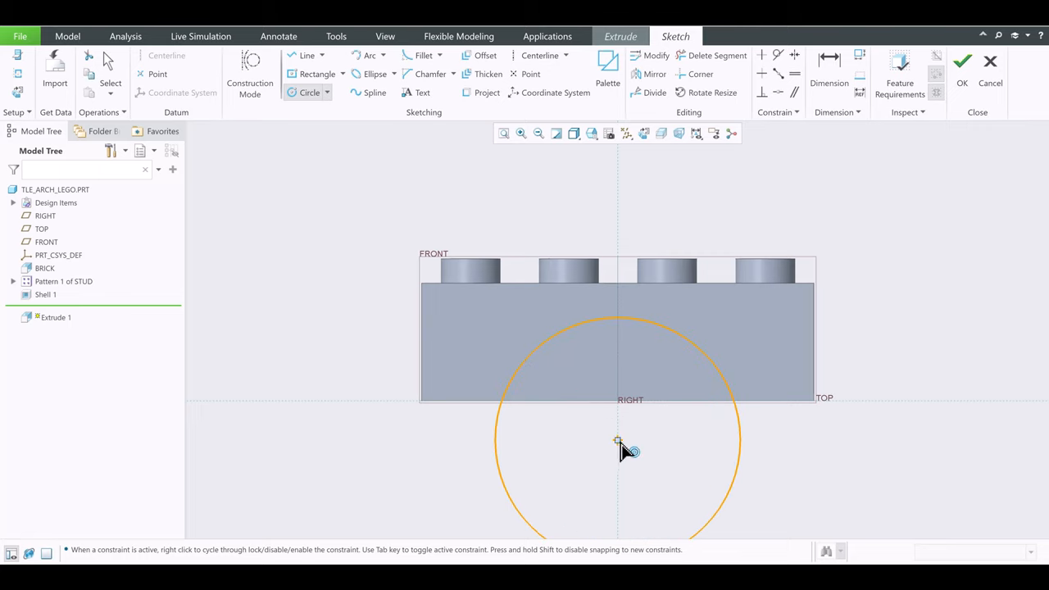
mouse_move(647, 243)
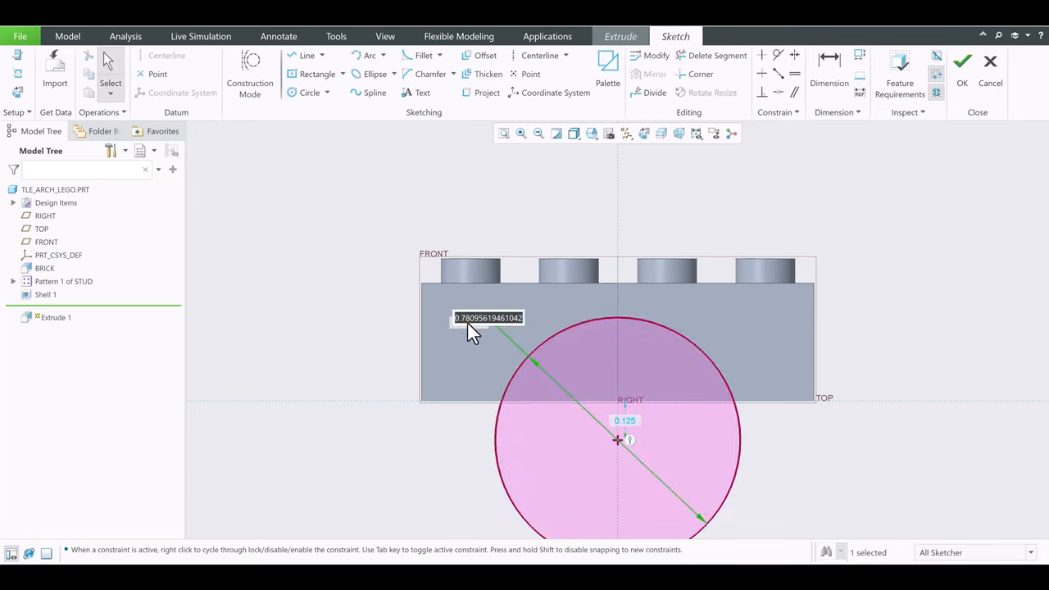
Step: Dimension the circle to 0.625 diameter with its centre 0.125 below the brick's top
text(0.625)
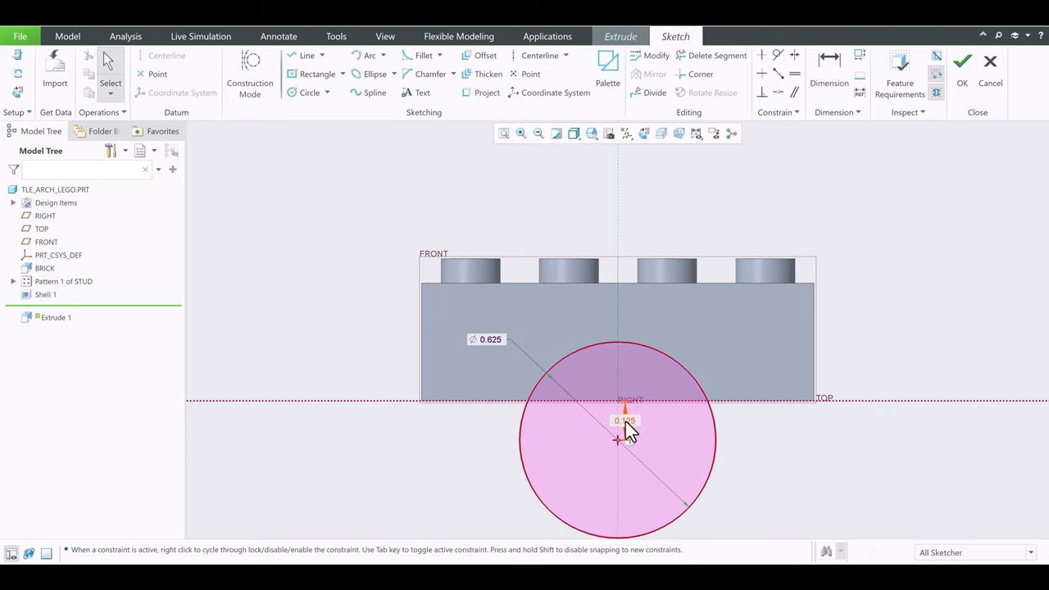
mouse_move(623, 433)
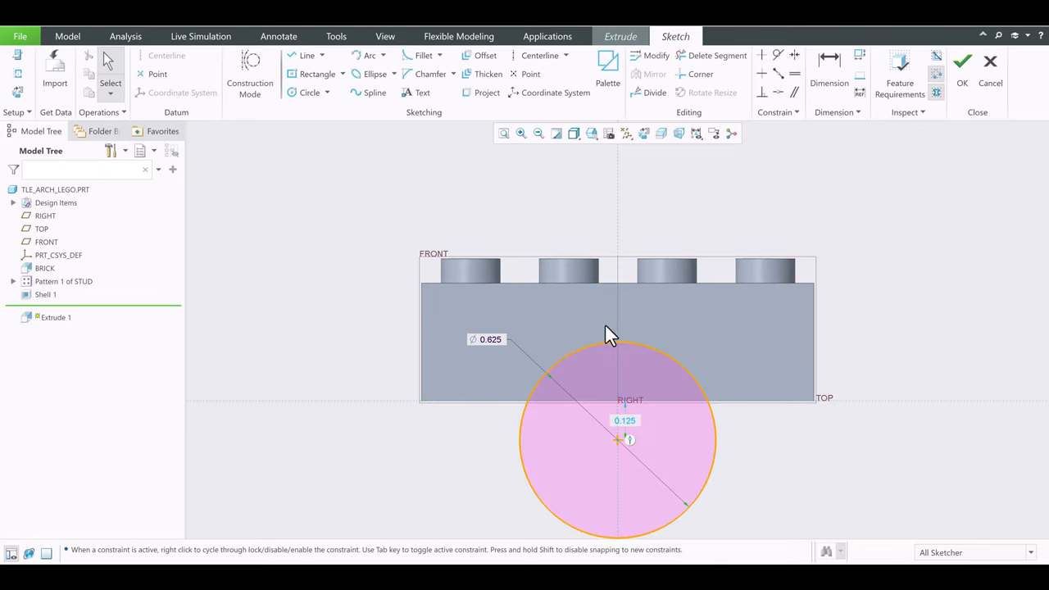
mouse_move(829, 72)
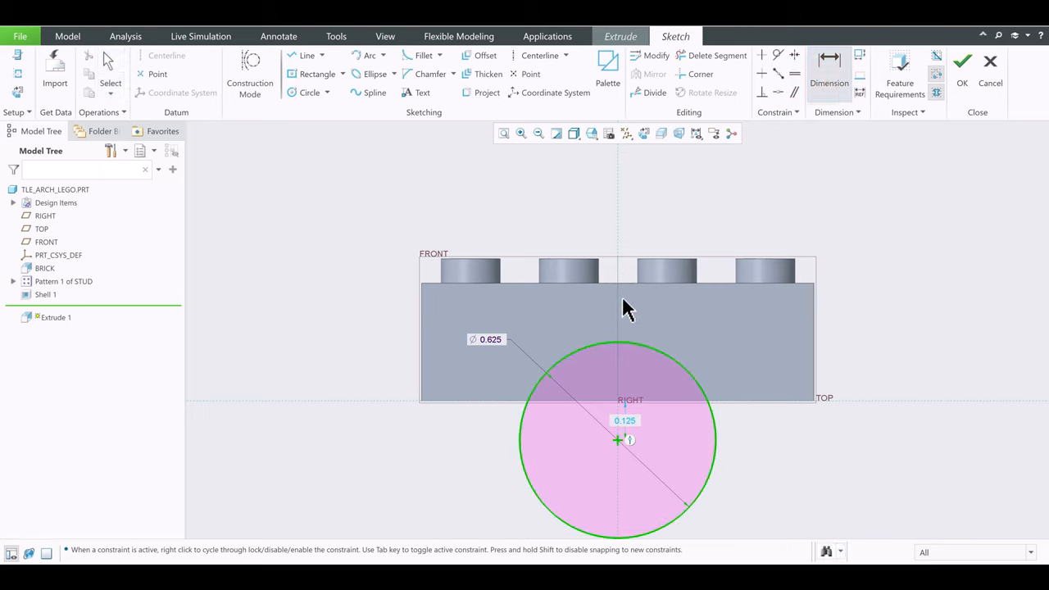
mouse_move(631, 293)
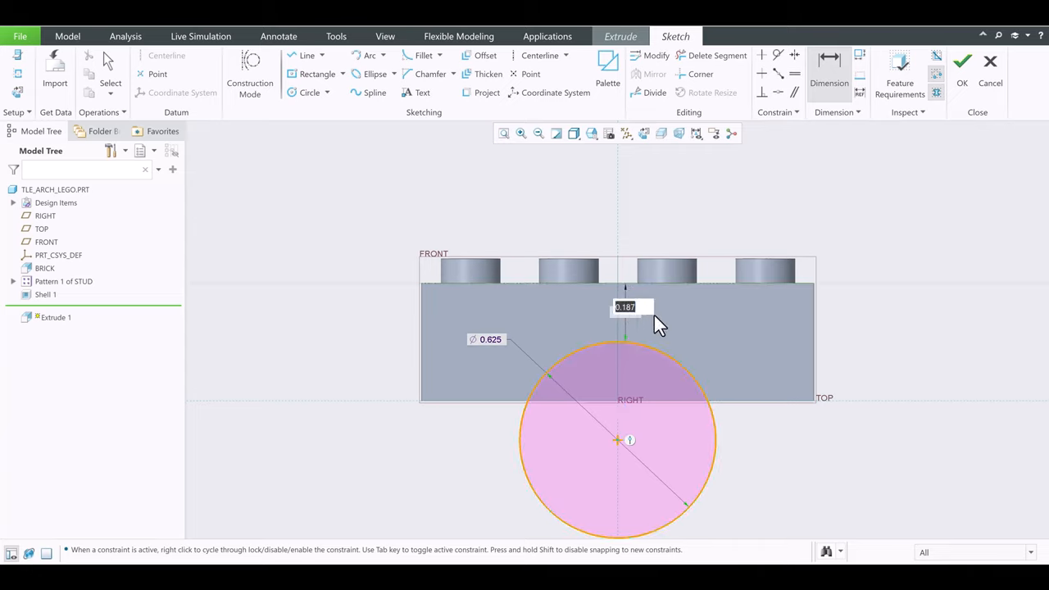
text(0.125)
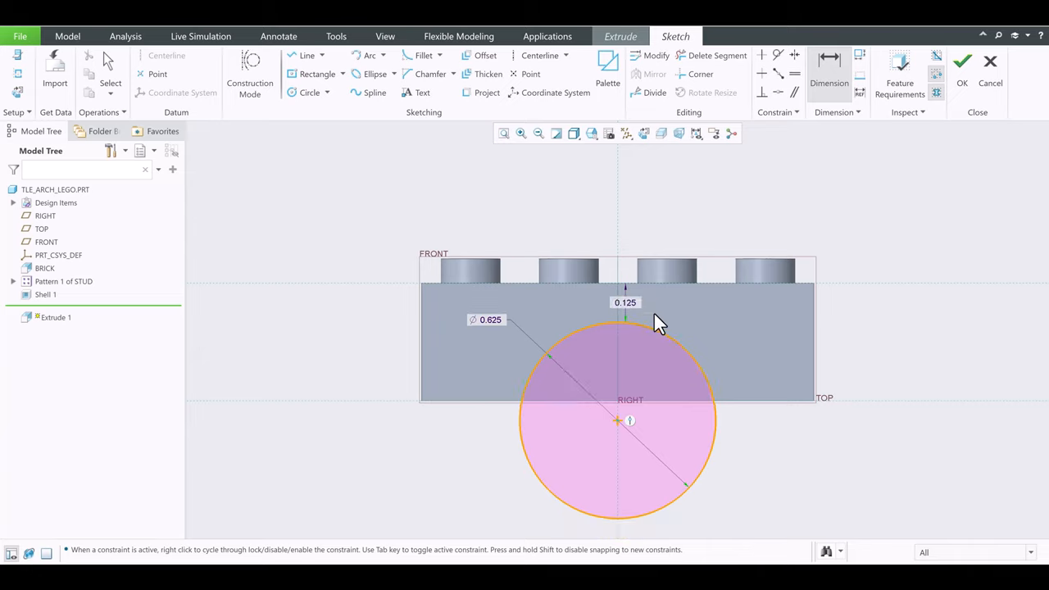
mouse_move(664, 213)
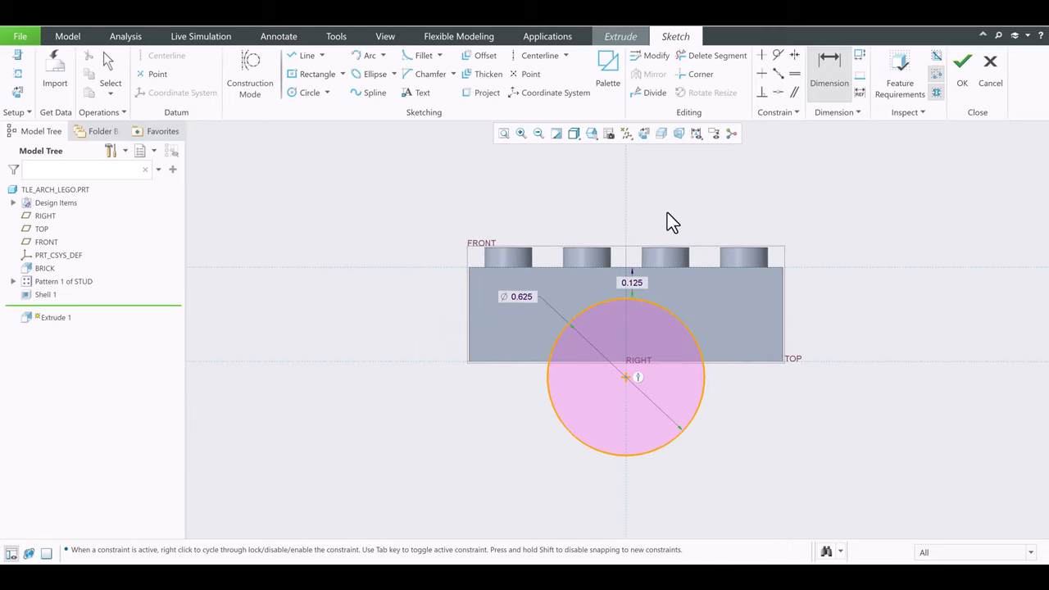
drag(672, 221, 695, 229)
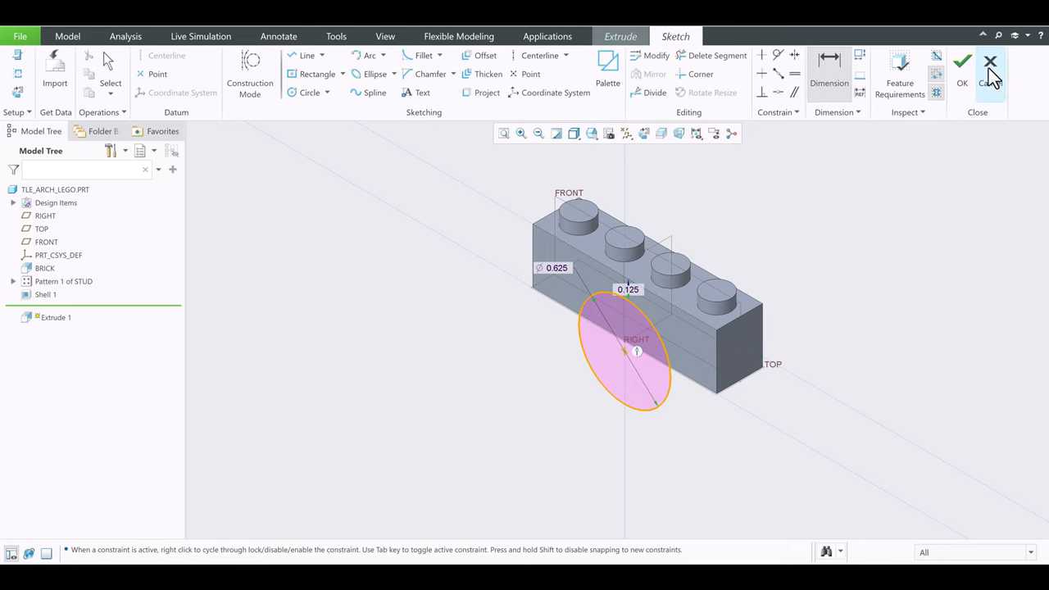
Step: Finish the sketch and confirm Extrude 1 as a material-removing arch cut through the brick
click(962, 63)
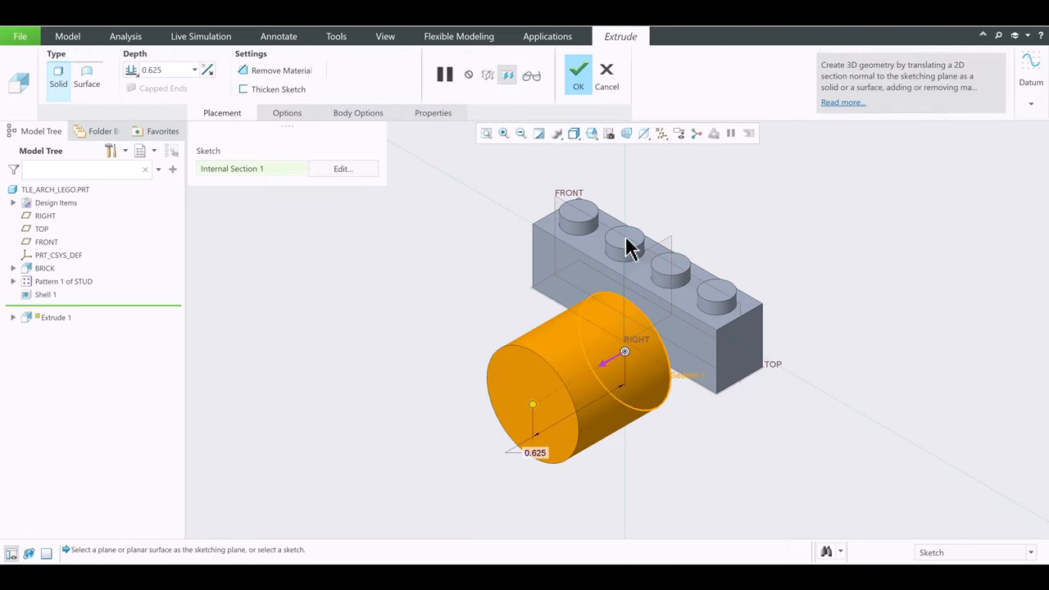
mouse_move(282, 89)
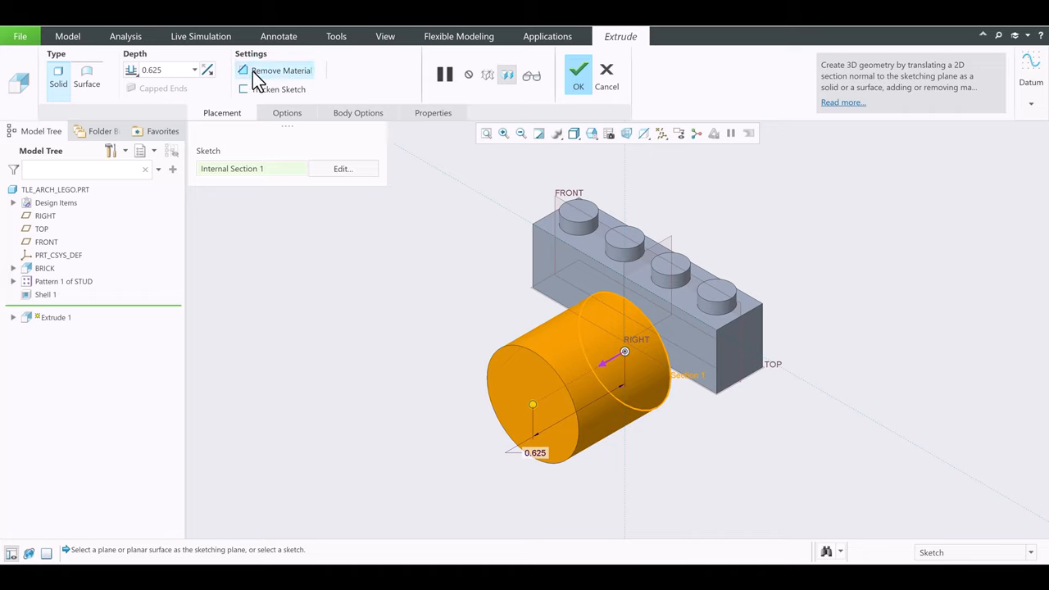
click(242, 70)
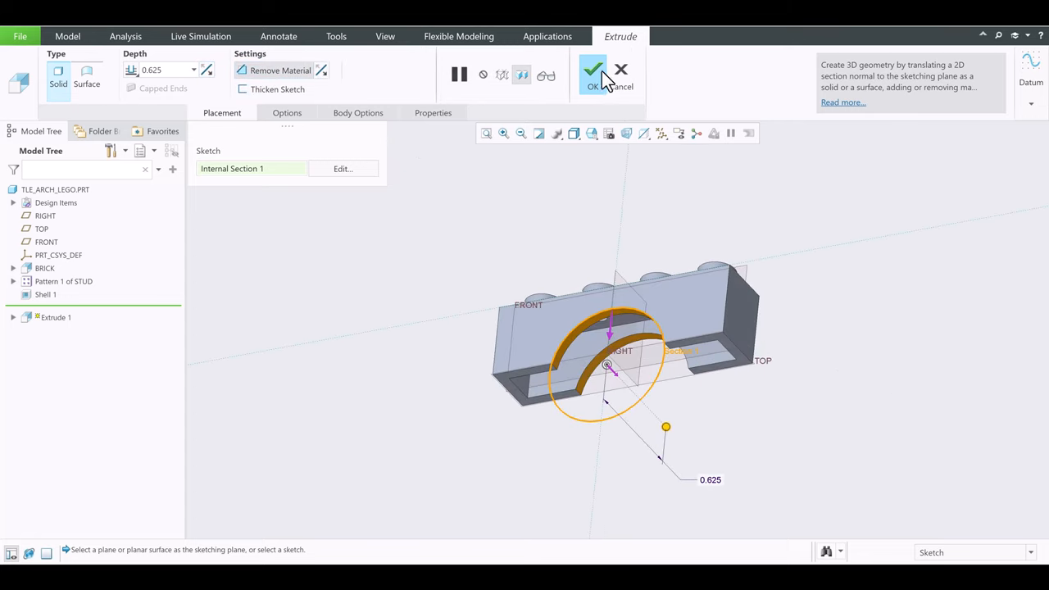
click(593, 71)
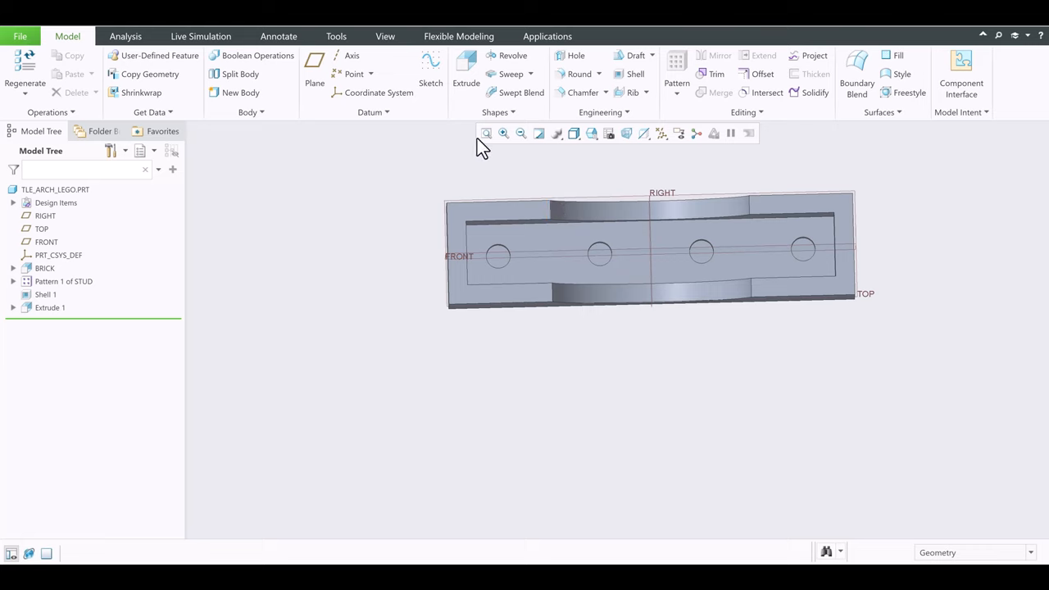
Step: Start Extrude 2 with the shell's inner bottom surface as the sketch plane
click(465, 72)
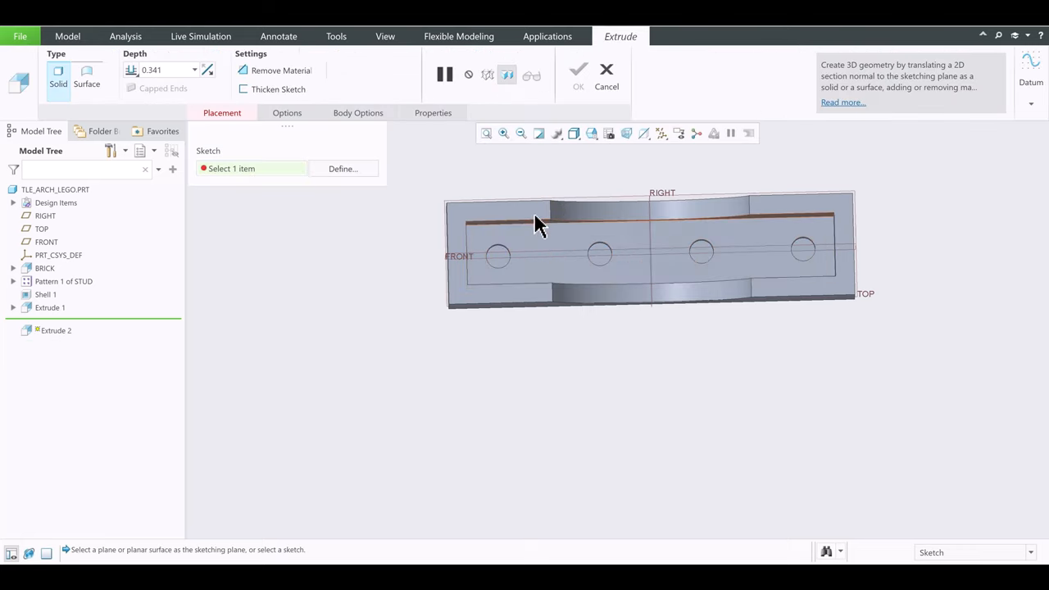
mouse_move(549, 249)
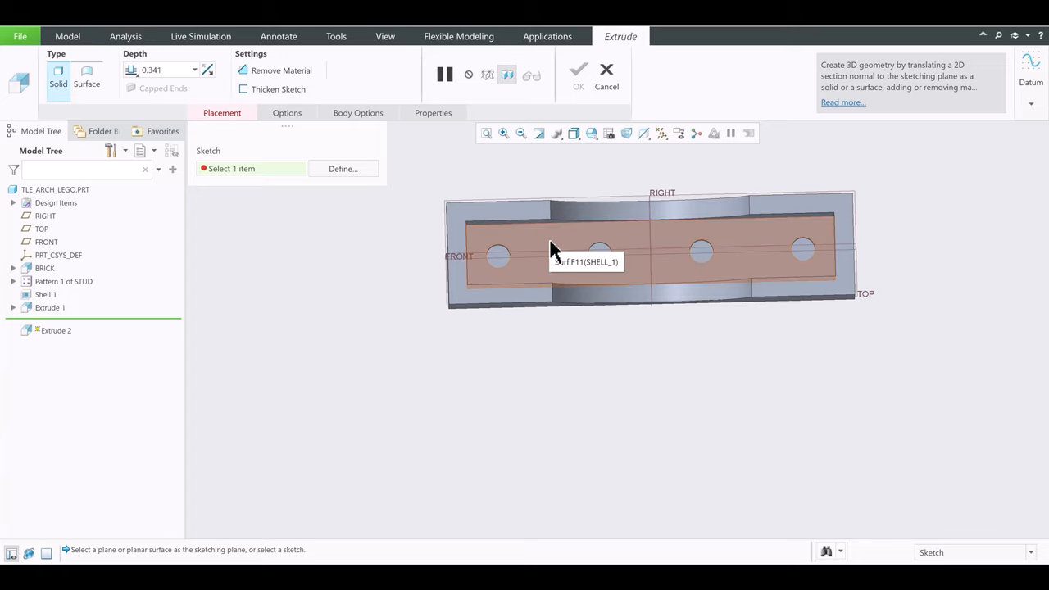
click(549, 249)
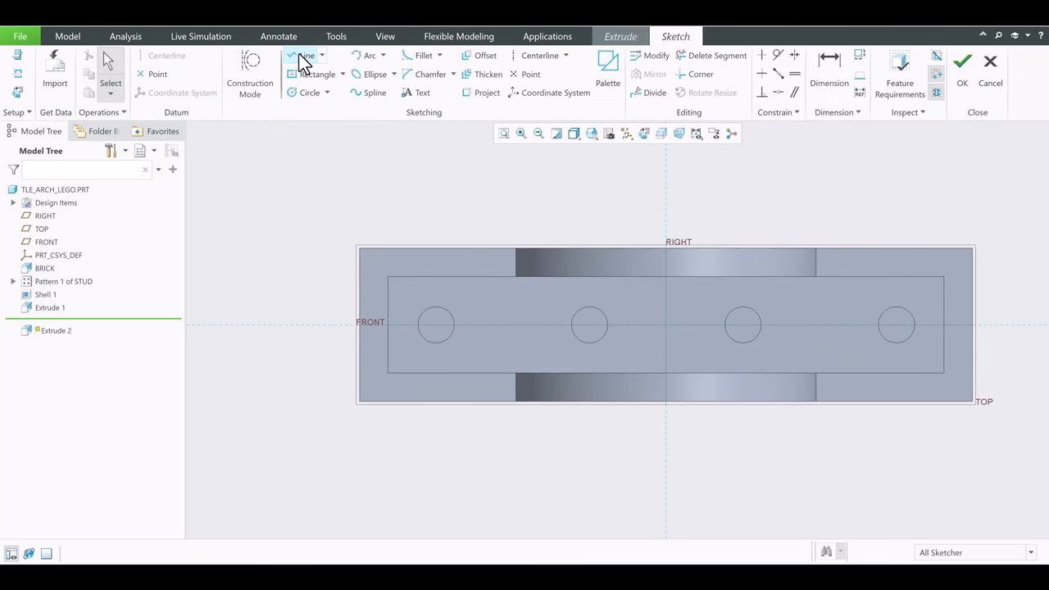
Step: Draw a closed rectangle along the arch's left edge and set its width to 0.058
click(307, 56)
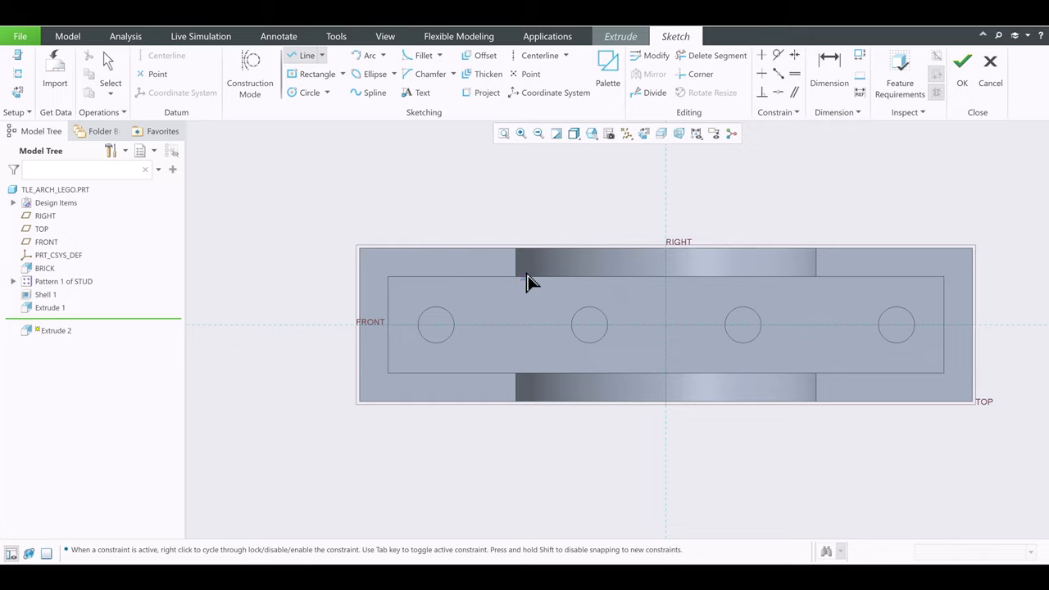
mouse_move(516, 298)
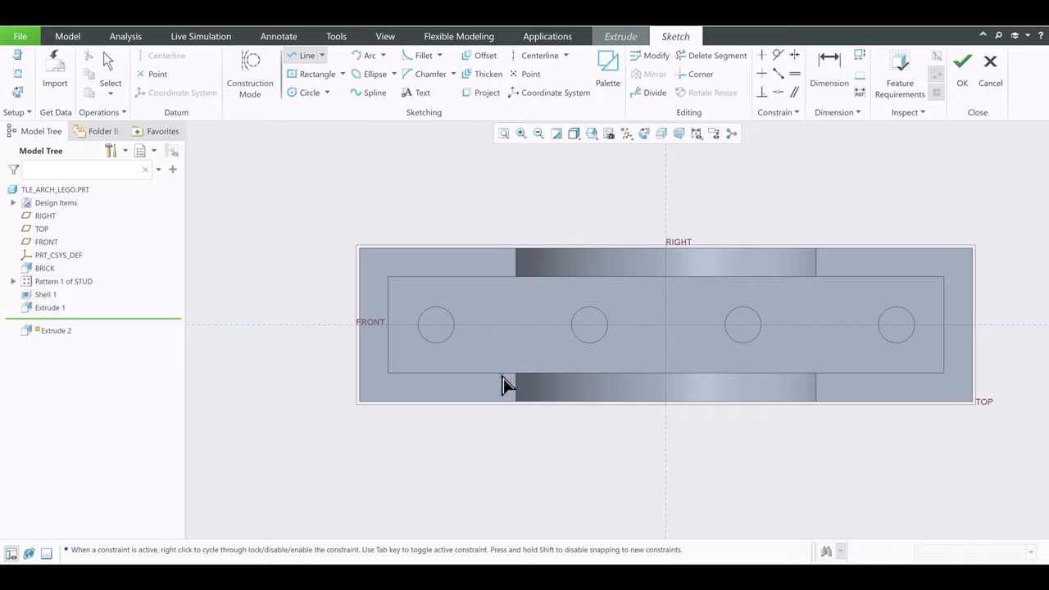
click(515, 374)
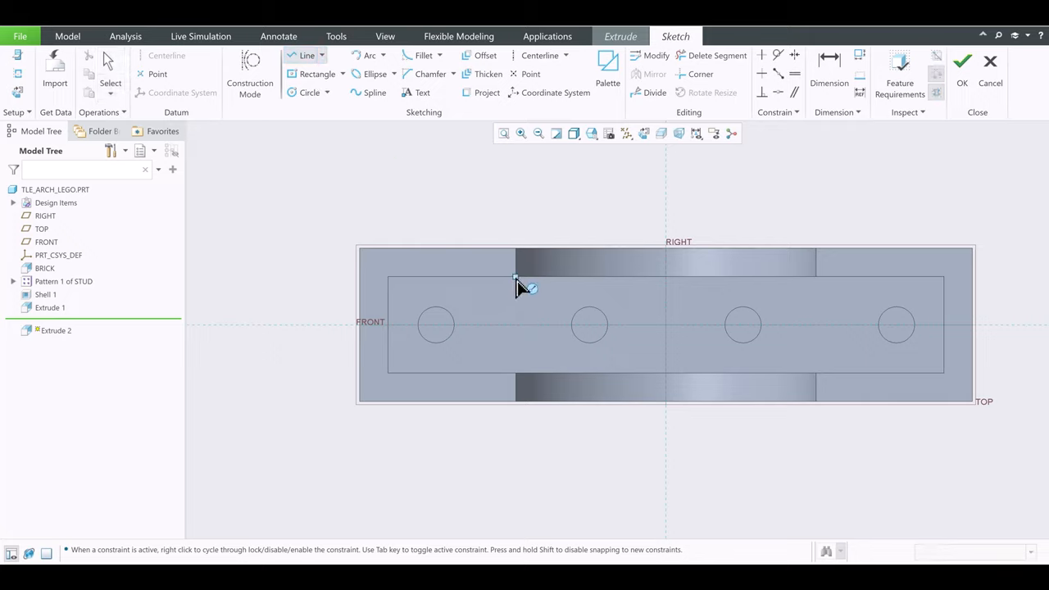
click(515, 373)
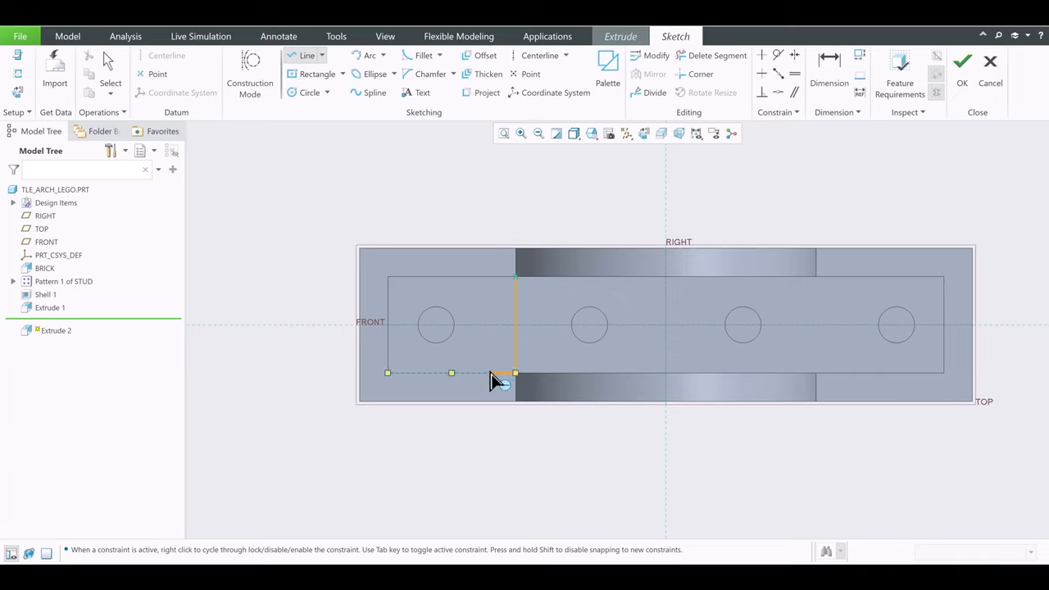
click(510, 374)
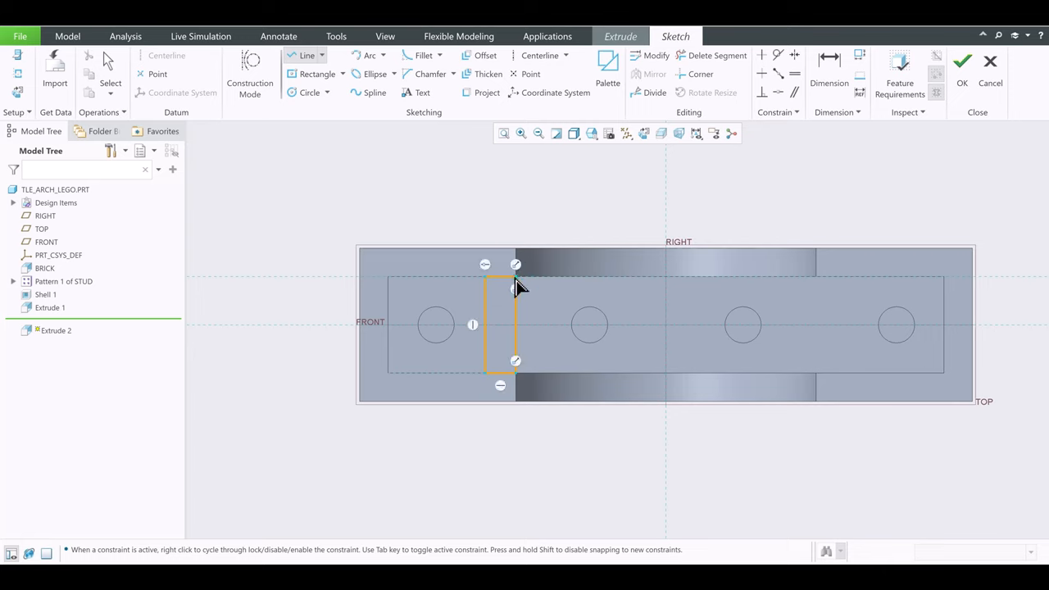
click(505, 324)
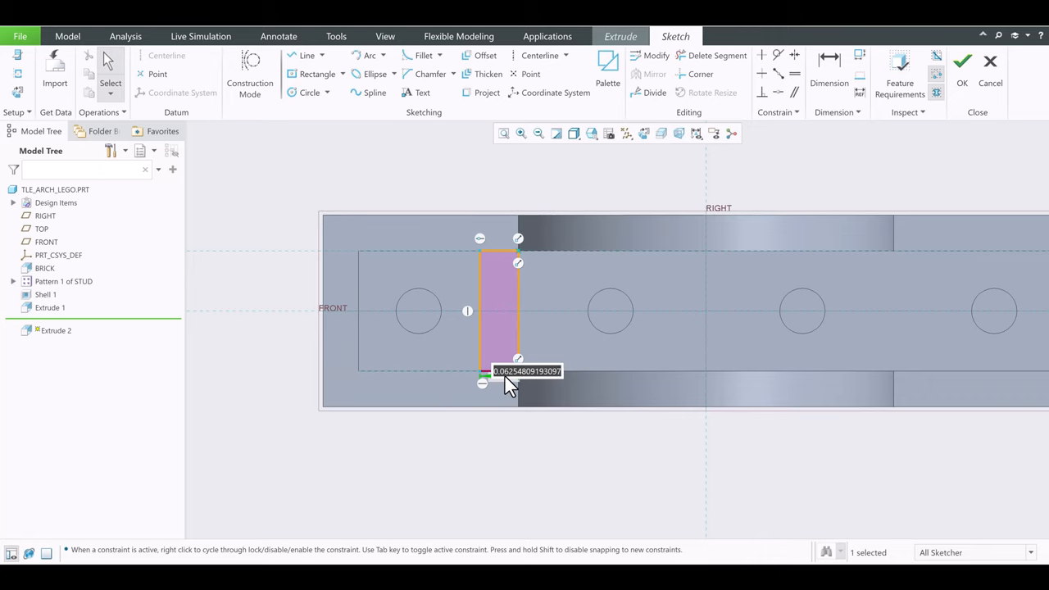
text(0.058)
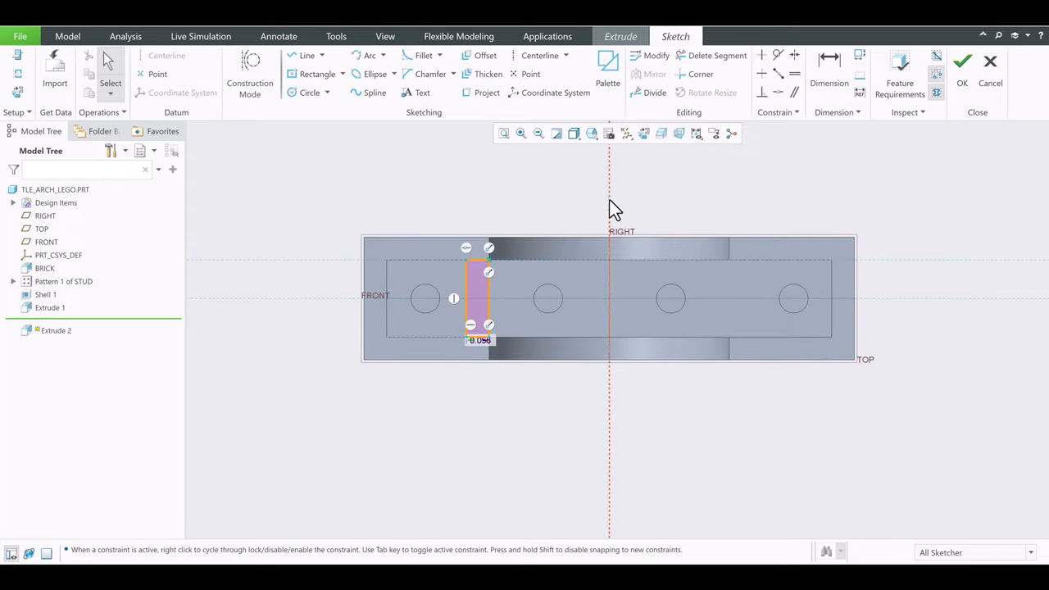
mouse_move(620, 203)
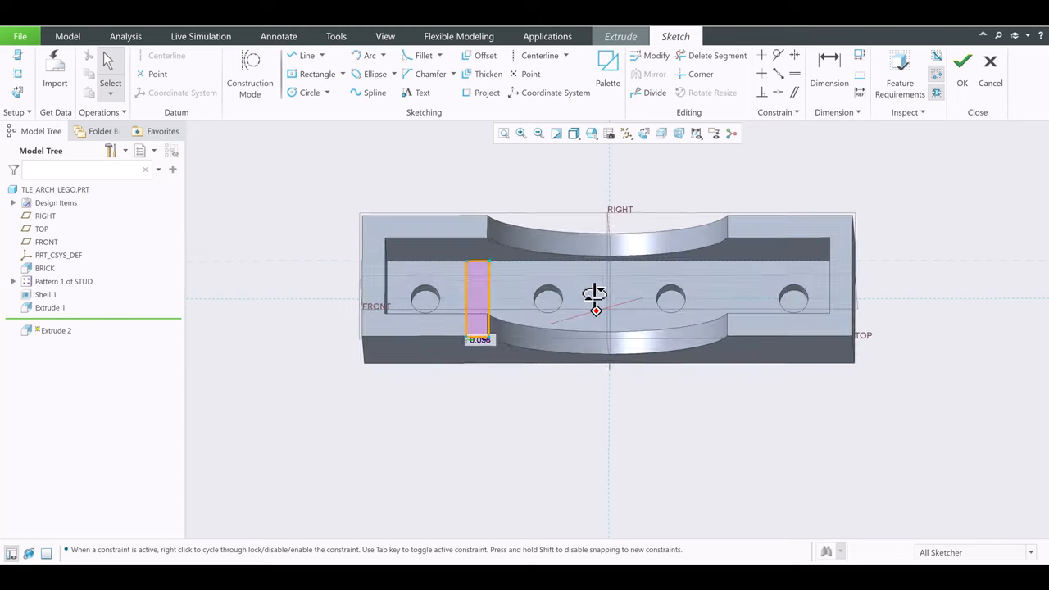
drag(596, 294, 565, 308)
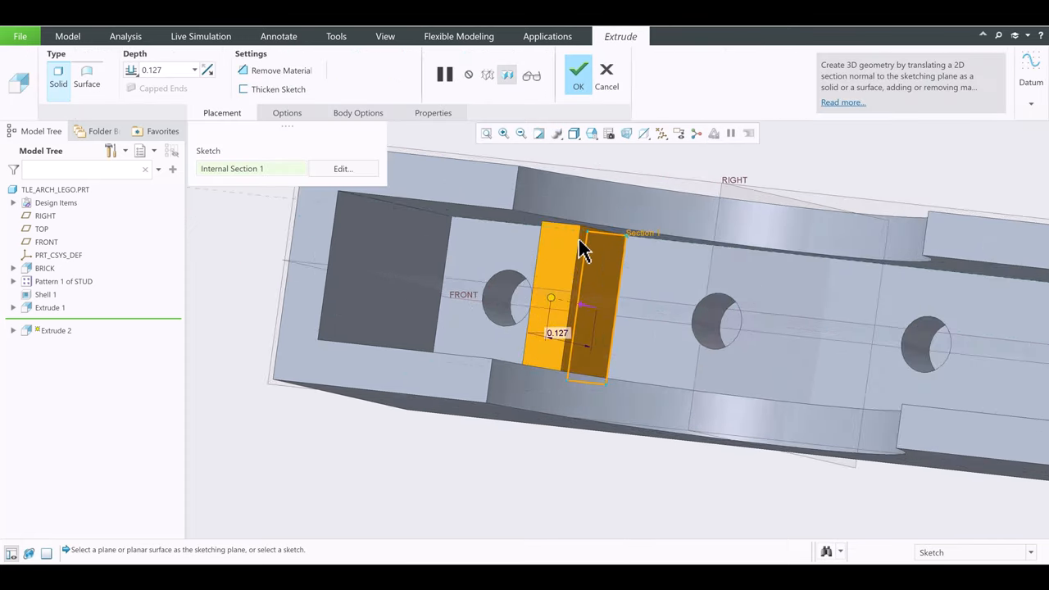
Step: Set the rib's depth to To Reference and pick the surface it extends up to
drag(581, 249, 544, 230)
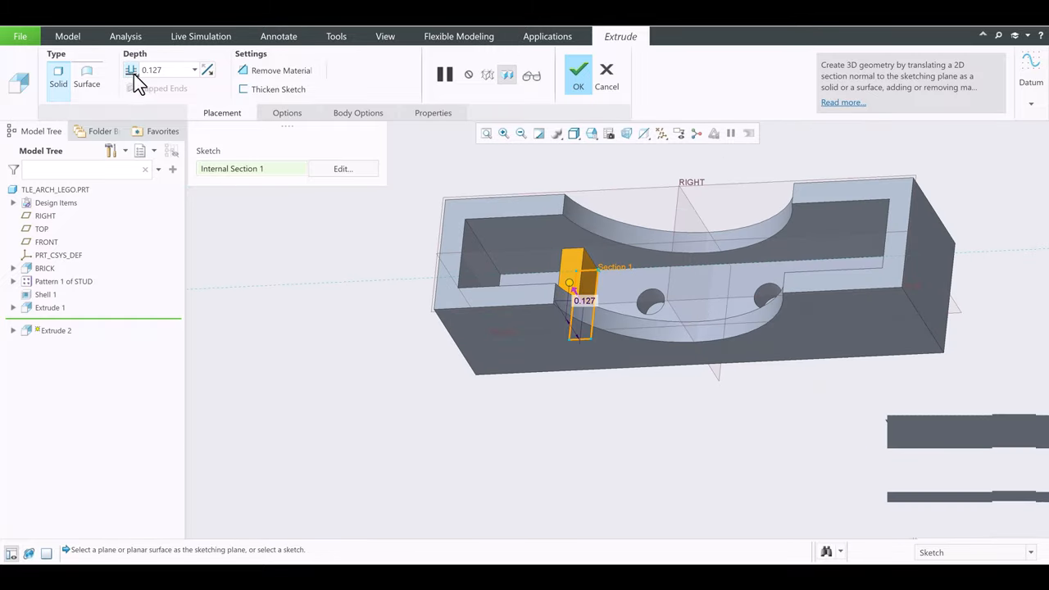
click(131, 69)
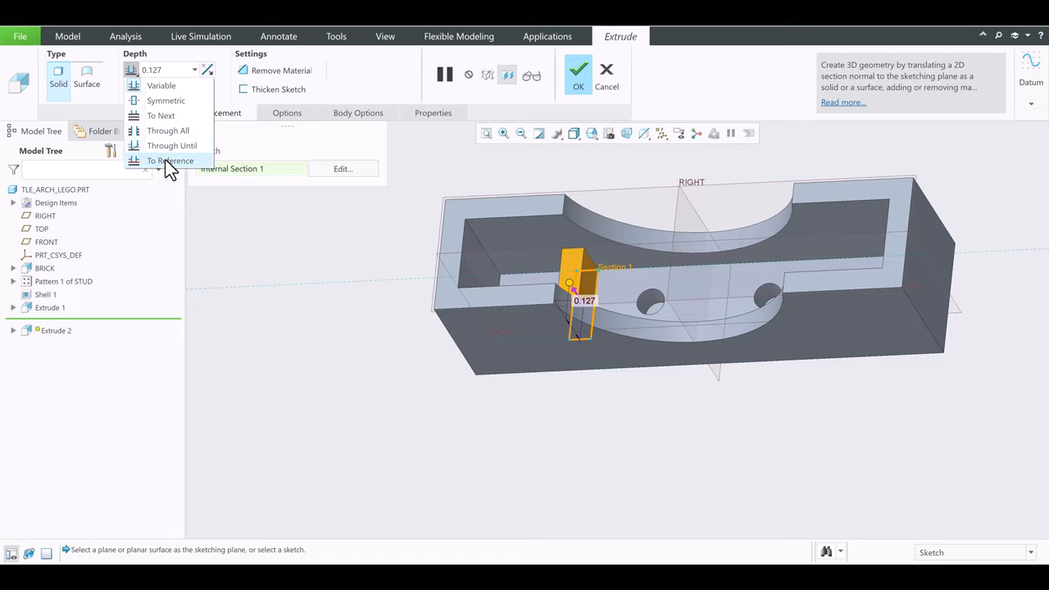
mouse_move(171, 161)
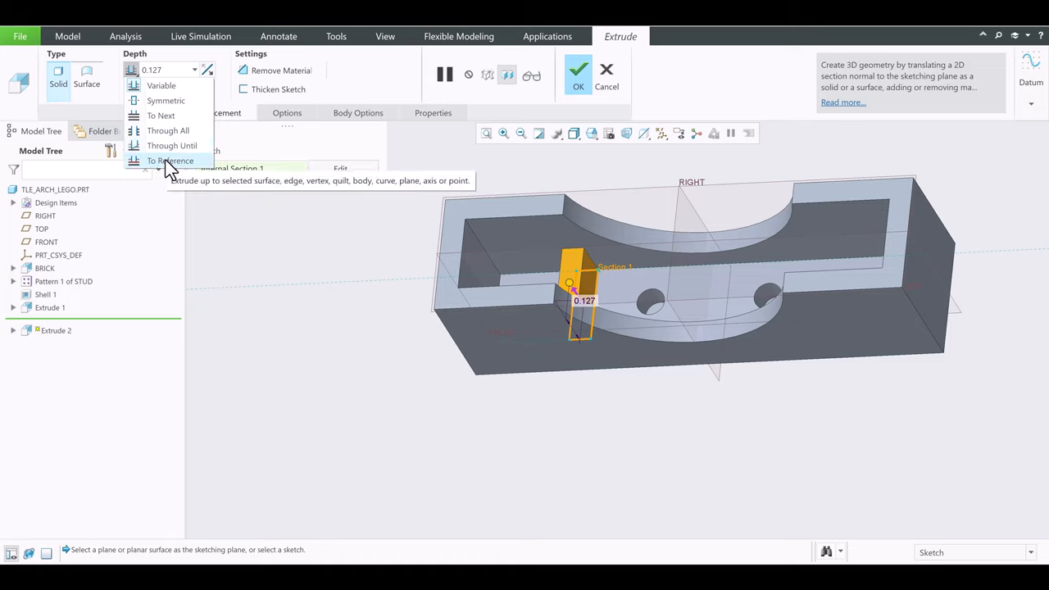
click(170, 161)
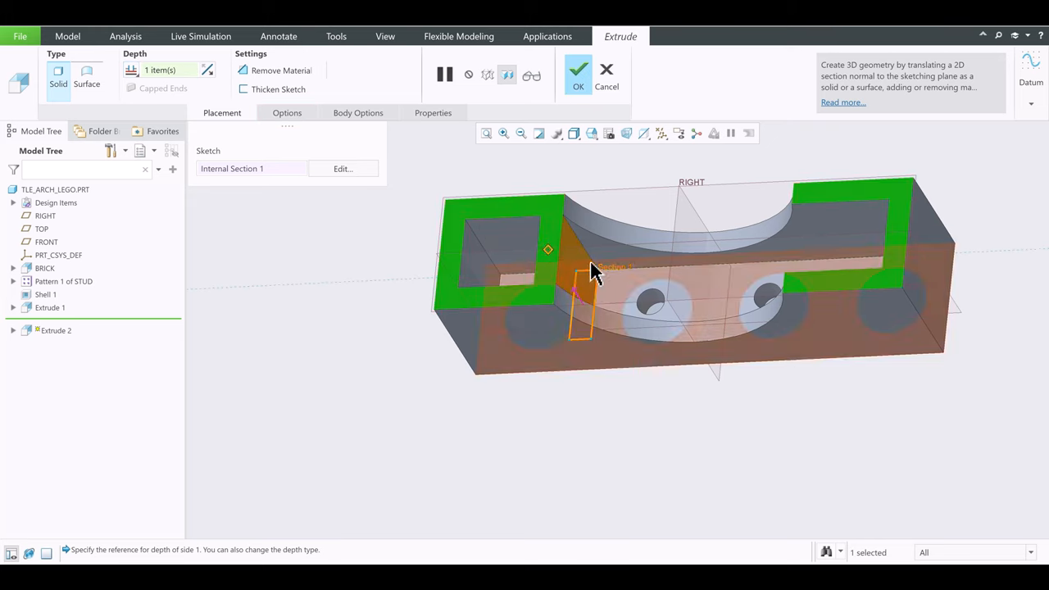
drag(594, 271, 561, 184)
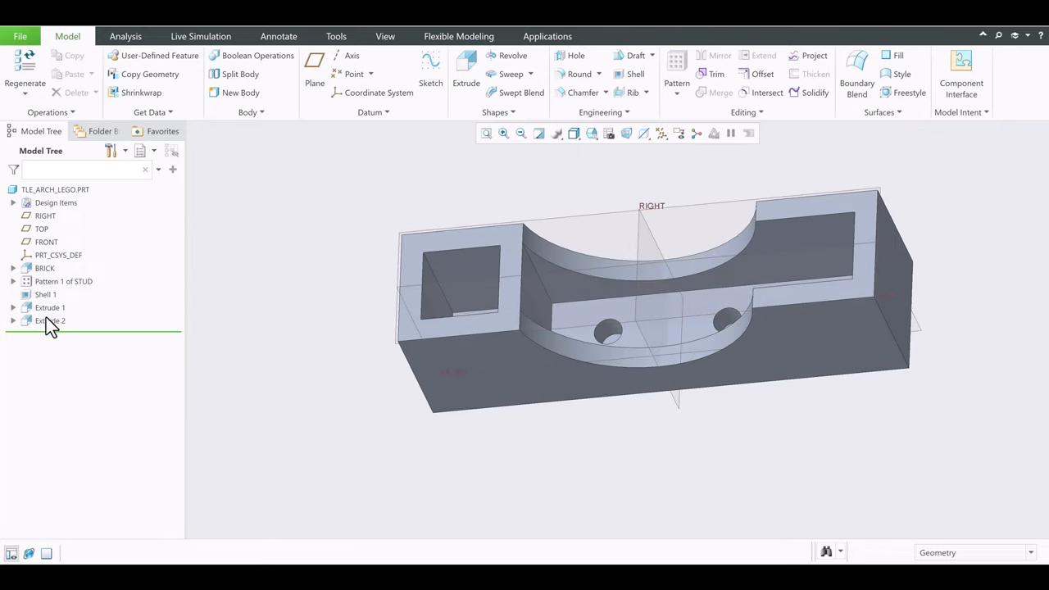
Step: Rename Extrude 2 to WALL in the Model Tree
click(52, 320)
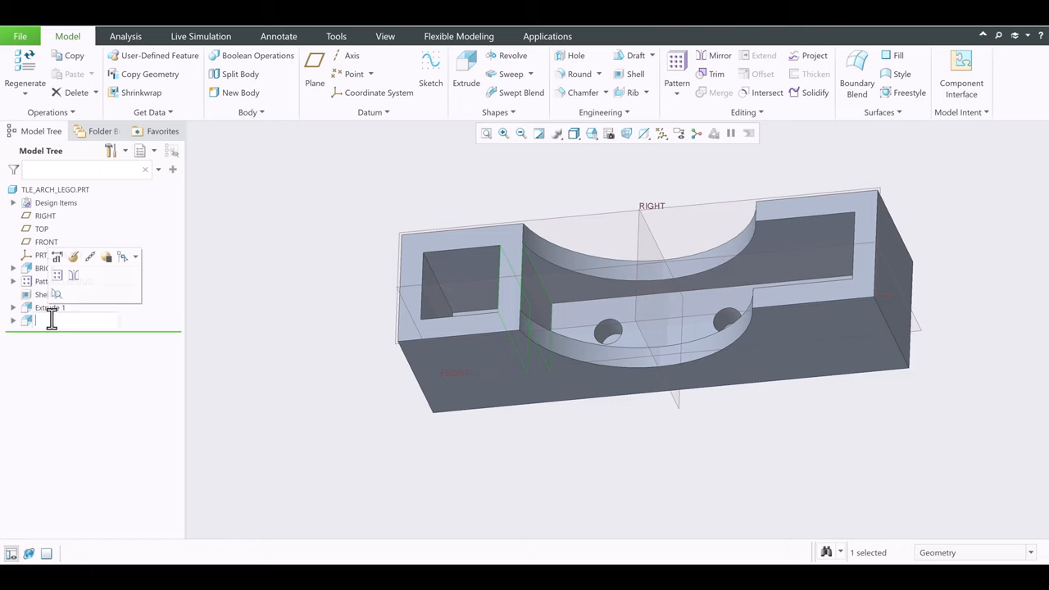
text(WALL)
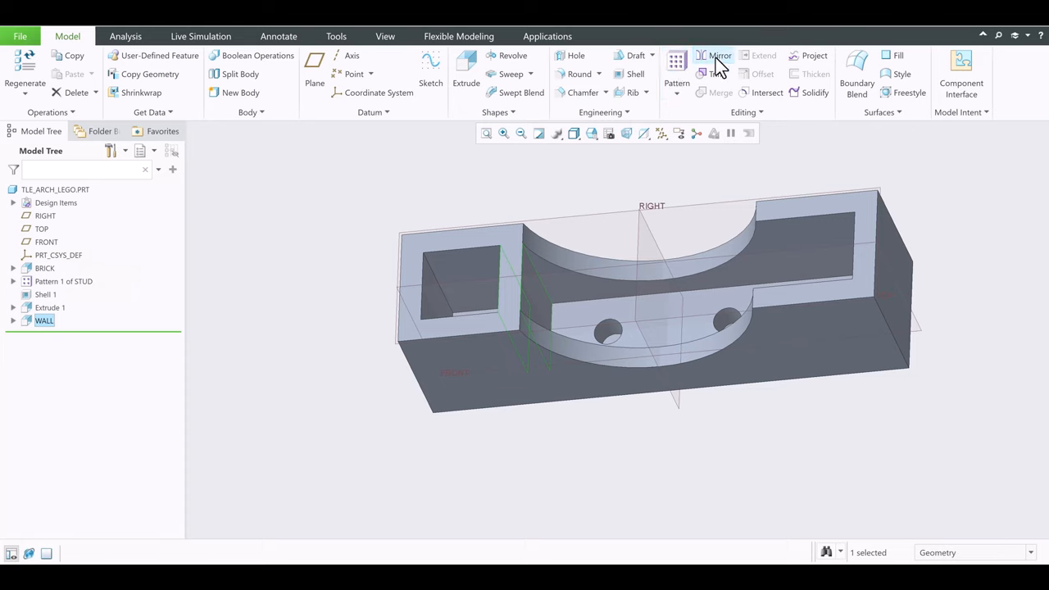
Step: Mirror the WALL feature across the RIGHT datum plane, creating Mirror 1
click(719, 56)
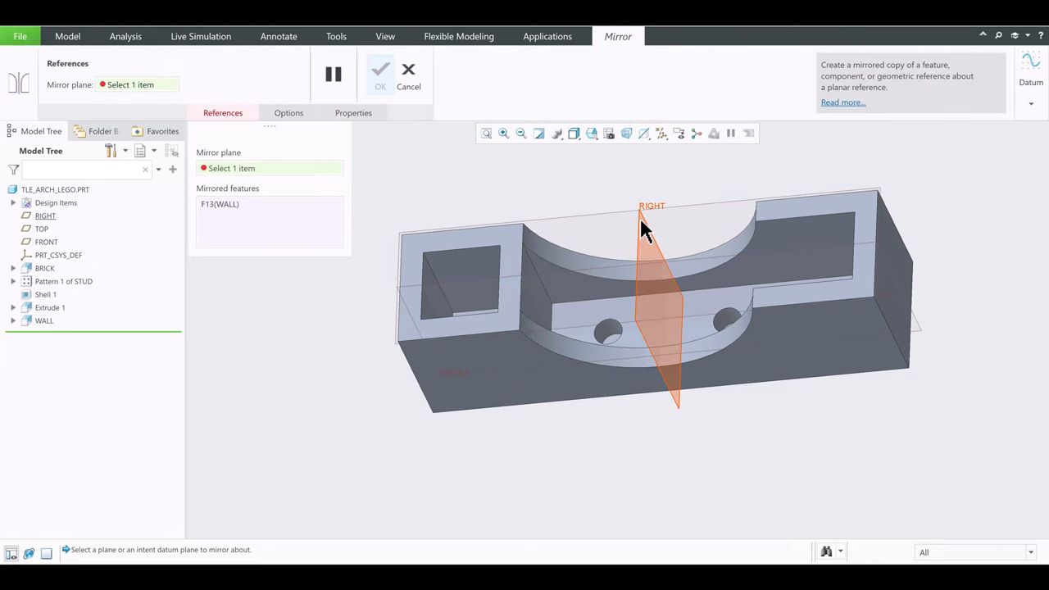
mouse_move(643, 246)
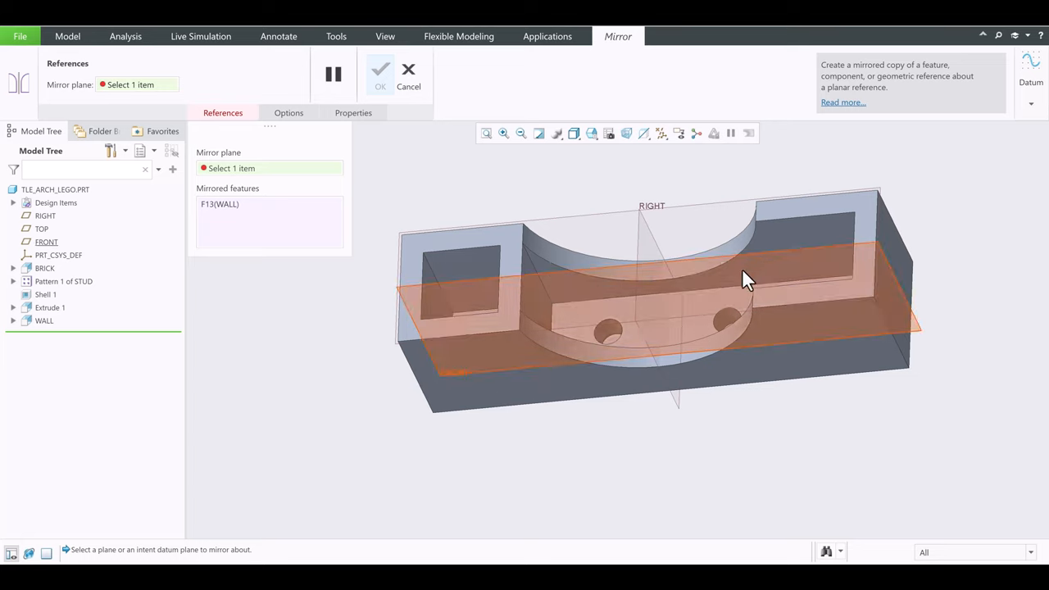
click(652, 210)
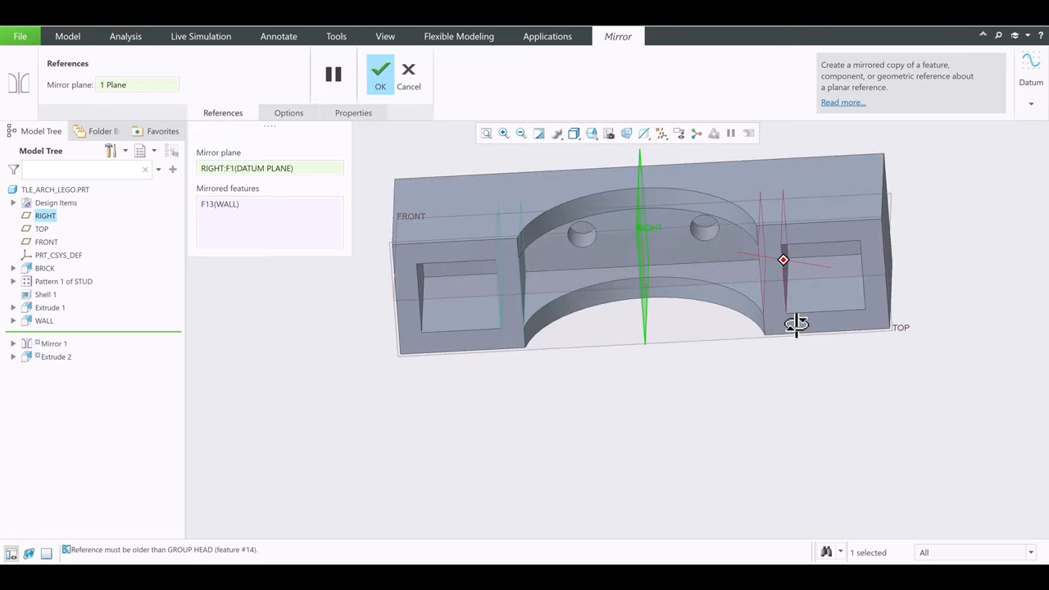
click(380, 73)
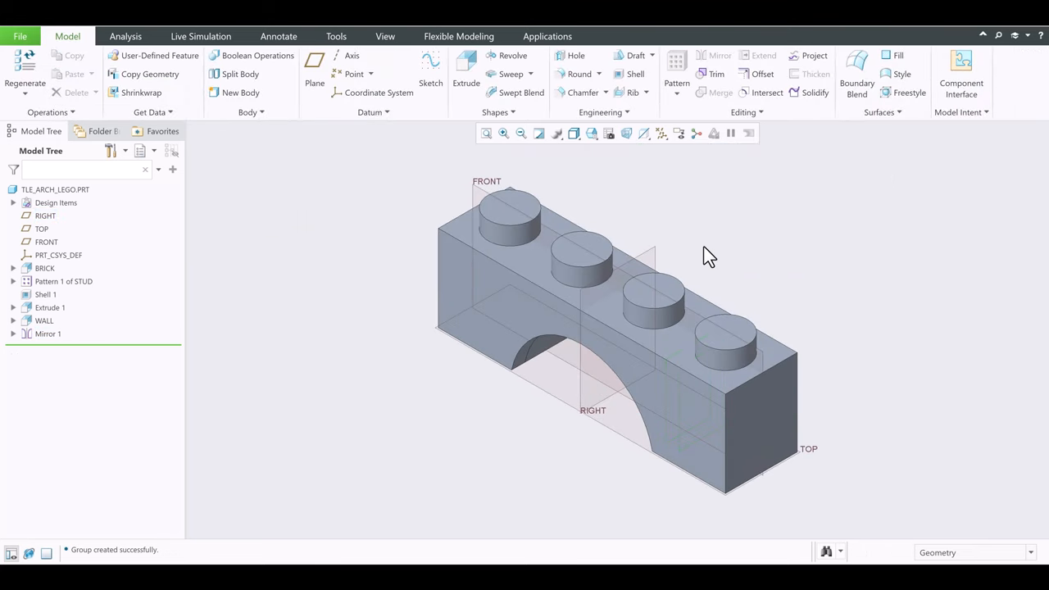
mouse_move(696, 252)
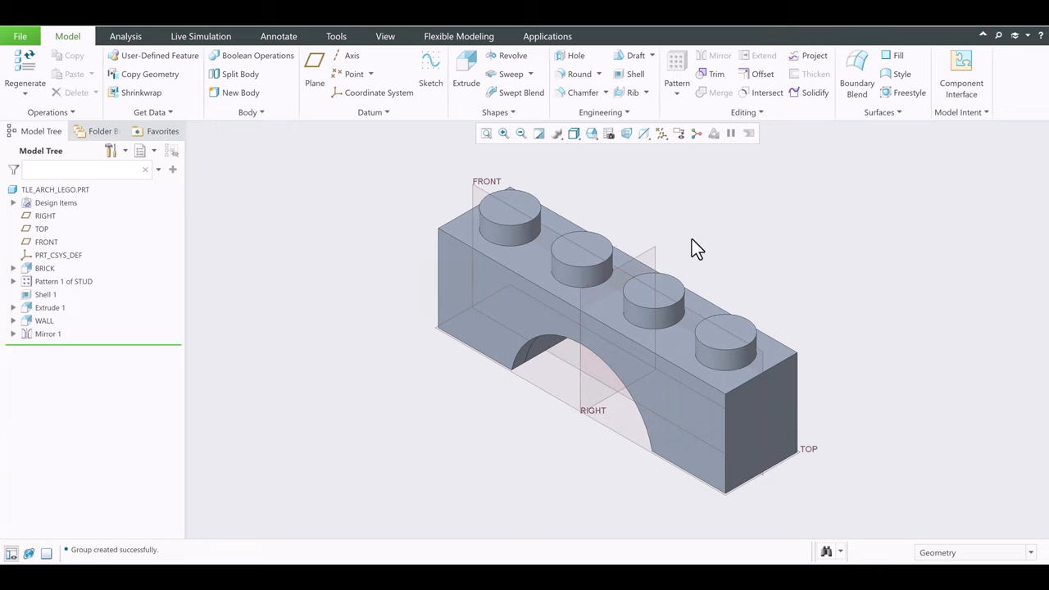
mouse_move(692, 244)
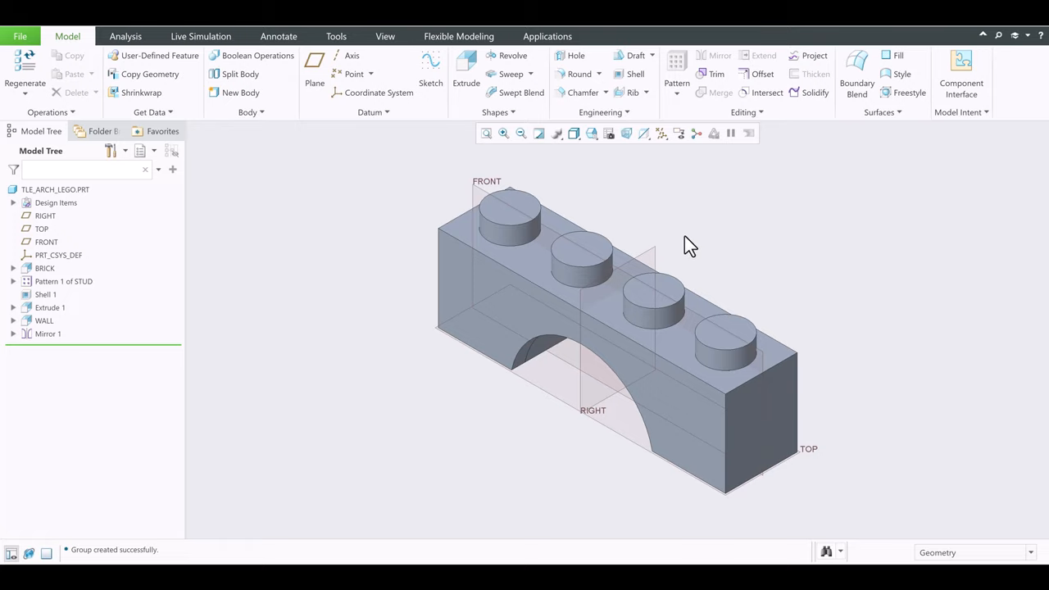
mouse_move(648, 215)
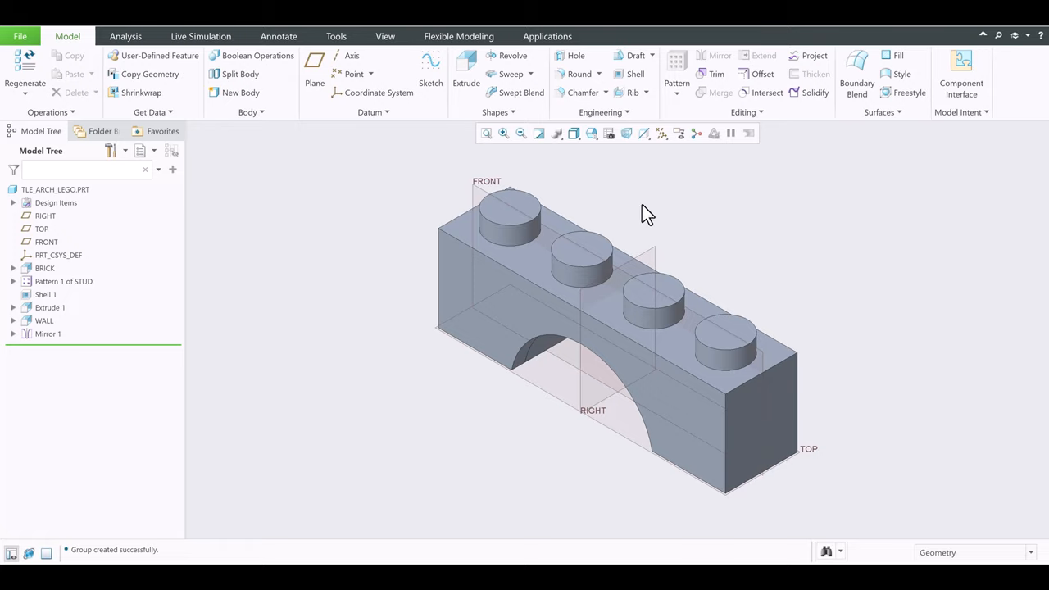